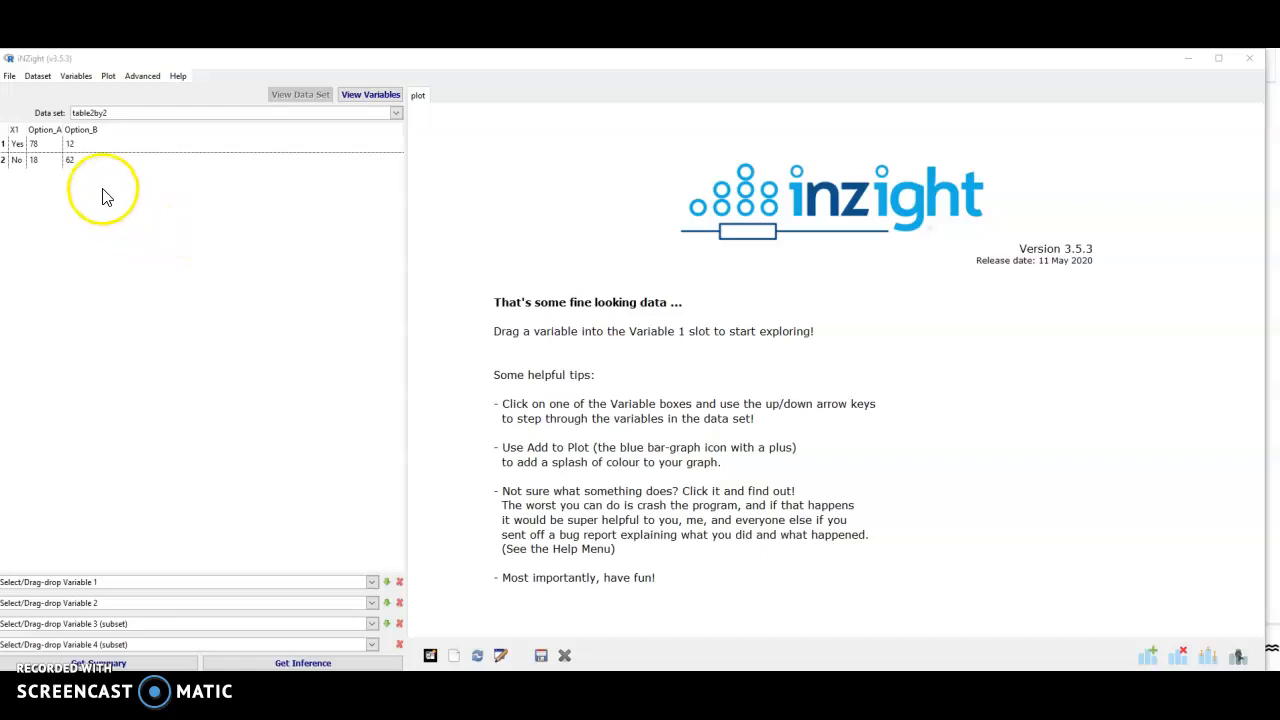
pyautogui.moveTo(136, 192)
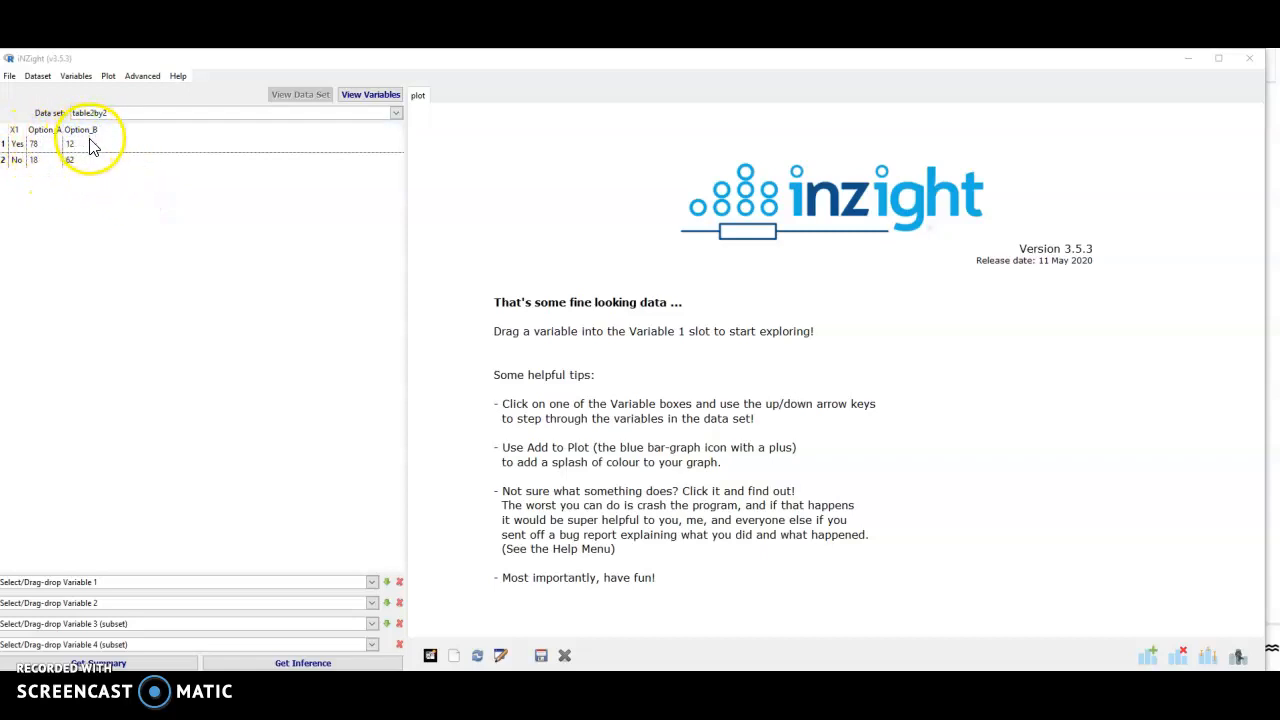
pyautogui.moveTo(76, 160)
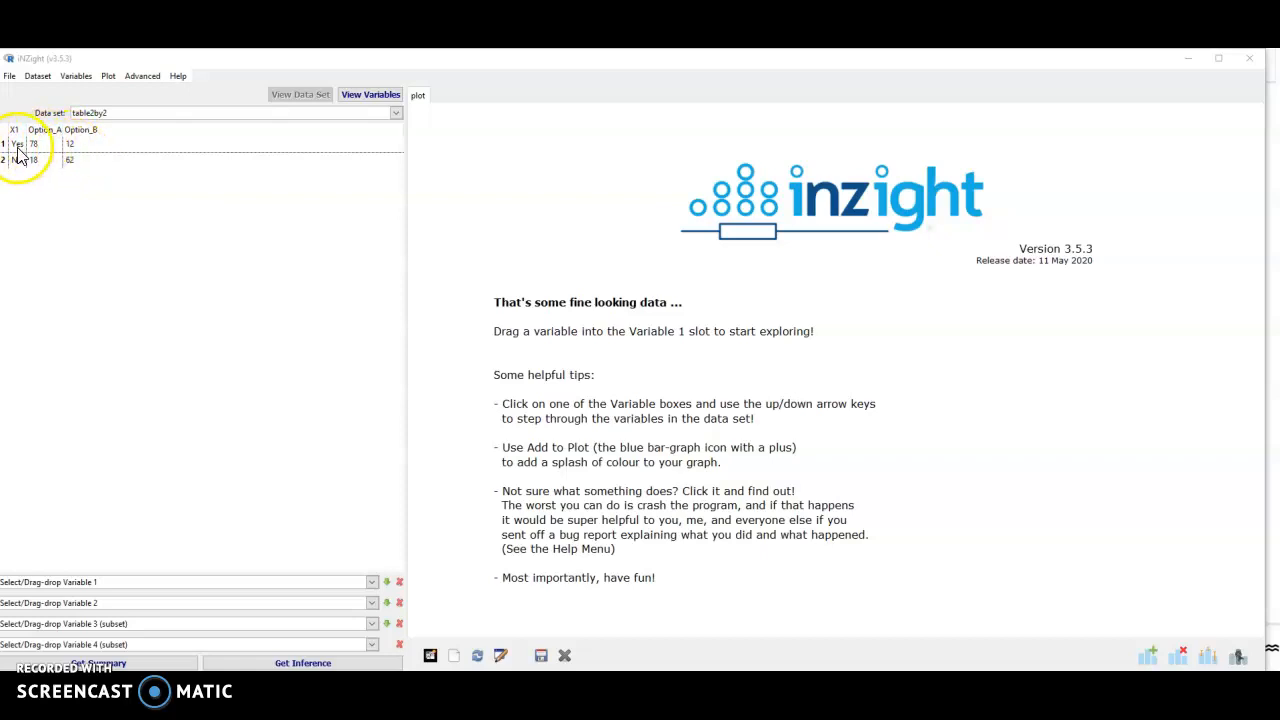
pyautogui.moveTo(30, 148)
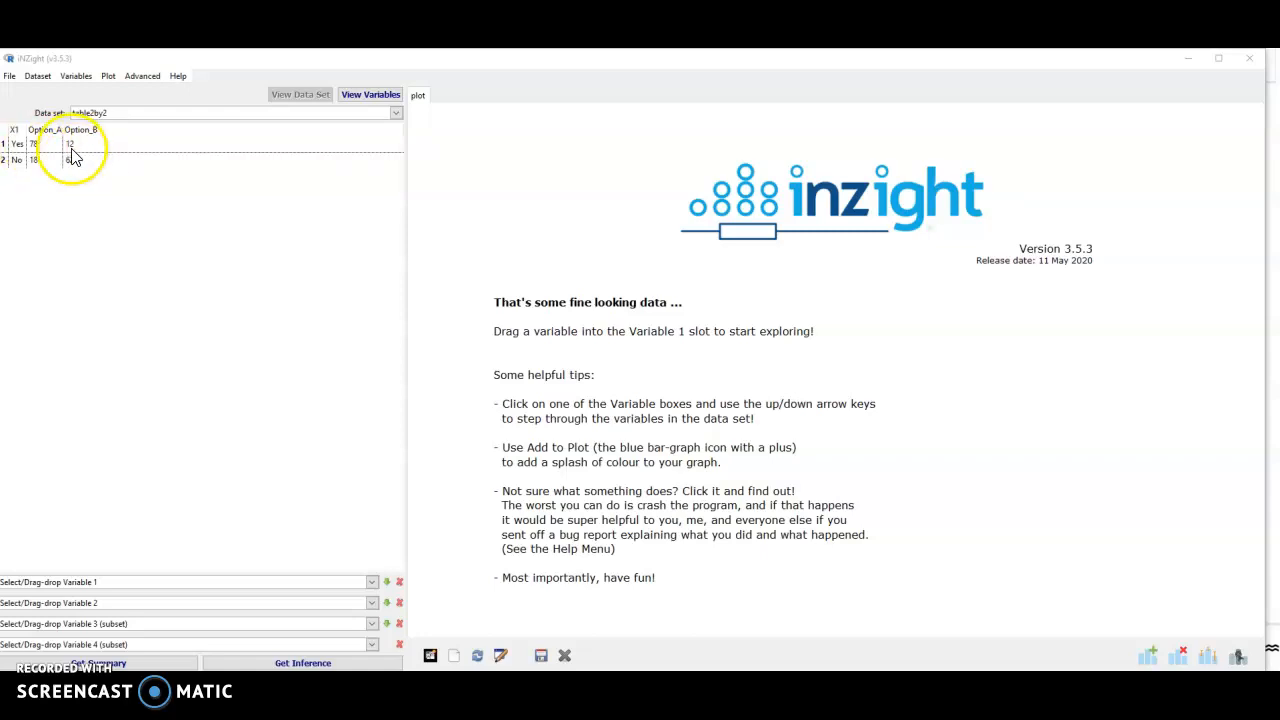
pyautogui.moveTo(72, 172)
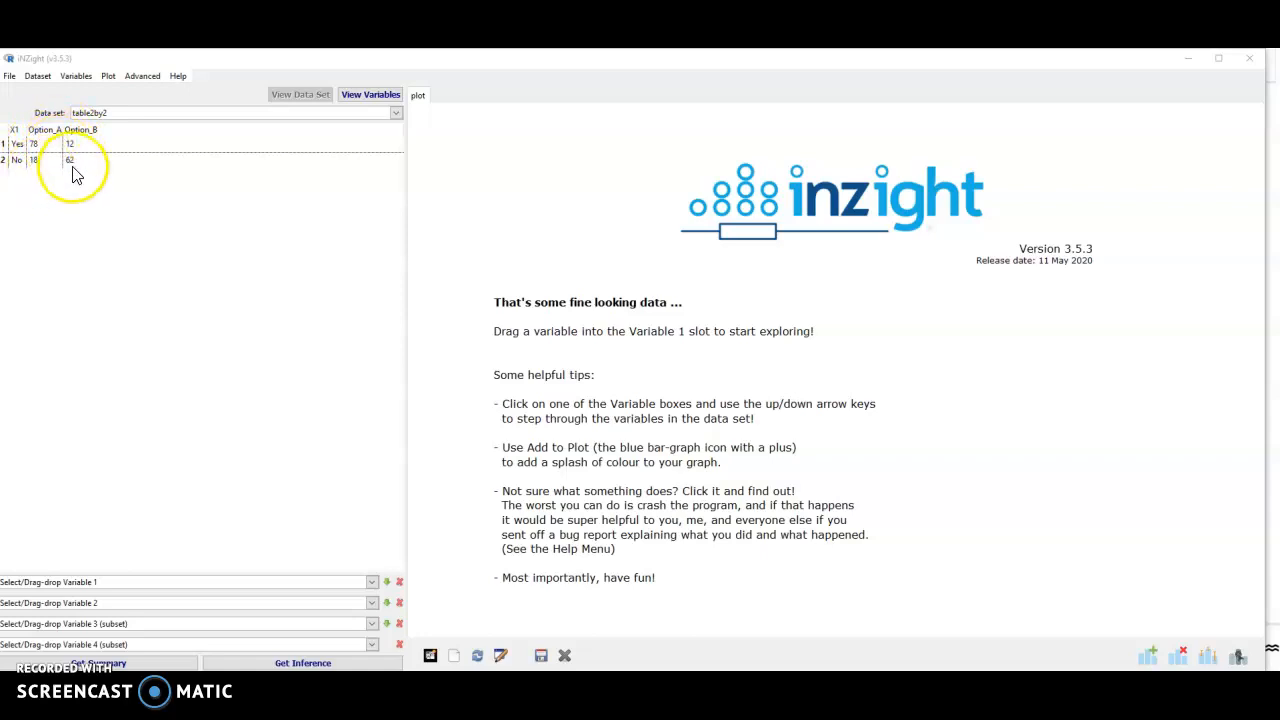
pyautogui.moveTo(276, 196)
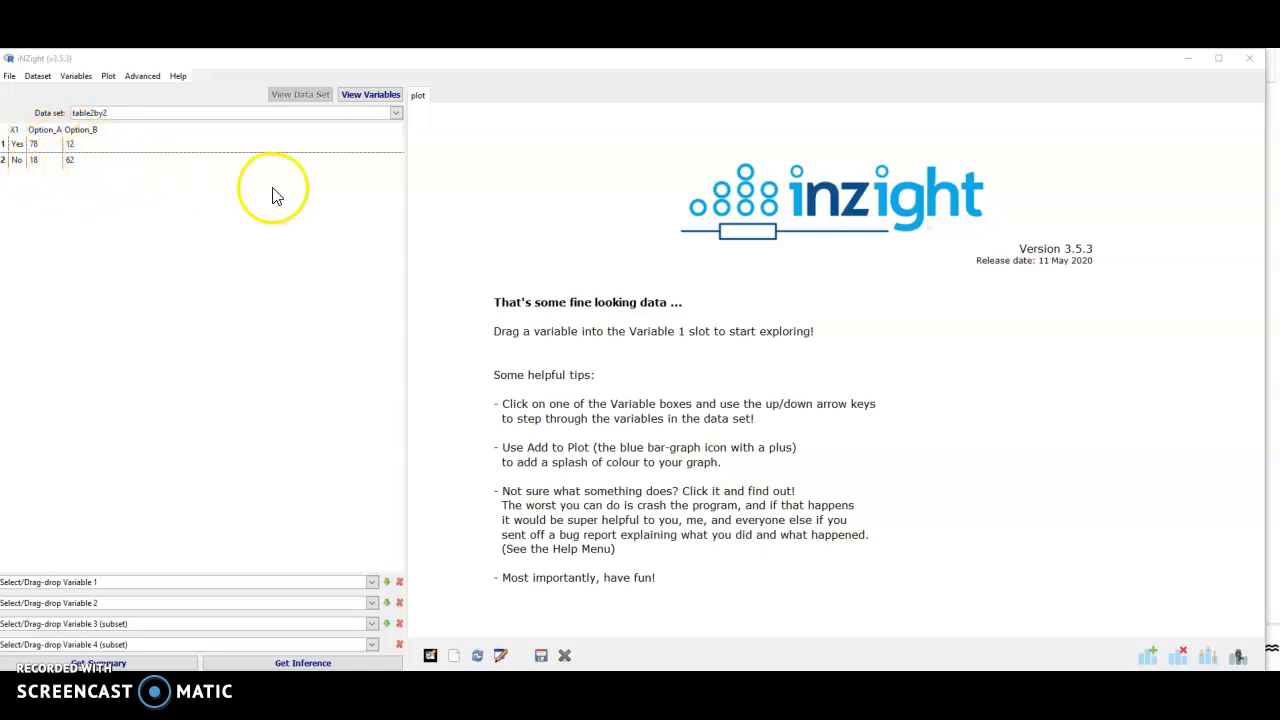
pyautogui.moveTo(380, 480)
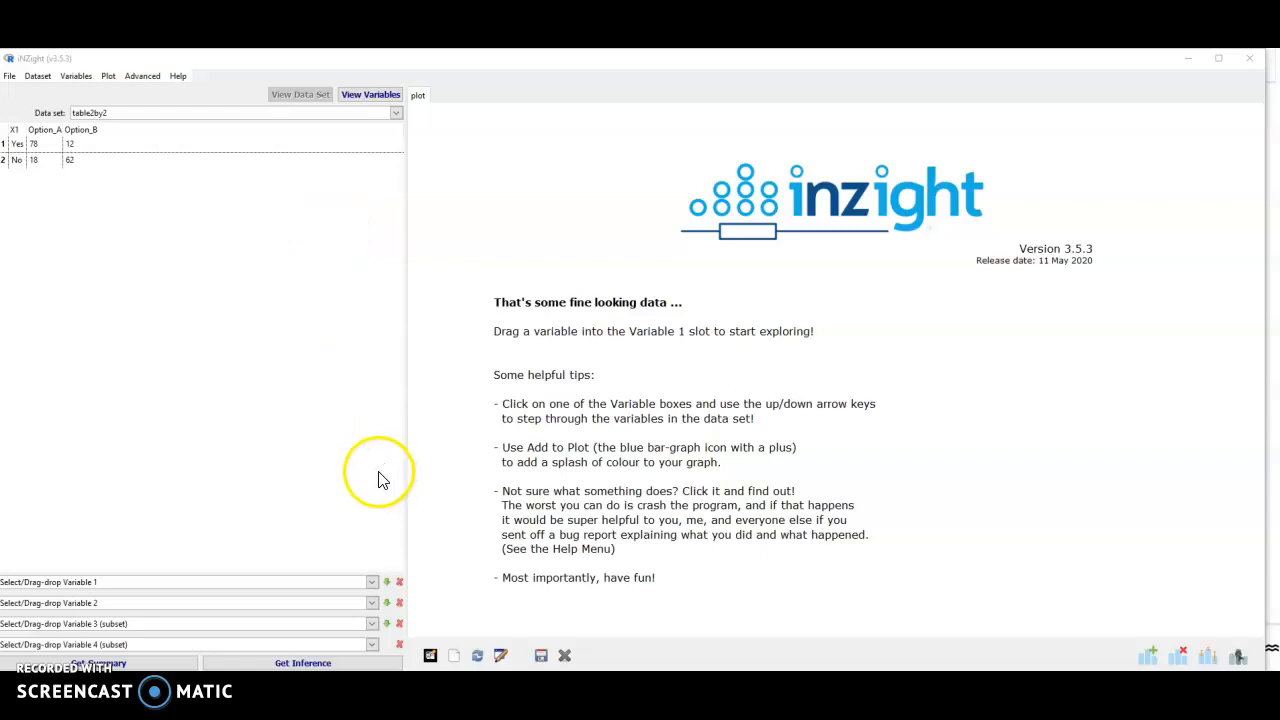
pyautogui.moveTo(592, 340)
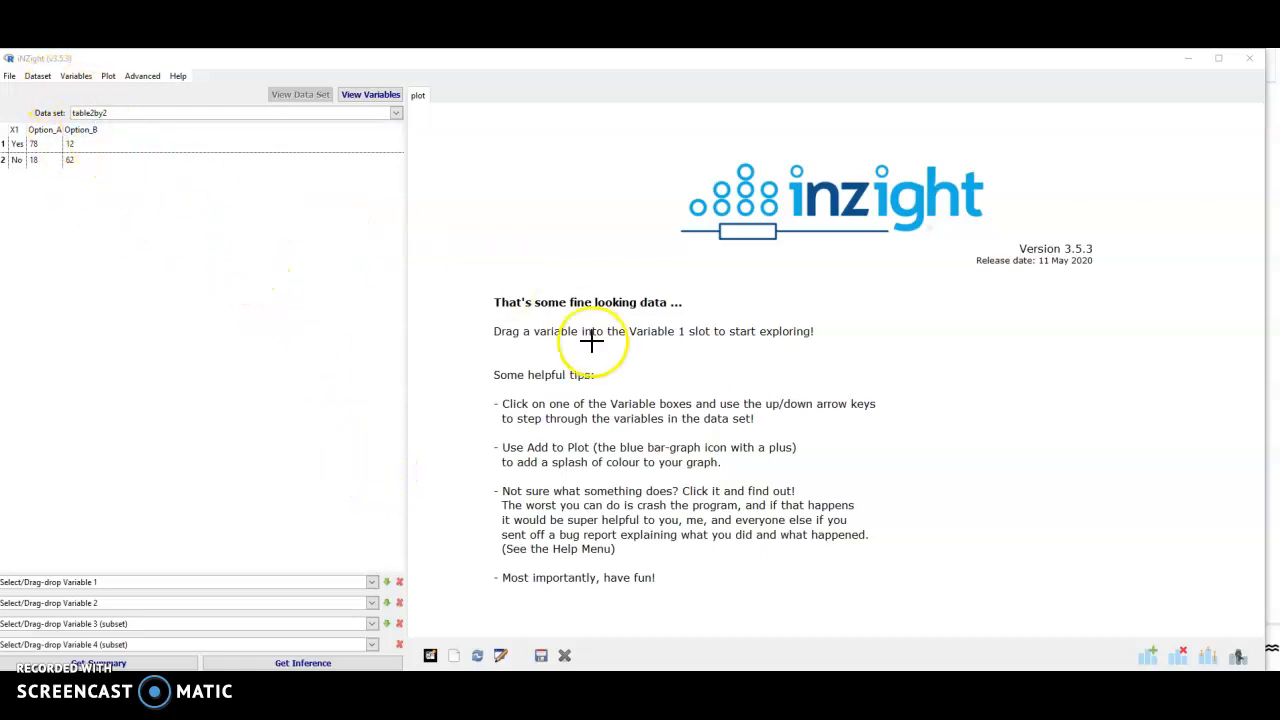
pyautogui.moveTo(38, 80)
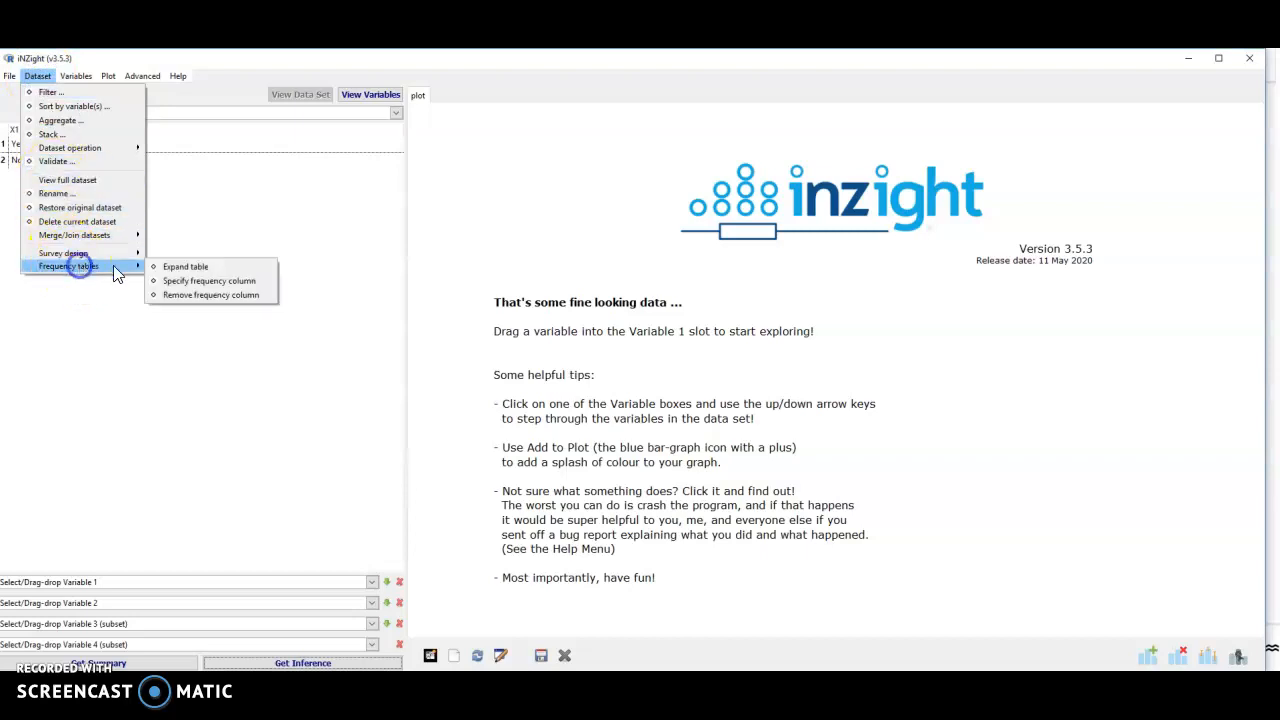
# Expand the 2x2 frequency table into one row per individual and confirm.
pyautogui.click(184, 266)
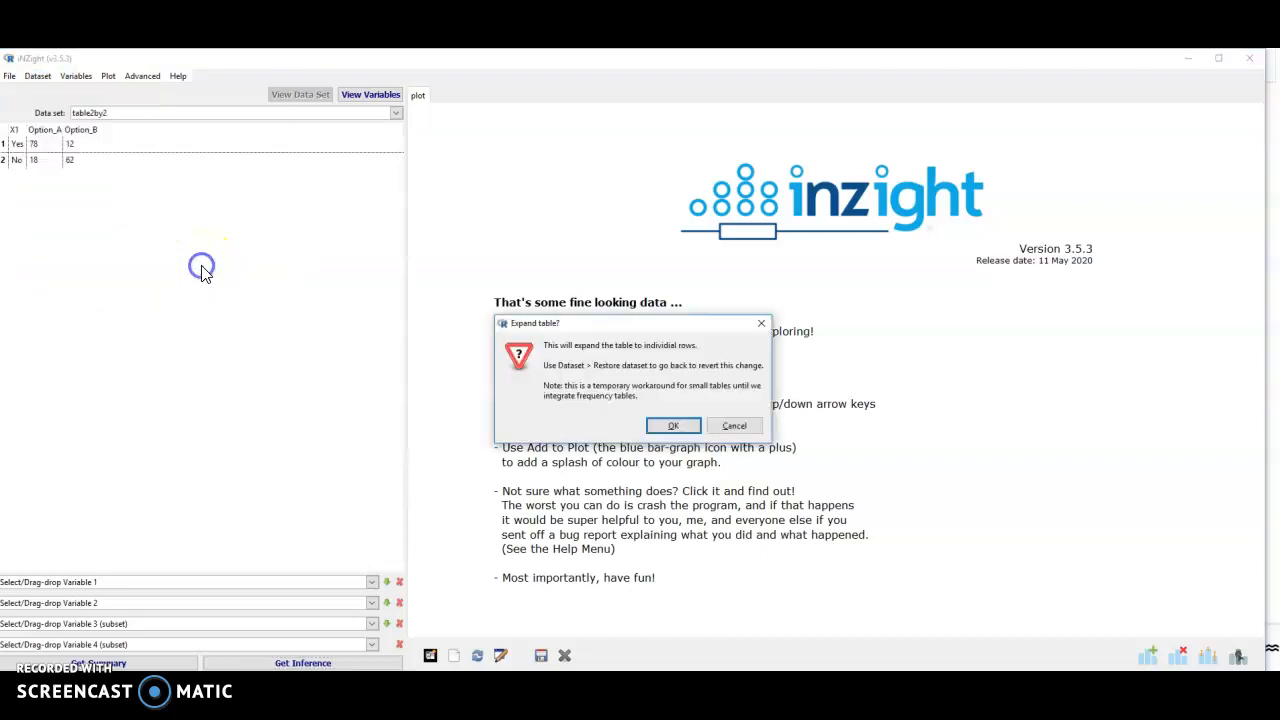
pyautogui.moveTo(672, 424)
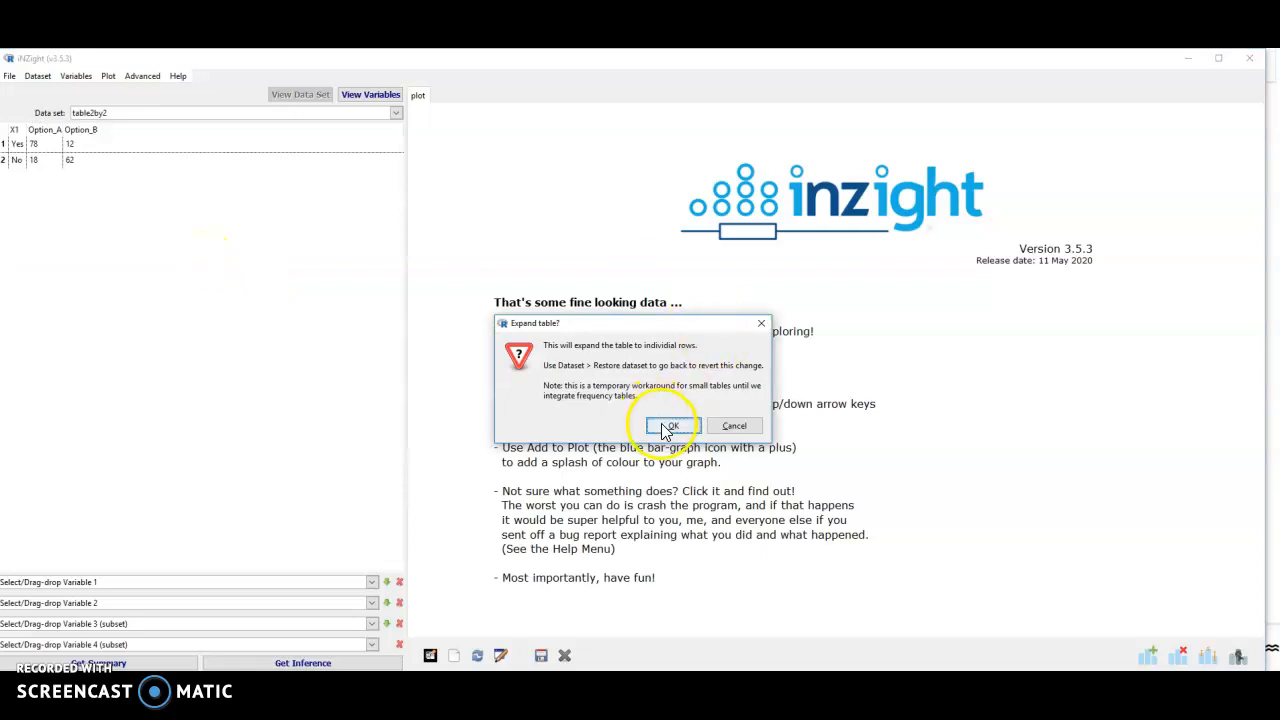
pyautogui.click(664, 424)
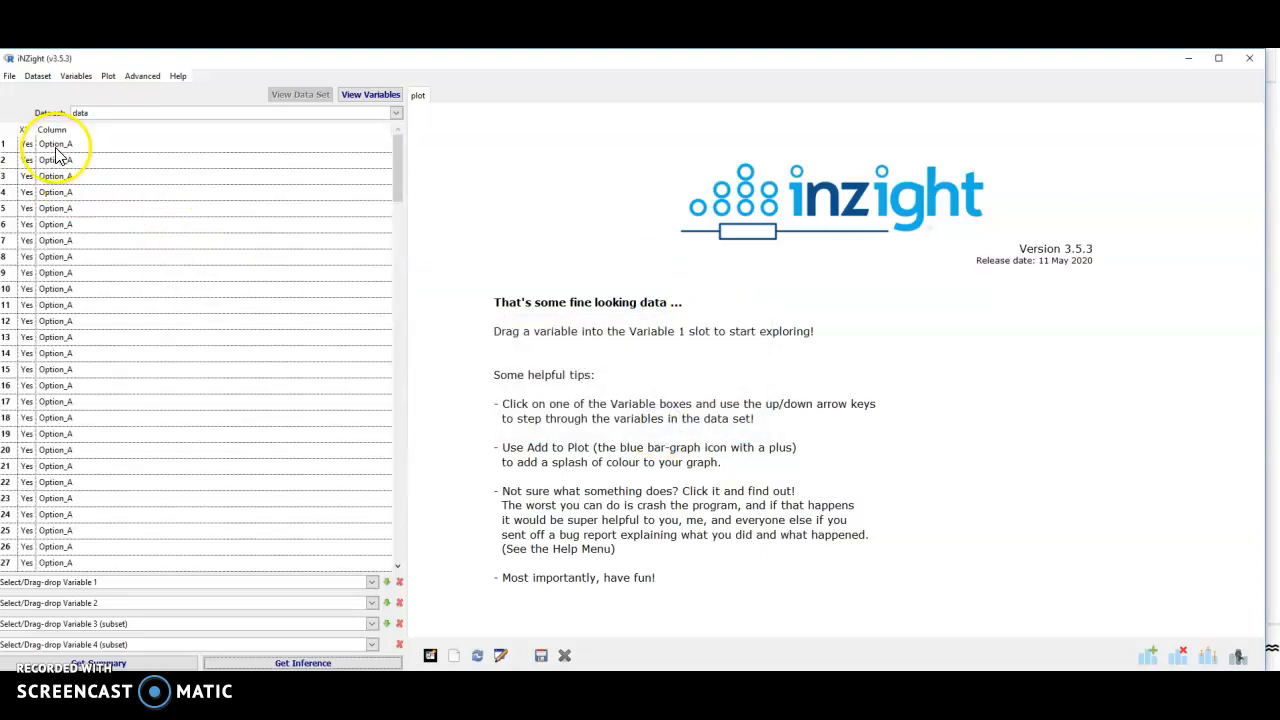
# Browse the expanded rows from the first row down to the last Yes row for Option_A.
pyautogui.click(56, 144)
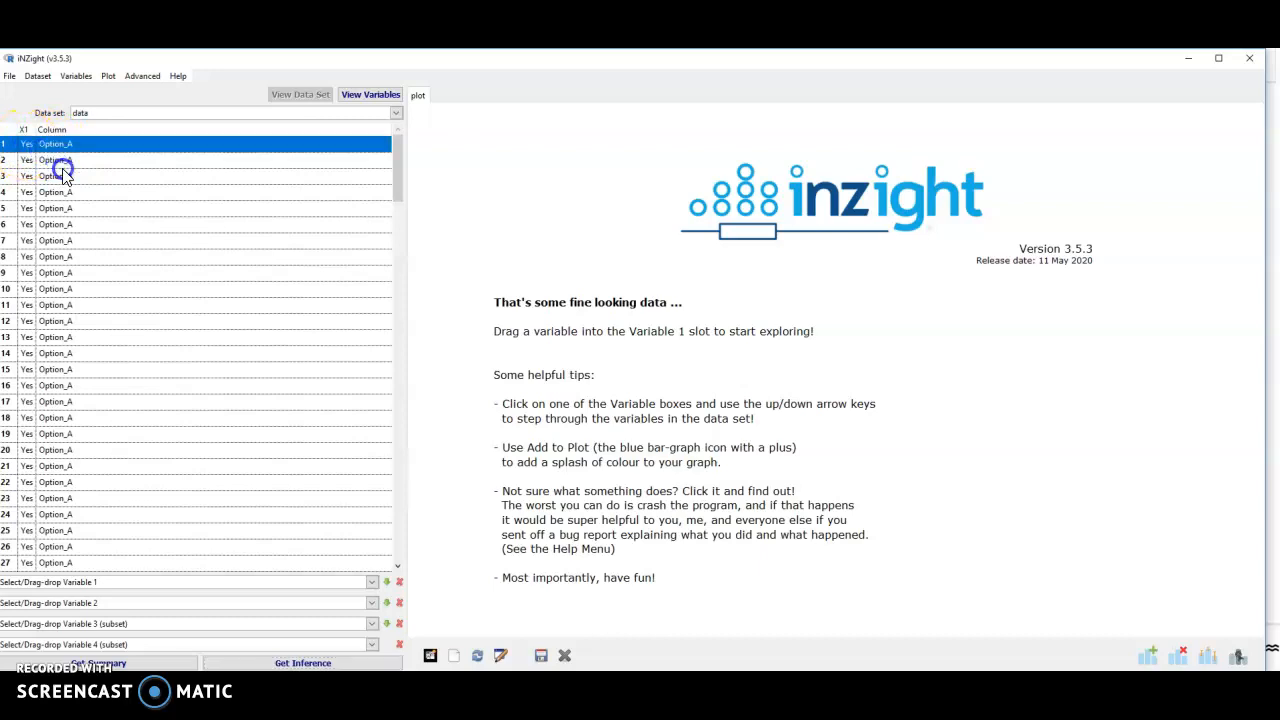
pyautogui.moveTo(168, 234)
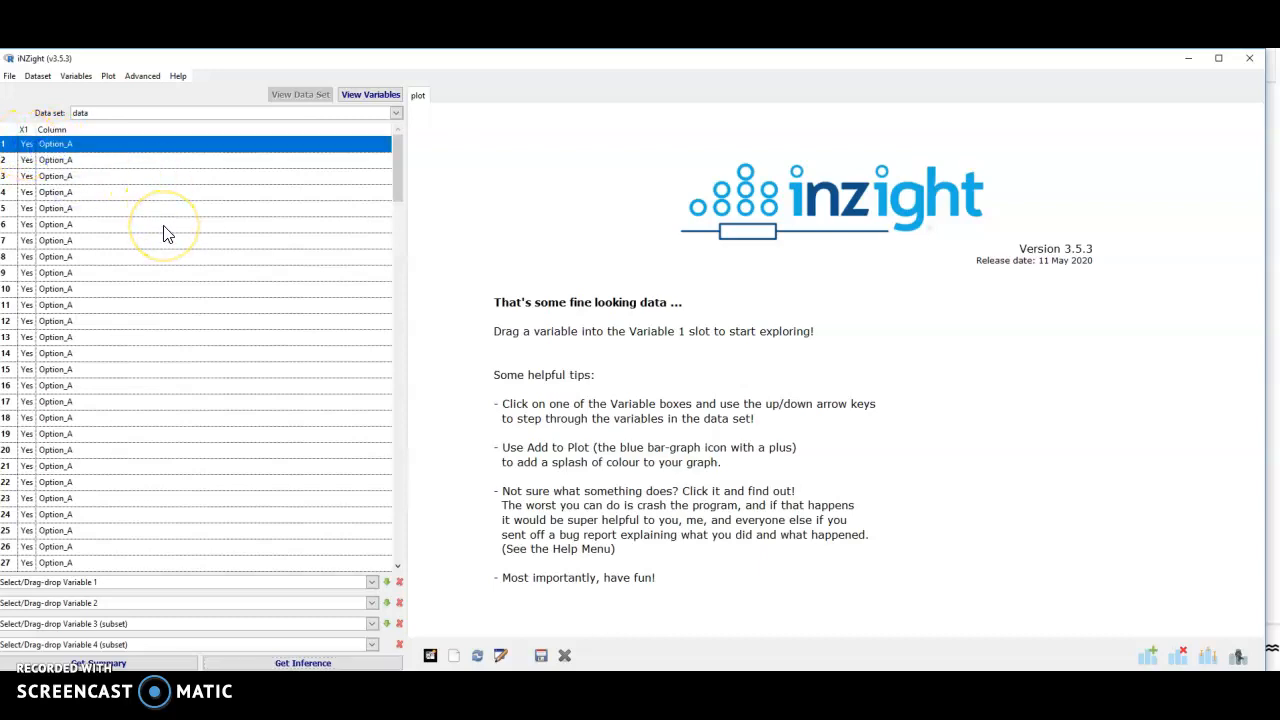
pyautogui.scroll(-3)
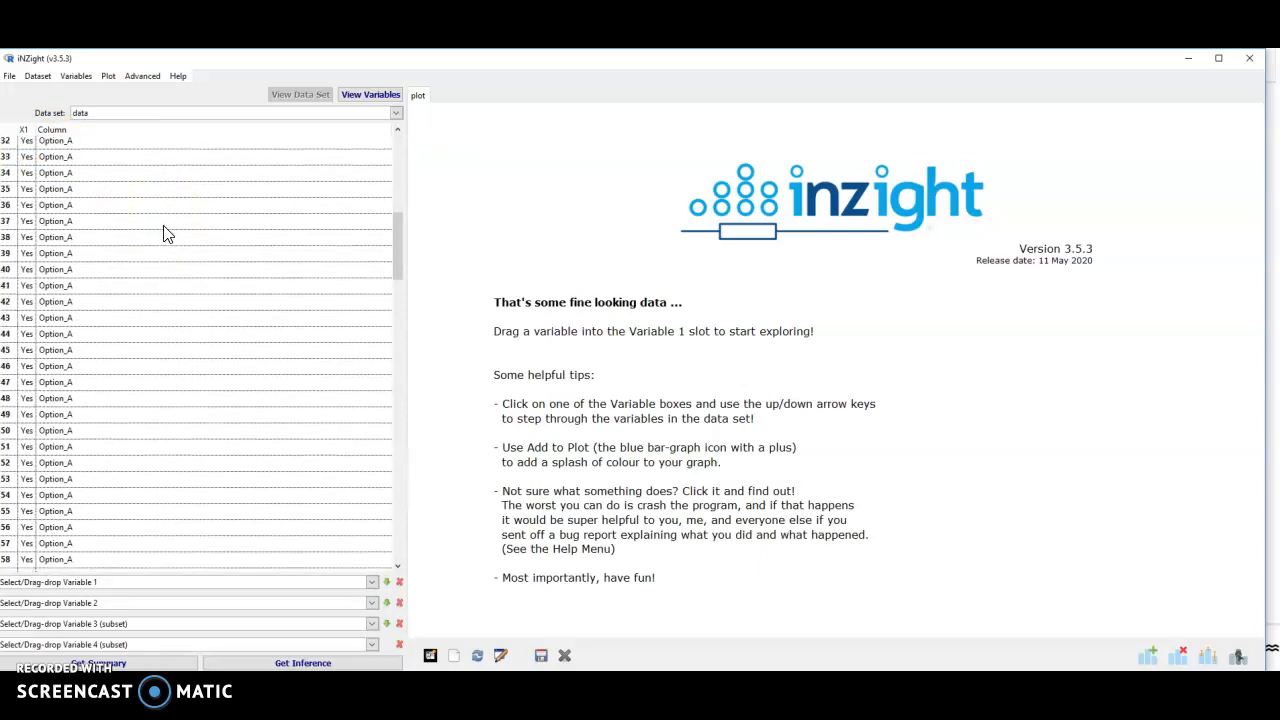
pyautogui.scroll(-3)
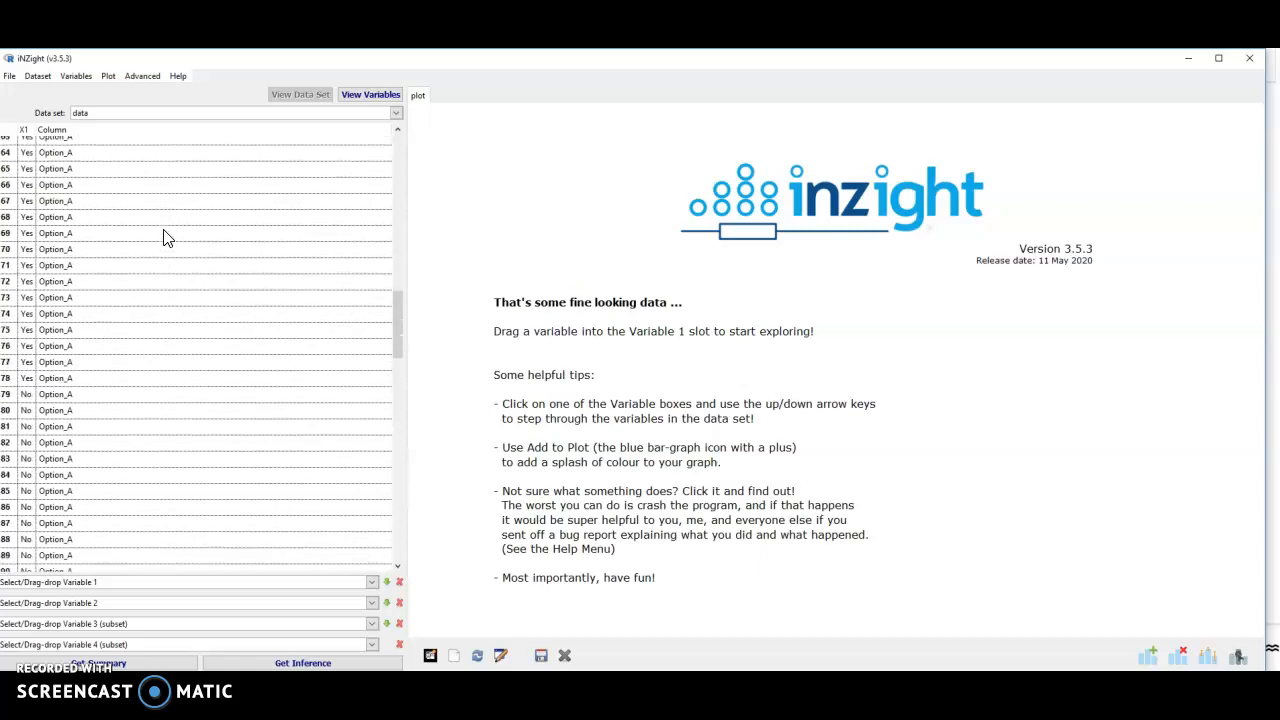
pyautogui.click(56, 226)
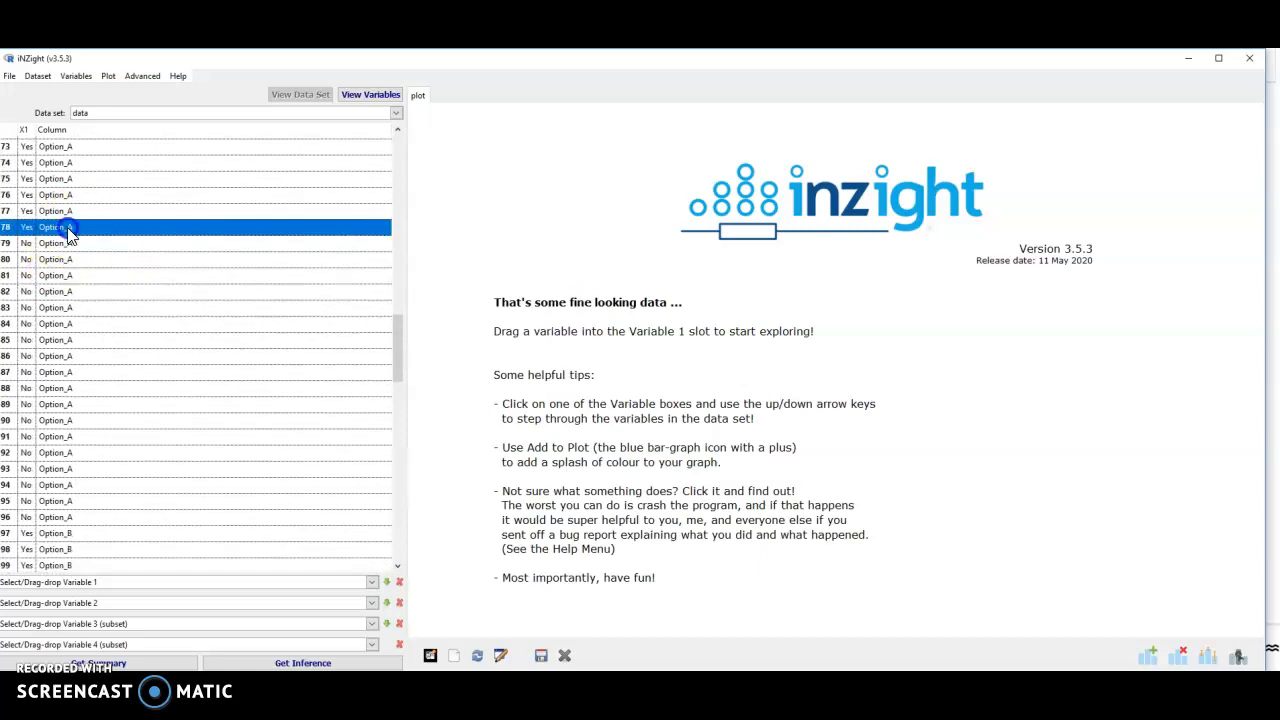
pyautogui.moveTo(128, 248)
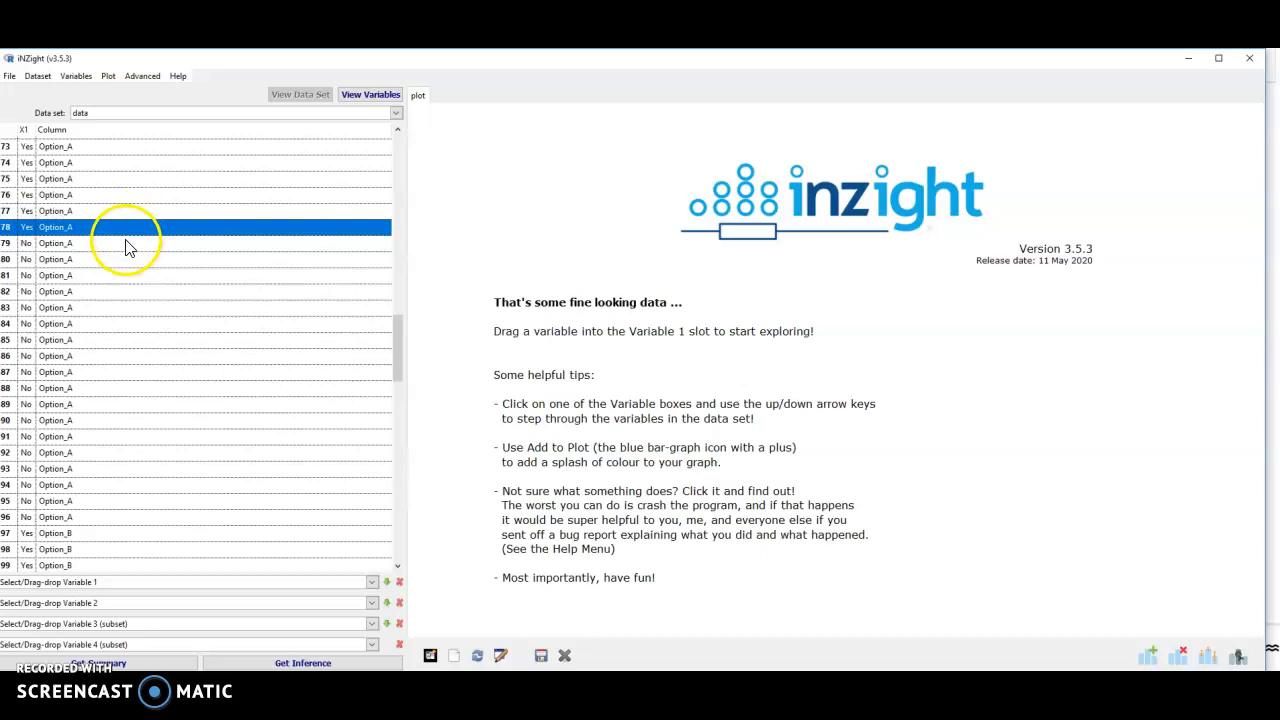
pyautogui.scroll(3)
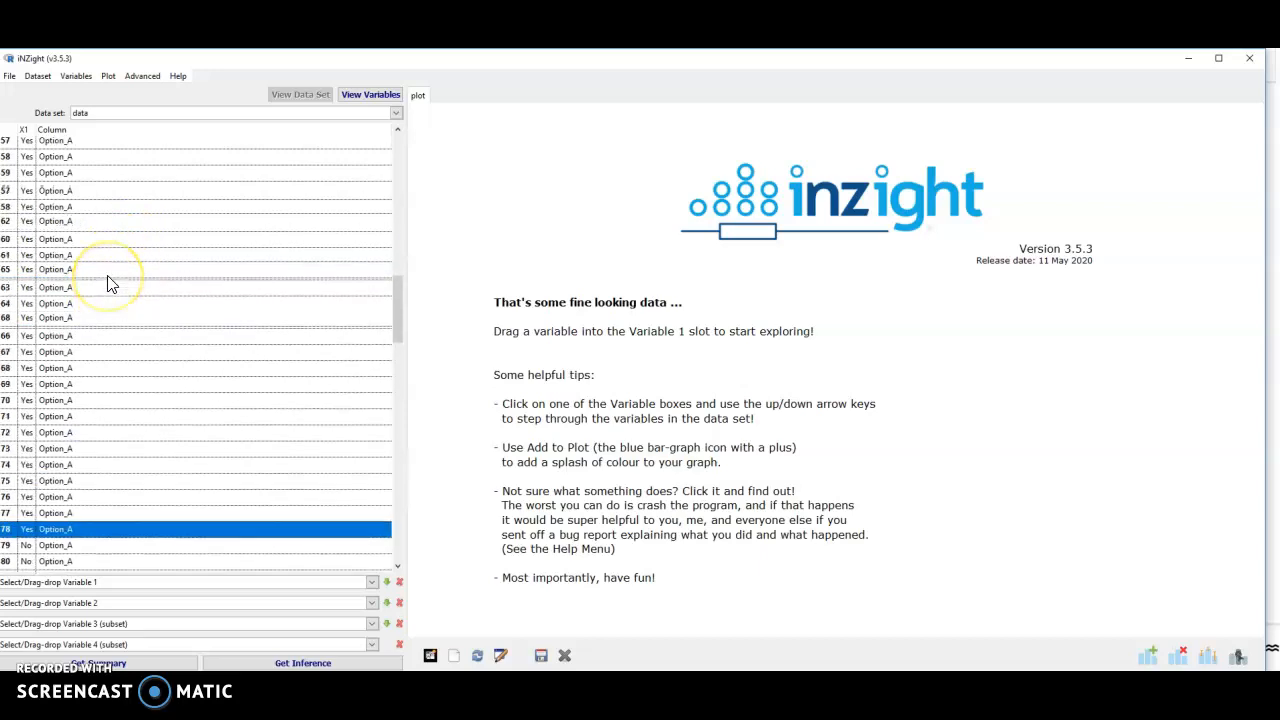
pyautogui.scroll(3)
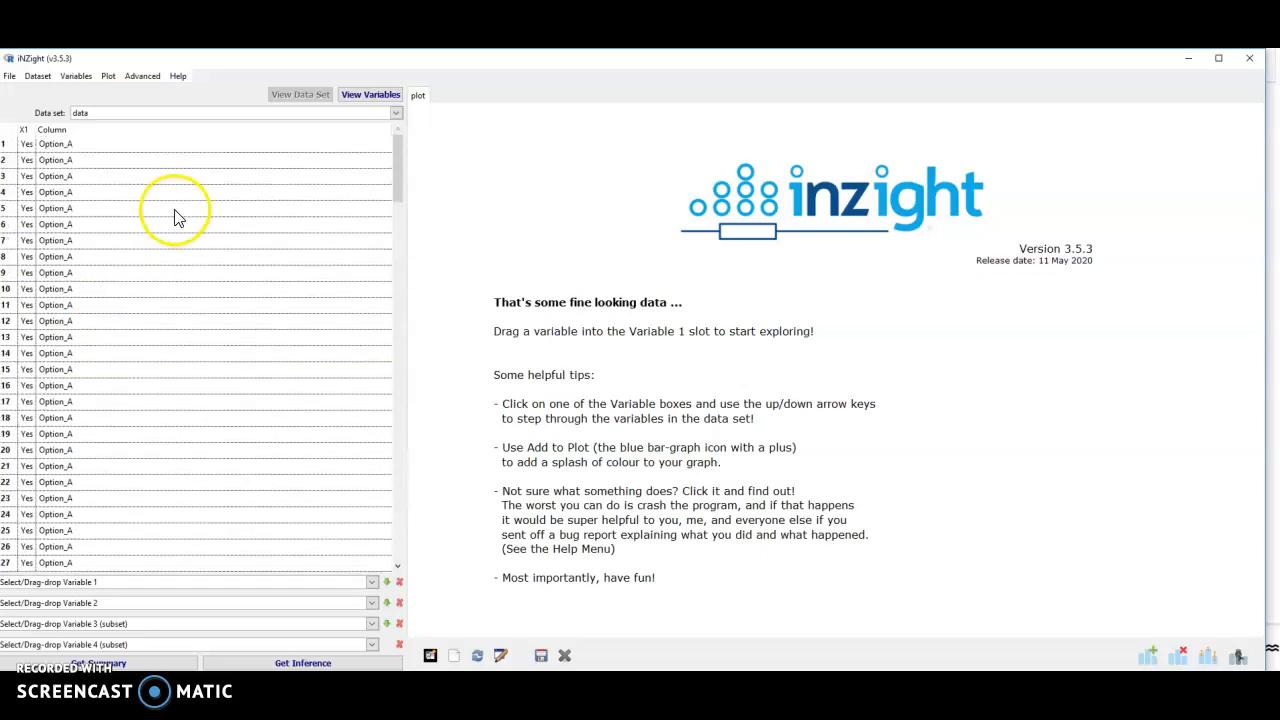
pyautogui.moveTo(372, 582)
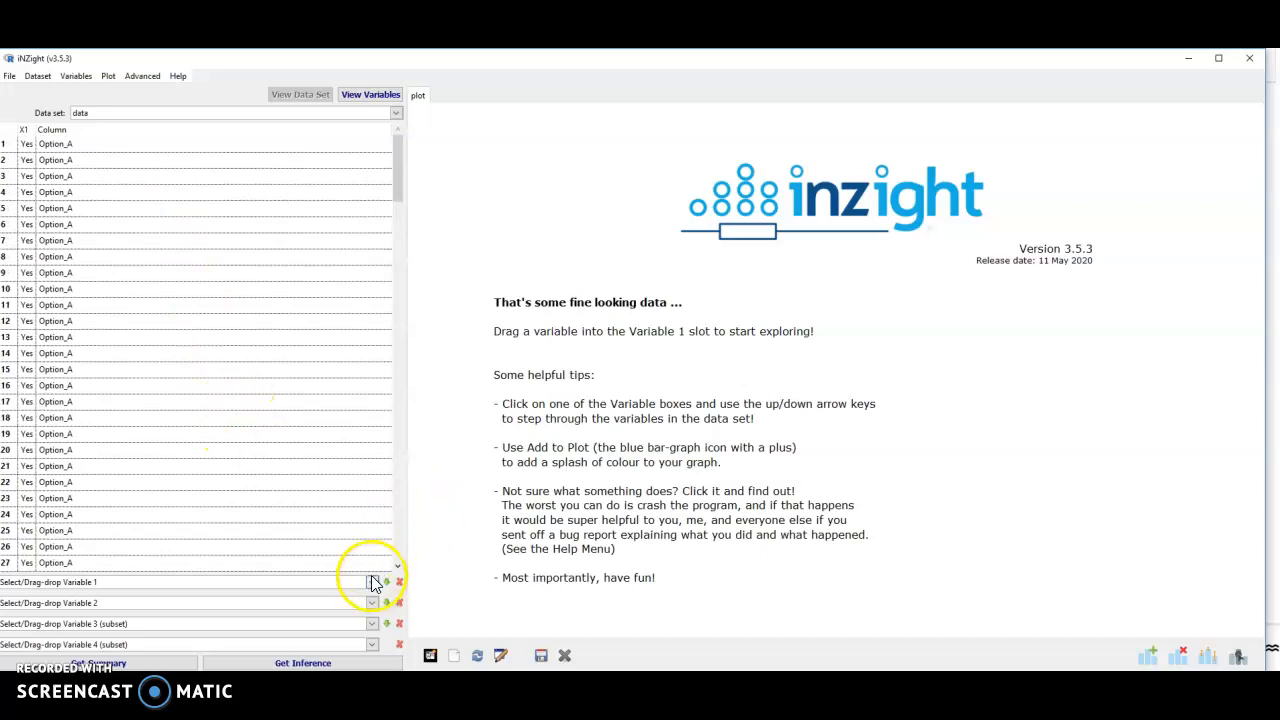
# Set Variable 1 to Column to draw the Option_A vs Option_B percentage bar graph.
pyautogui.click(372, 582)
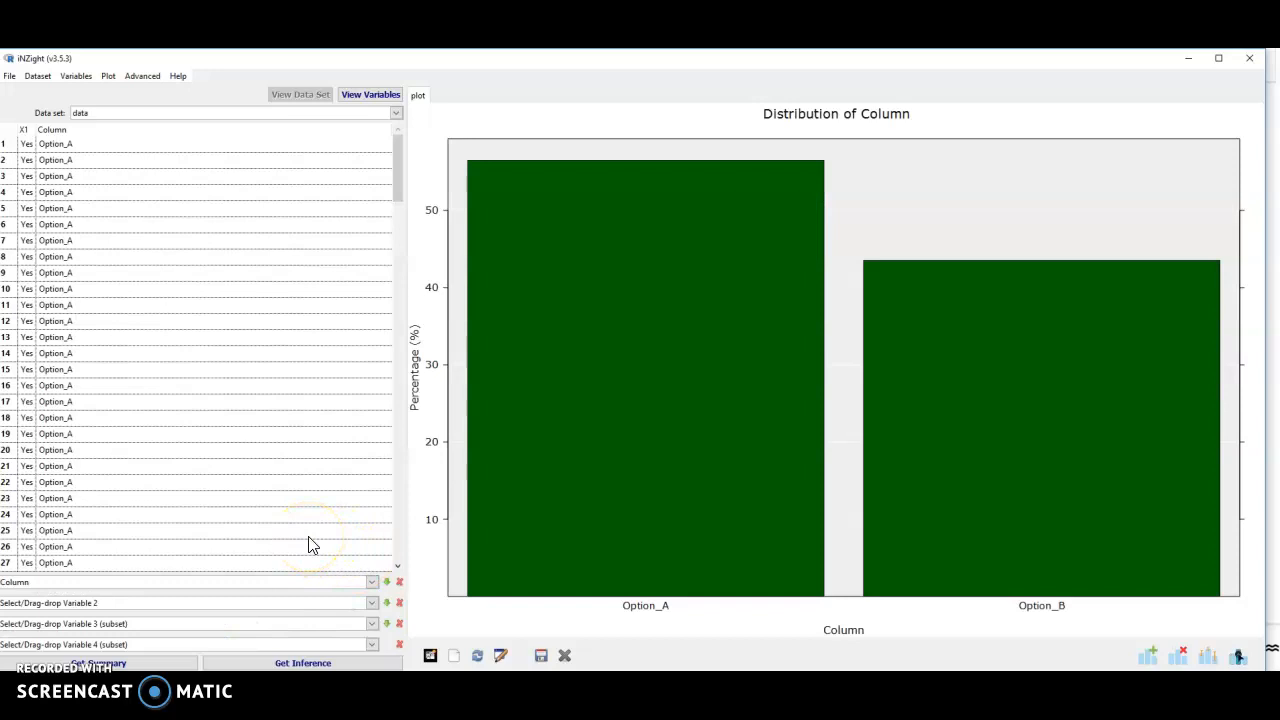
pyautogui.moveTo(404, 570)
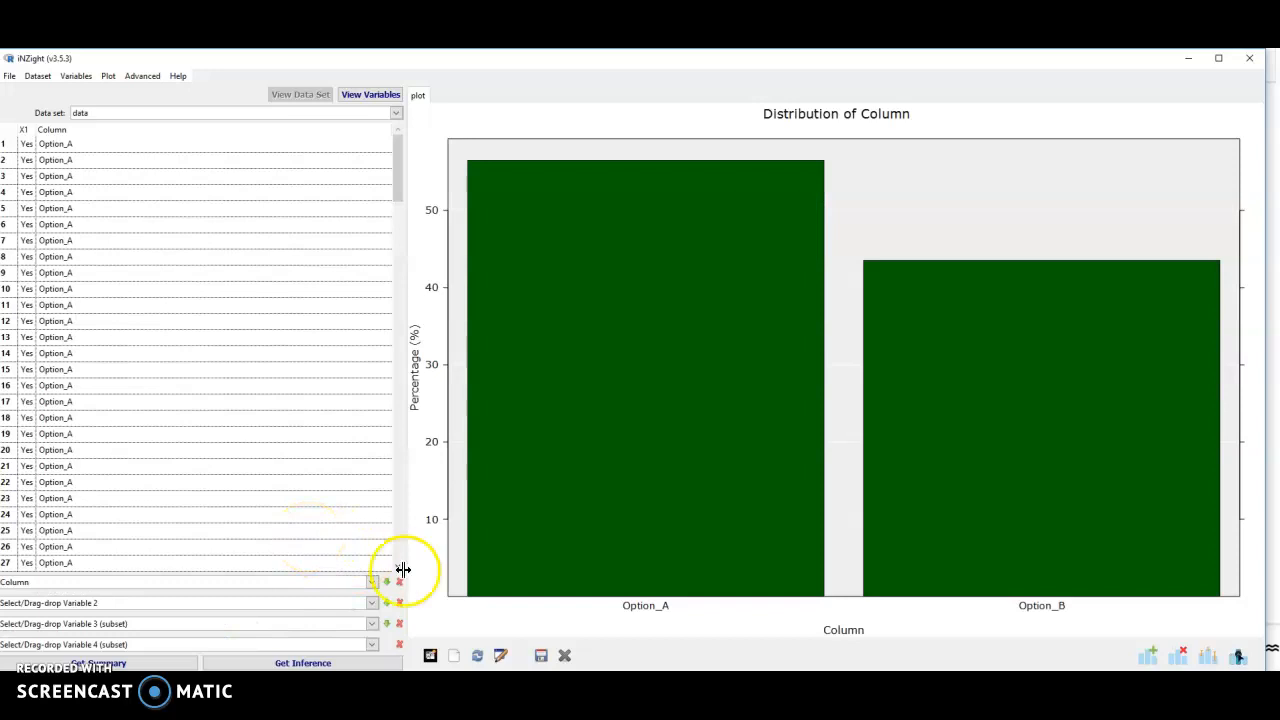
pyautogui.moveTo(528, 396)
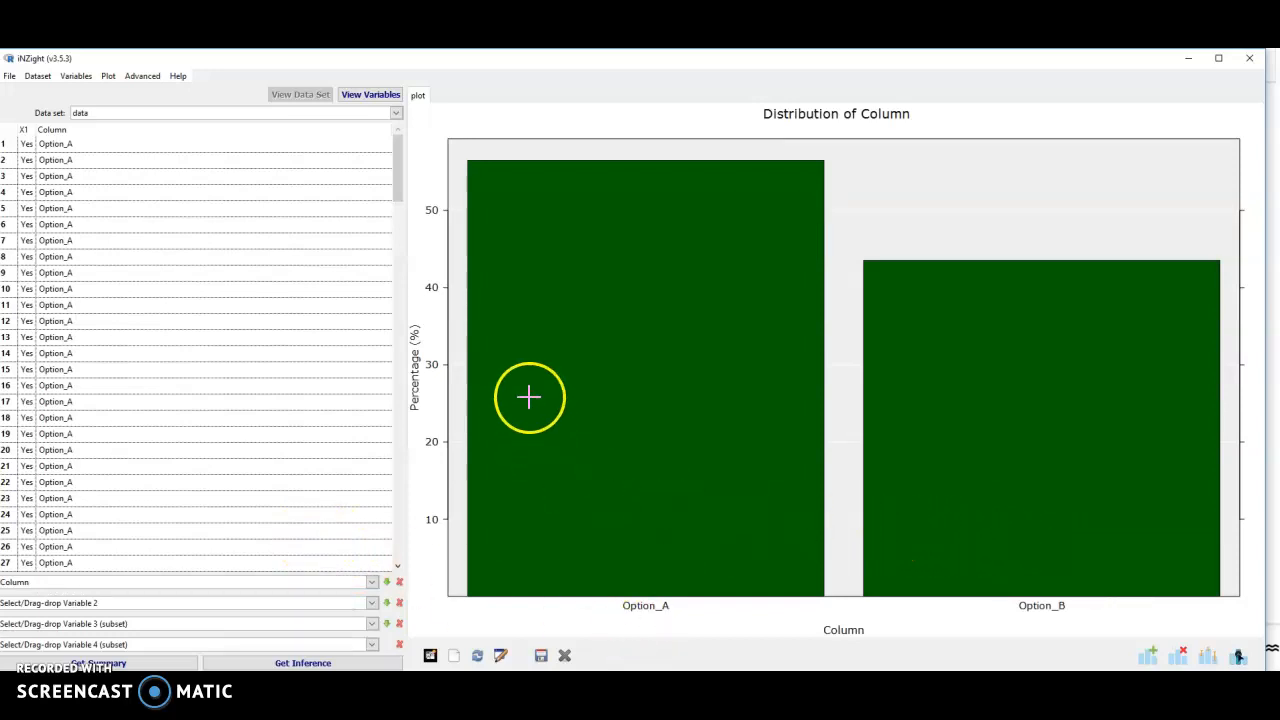
pyautogui.moveTo(704, 556)
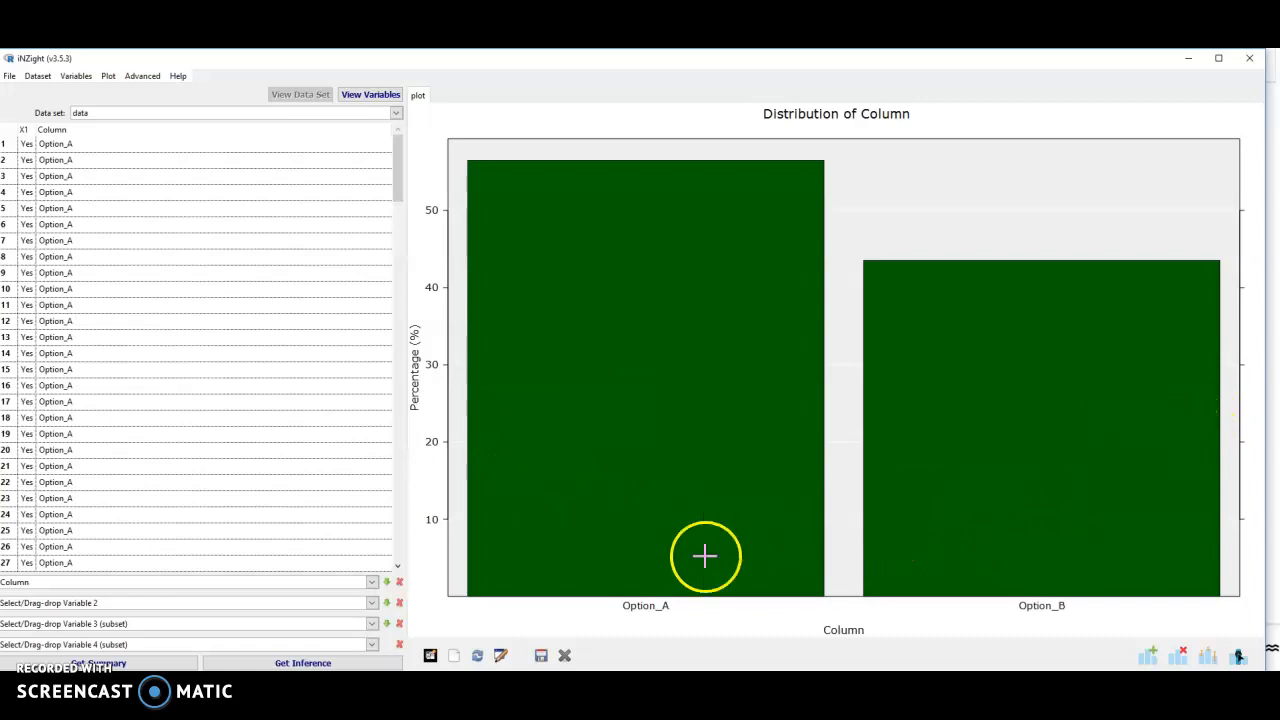
# Run a two-sided one-sample proportion test on Column with null value 0.5.
pyautogui.click(302, 664)
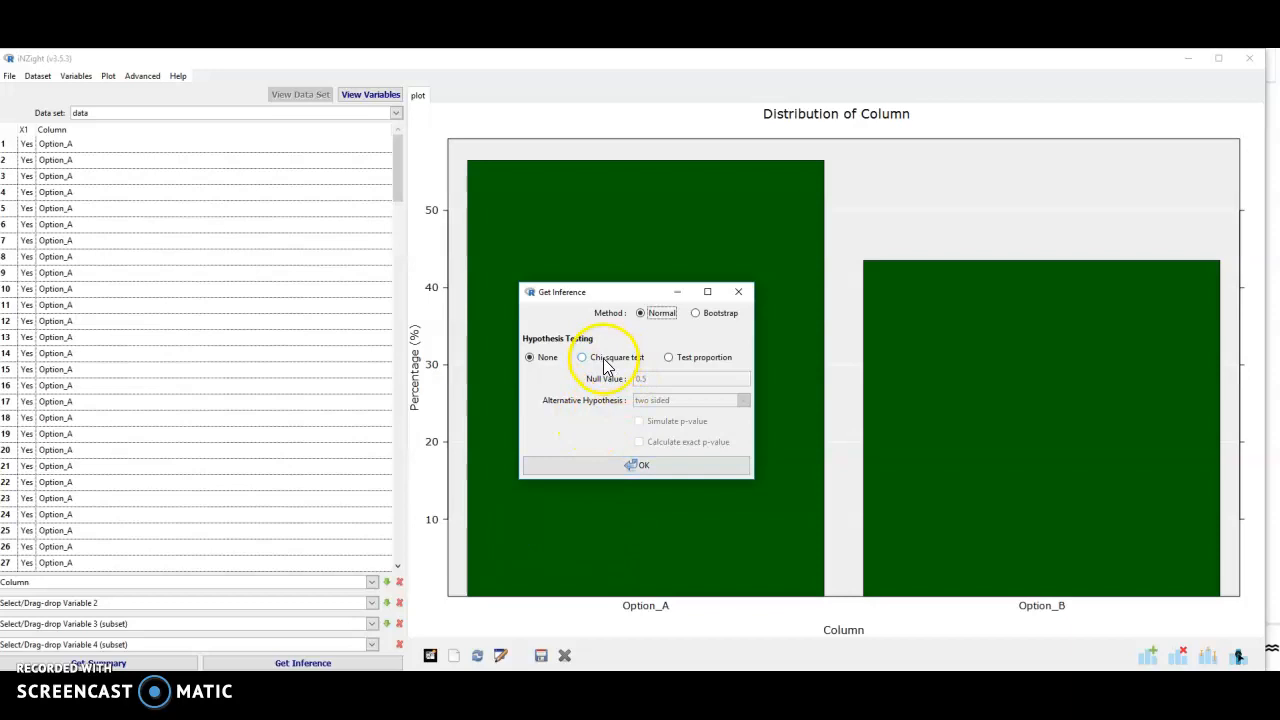
pyautogui.click(668, 356)
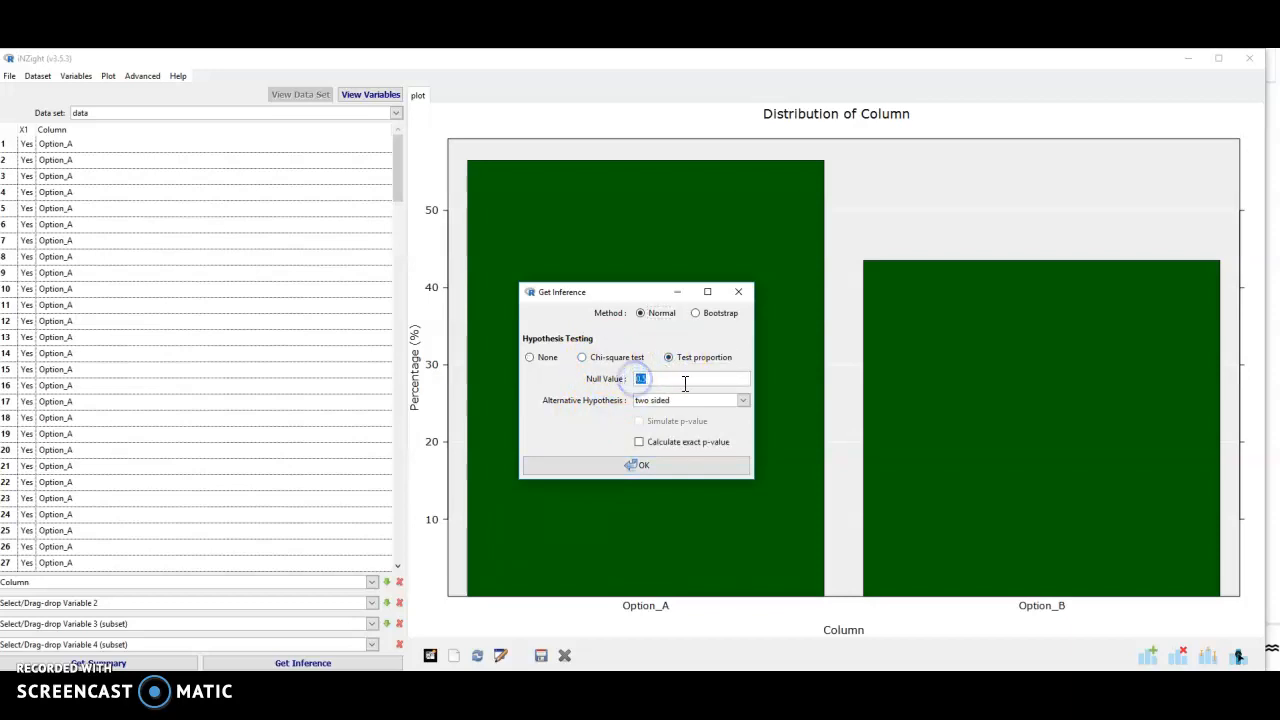
pyautogui.write('0.5')
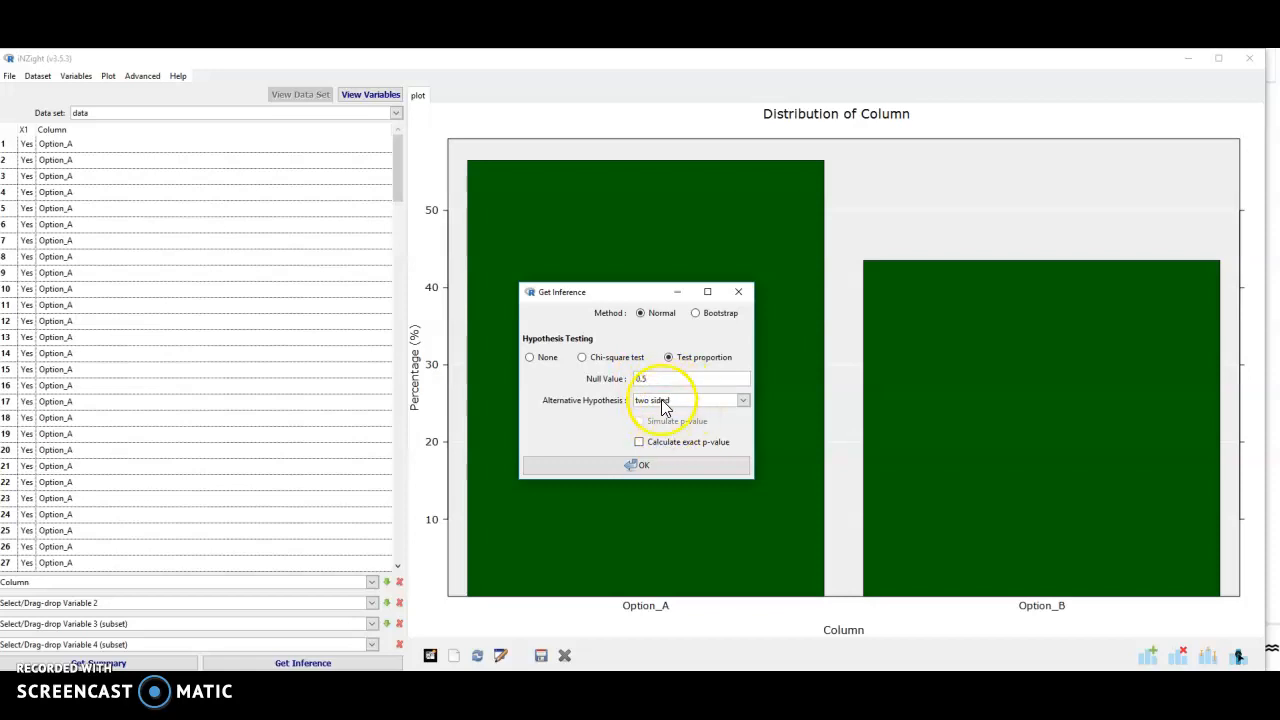
pyautogui.click(640, 464)
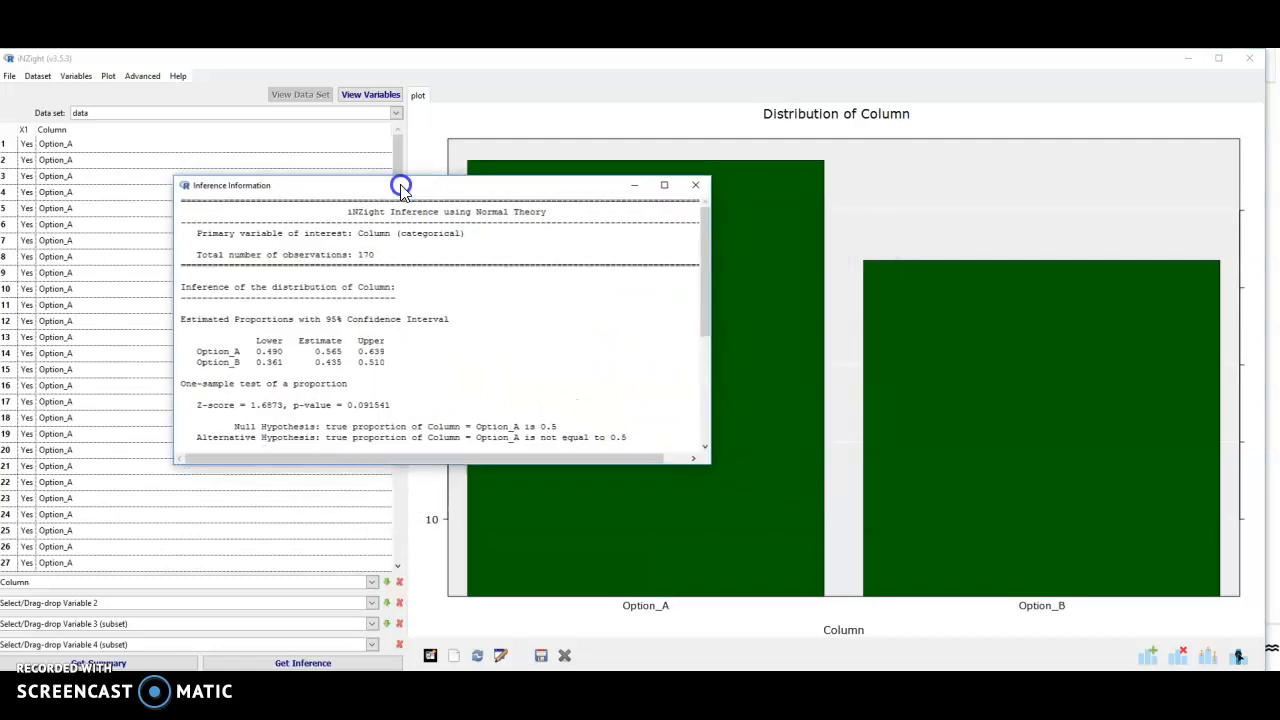
pyautogui.moveTo(460, 364)
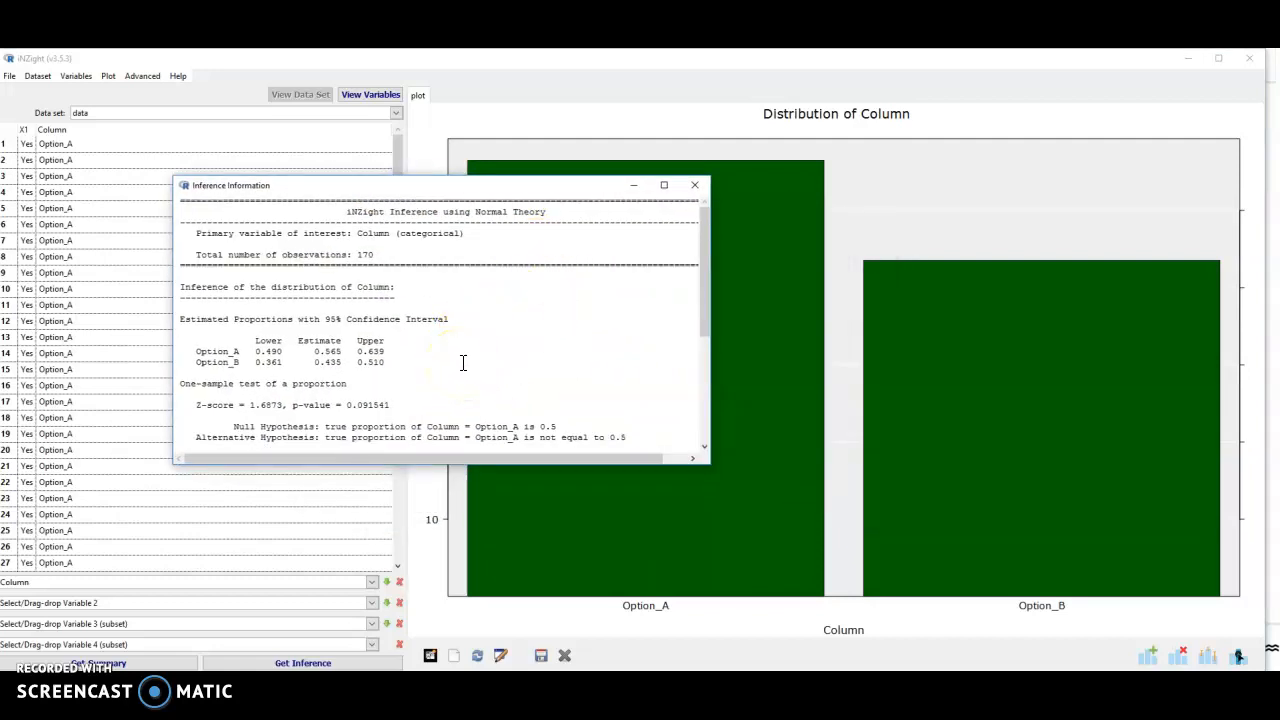
# Highlight the test's p-value and move the Inference Information window aside.
pyautogui.doubleClick(370, 404)
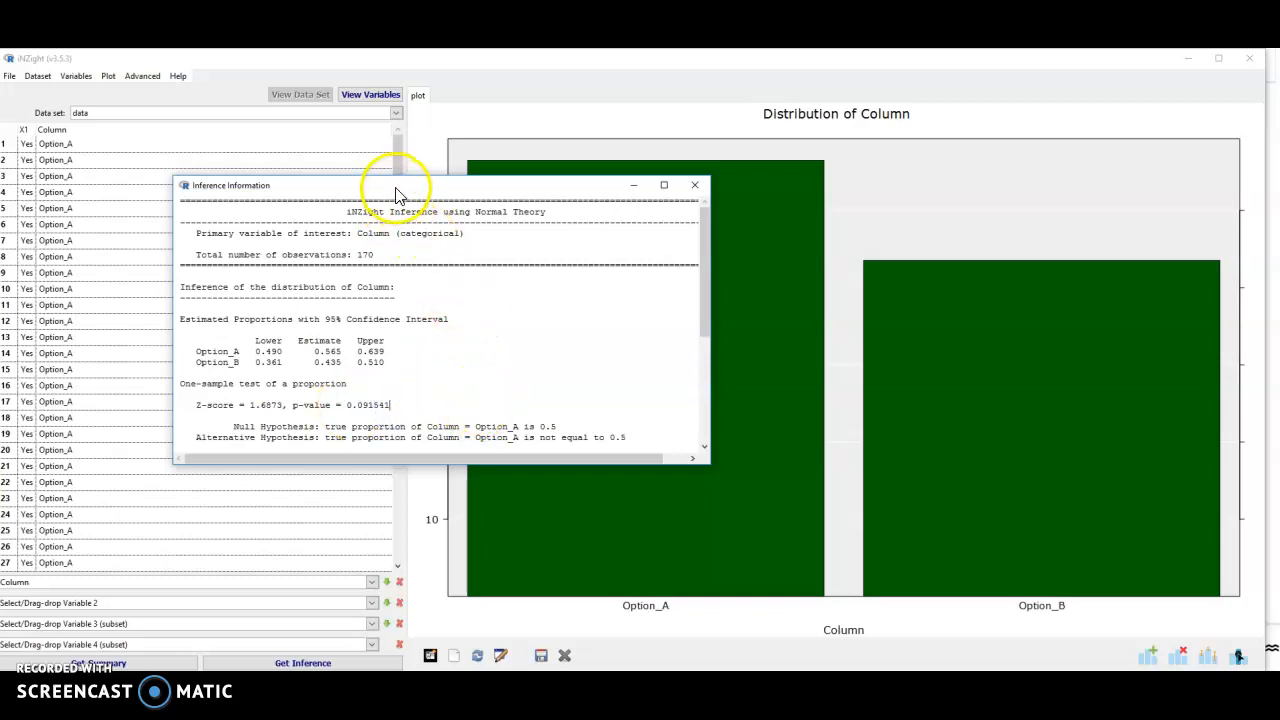
pyautogui.moveTo(400, 184); pyautogui.dragTo(356, 176)
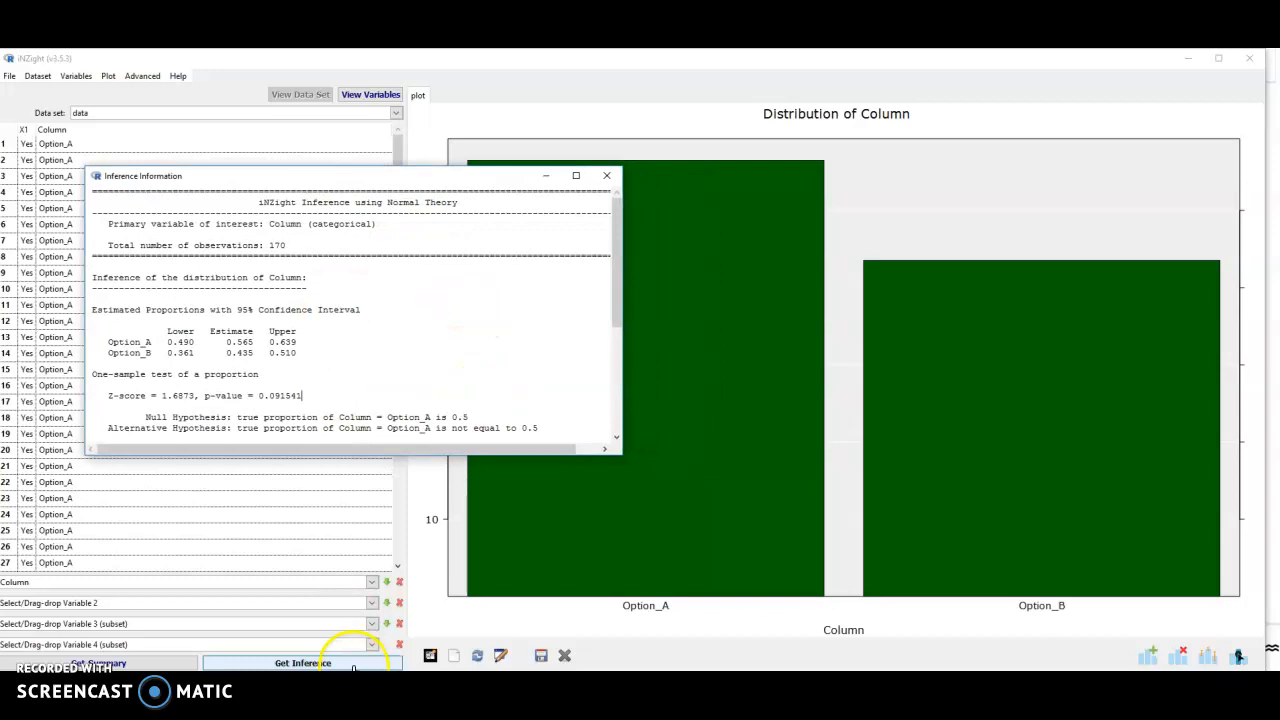
# Rerun the proportion test with Calculate exact p-value ticked, giving the binomial result.
pyautogui.click(302, 664)
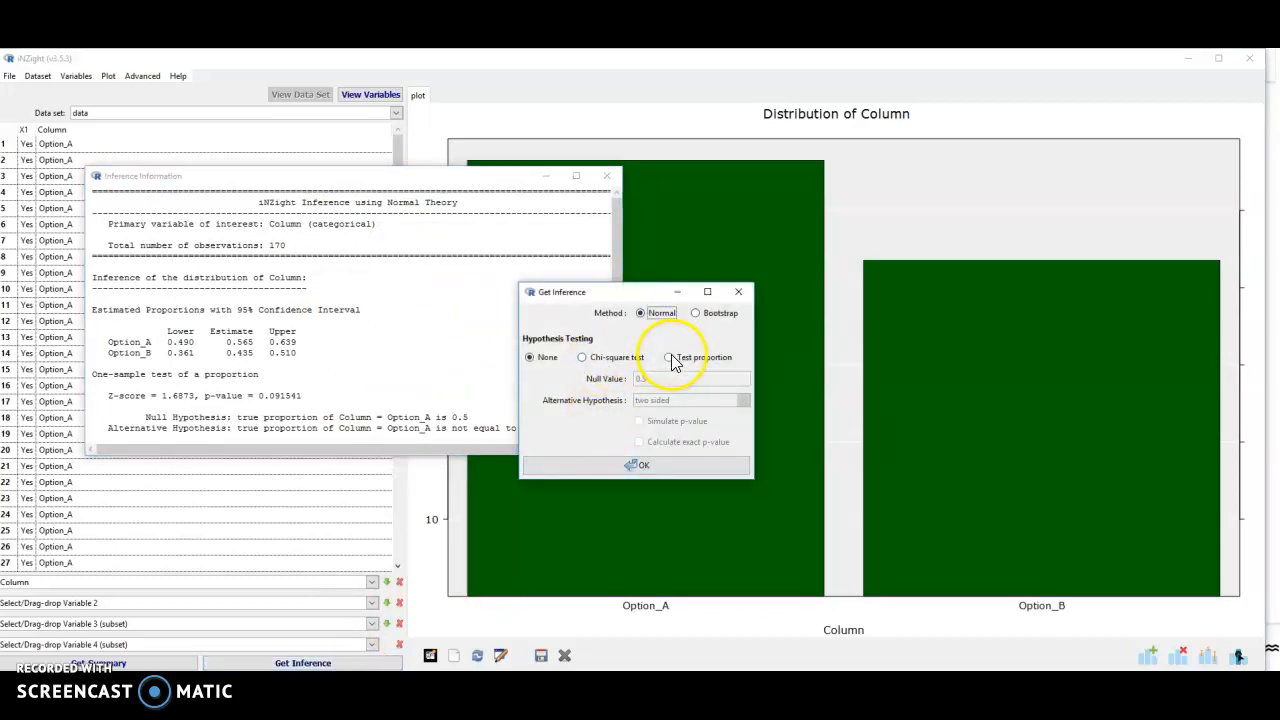
pyautogui.click(668, 356)
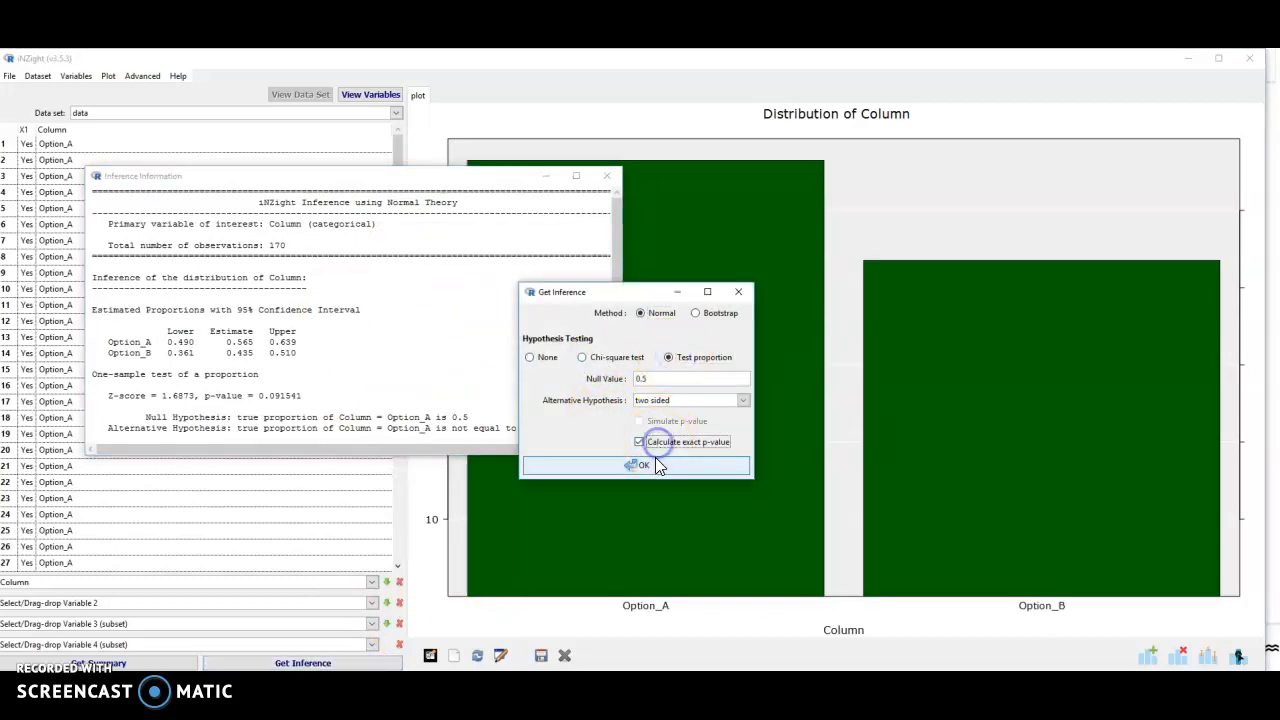
pyautogui.click(644, 464)
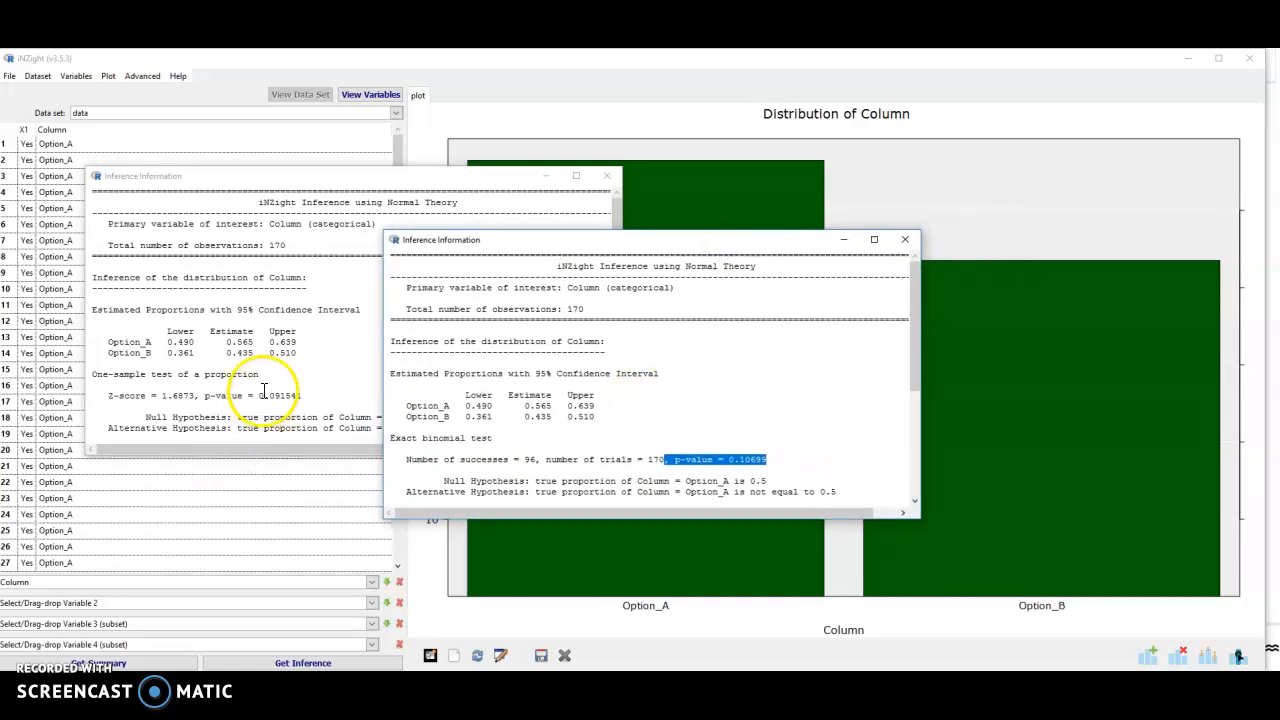
pyautogui.moveTo(750, 472)
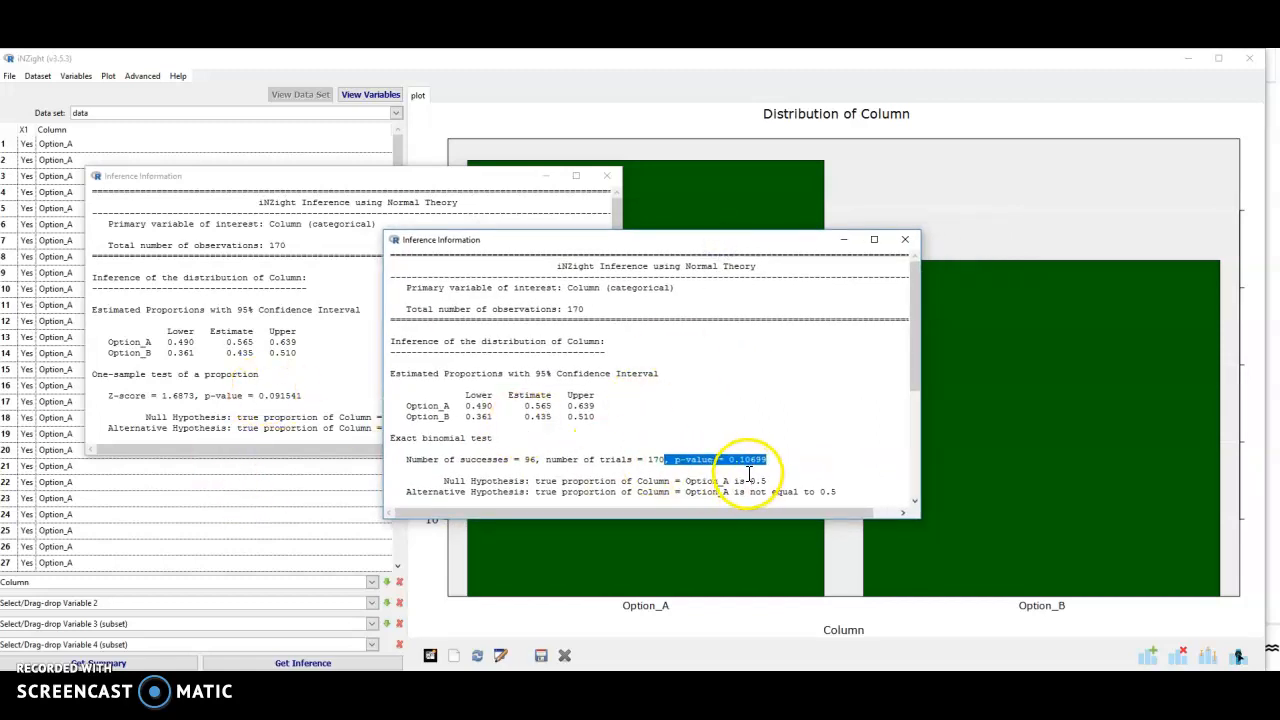
pyautogui.moveTo(764, 448)
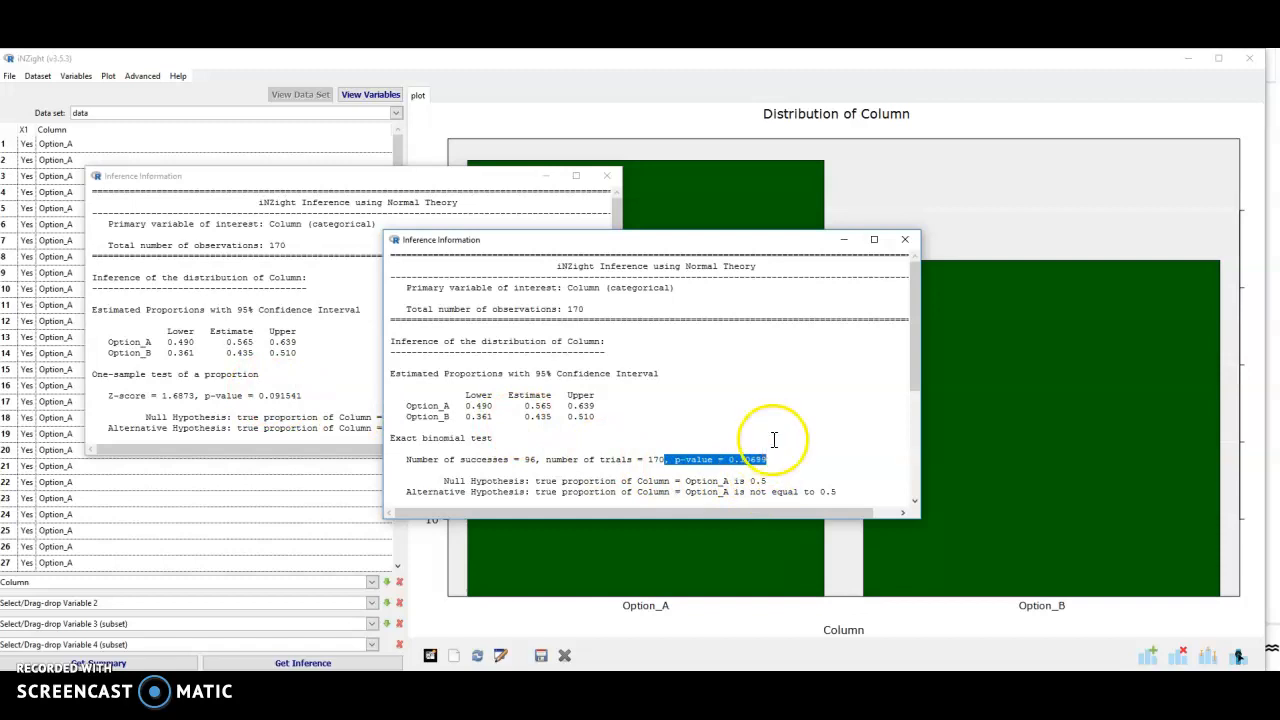
pyautogui.moveTo(764, 430)
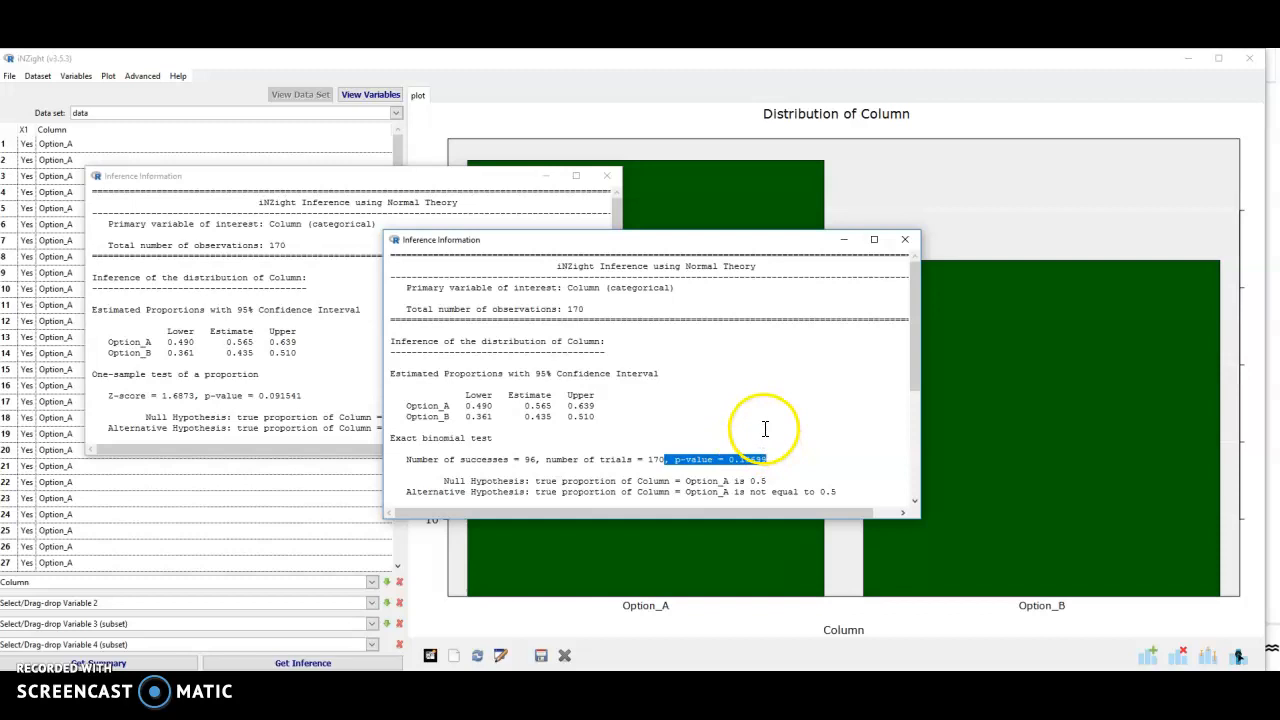
pyautogui.moveTo(750, 390)
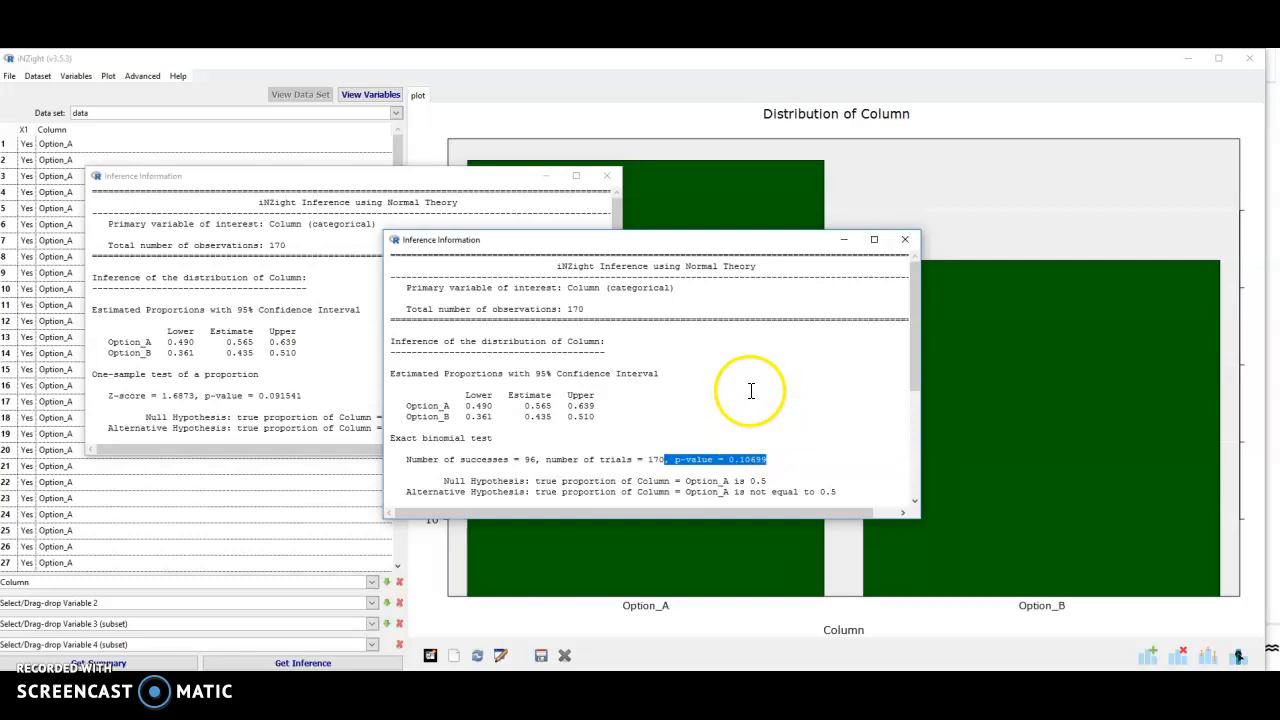
pyautogui.moveTo(530, 410)
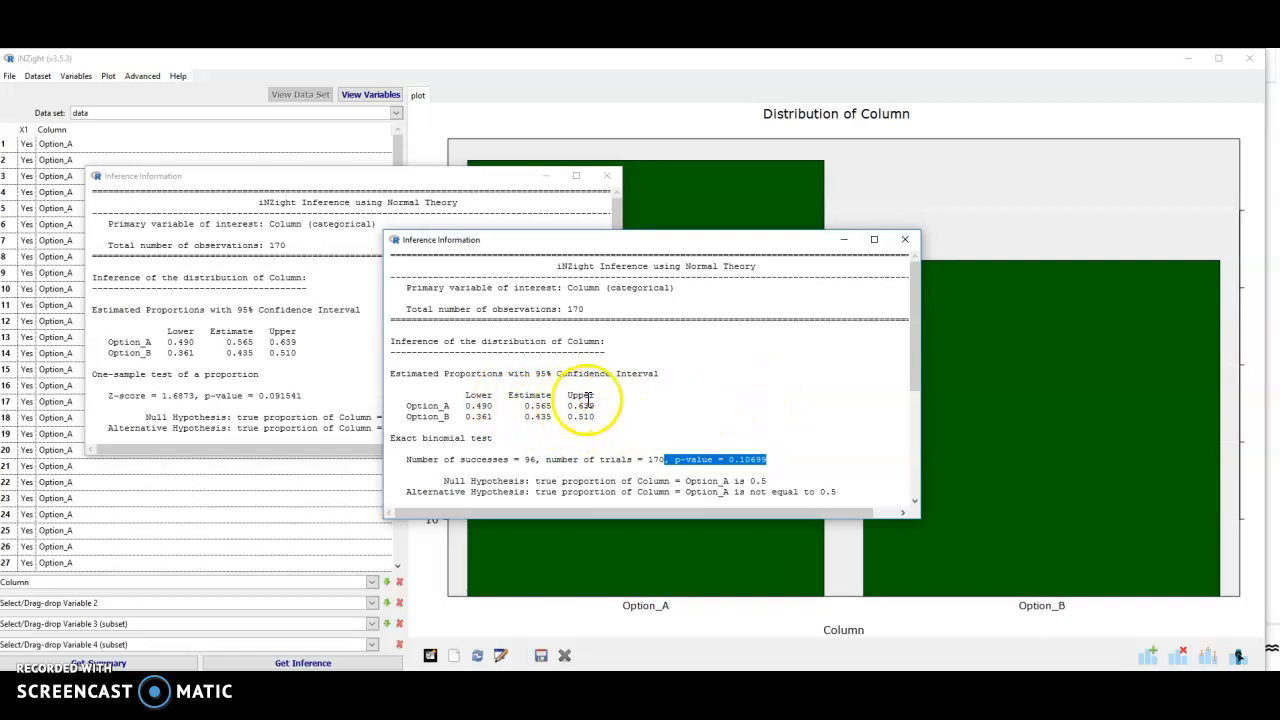
pyautogui.moveTo(818, 312)
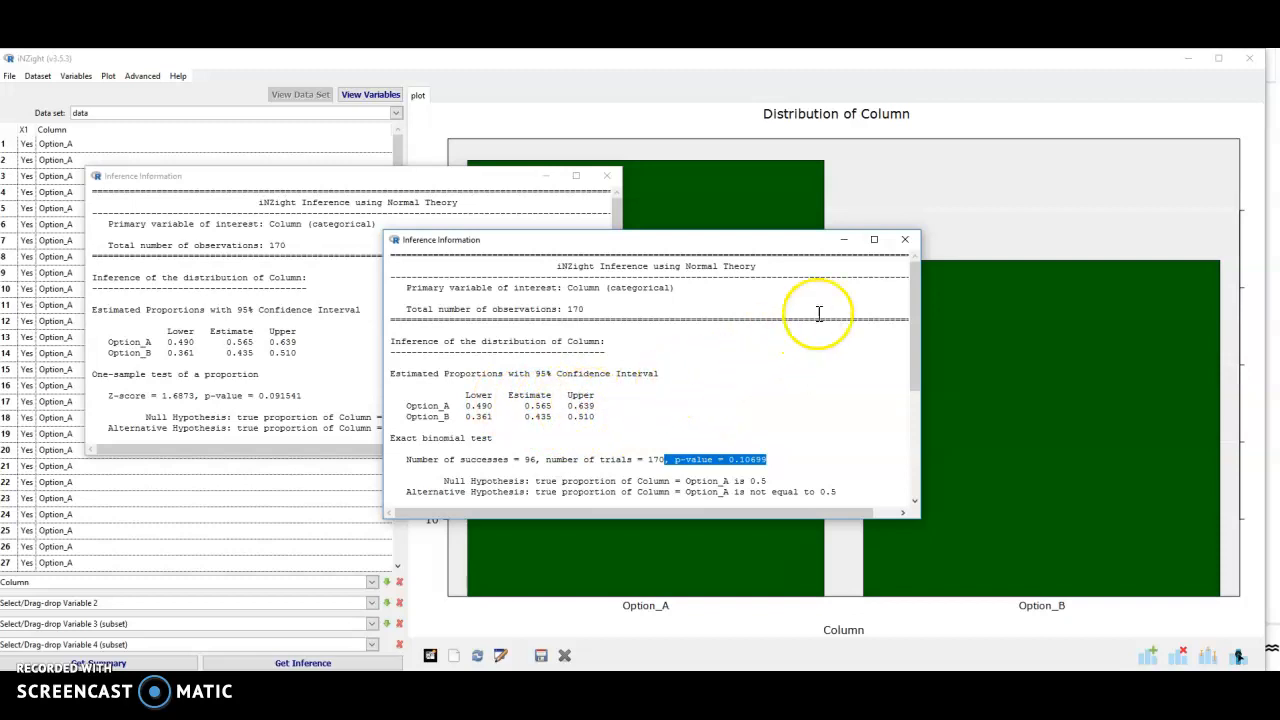
pyautogui.moveTo(906, 240)
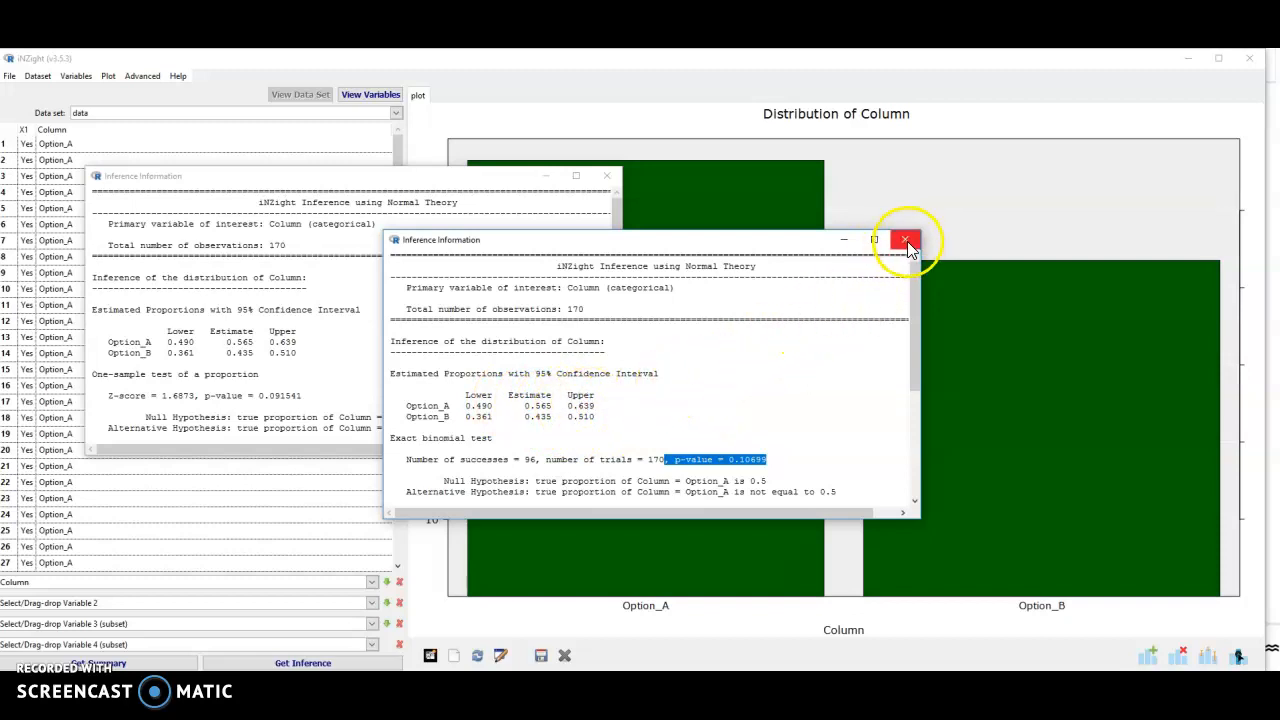
# Close the exact test results and add X1 as Variable 2 to plot Column by X1.
pyautogui.click(904, 240)
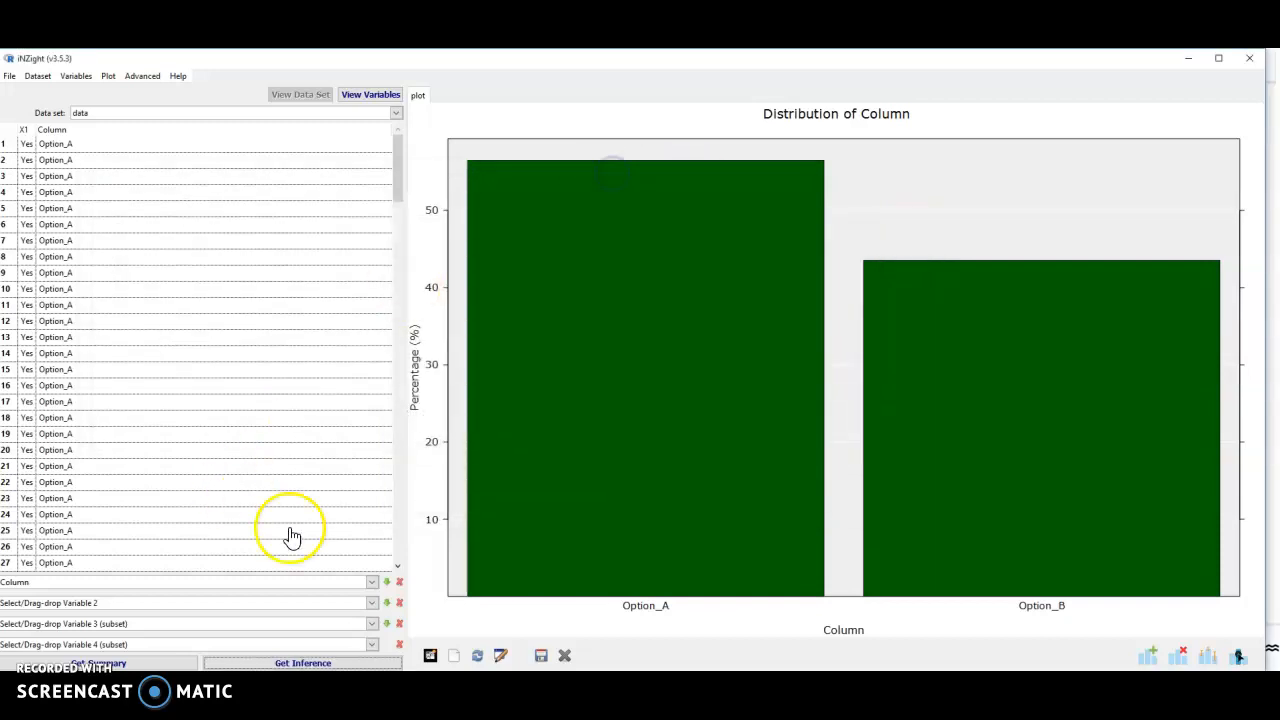
pyautogui.click(372, 602)
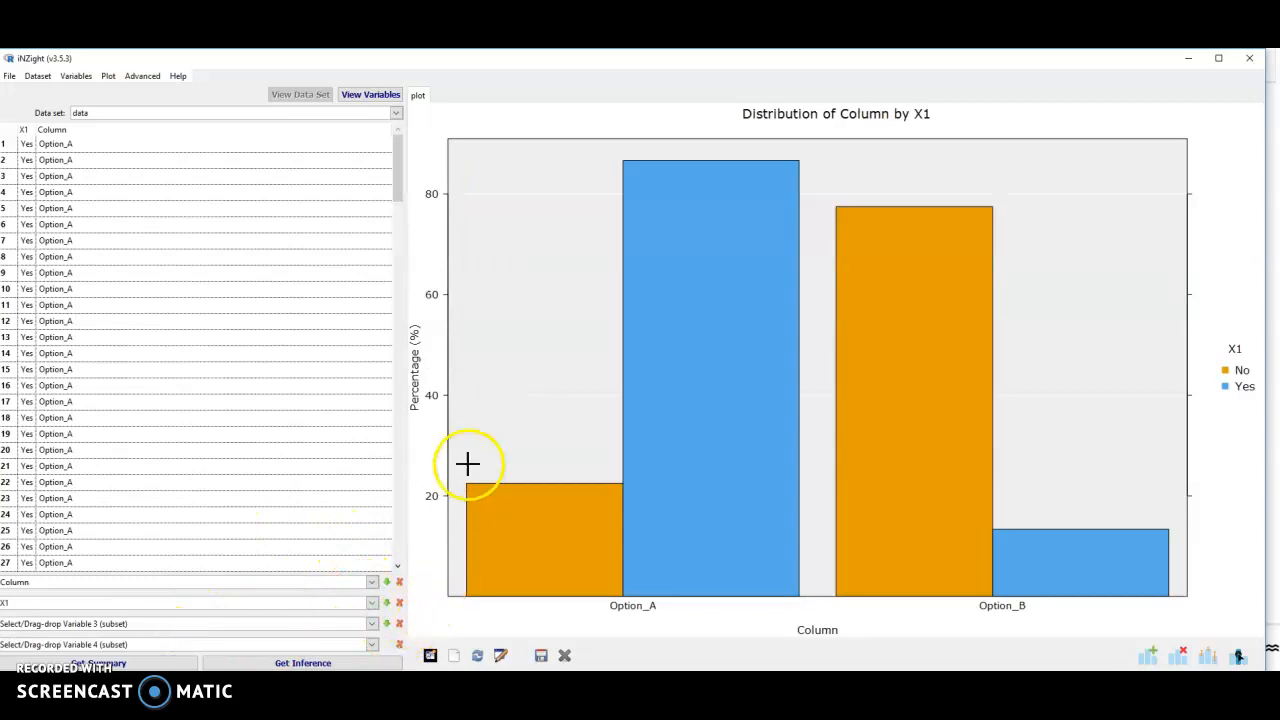
pyautogui.moveTo(640, 546)
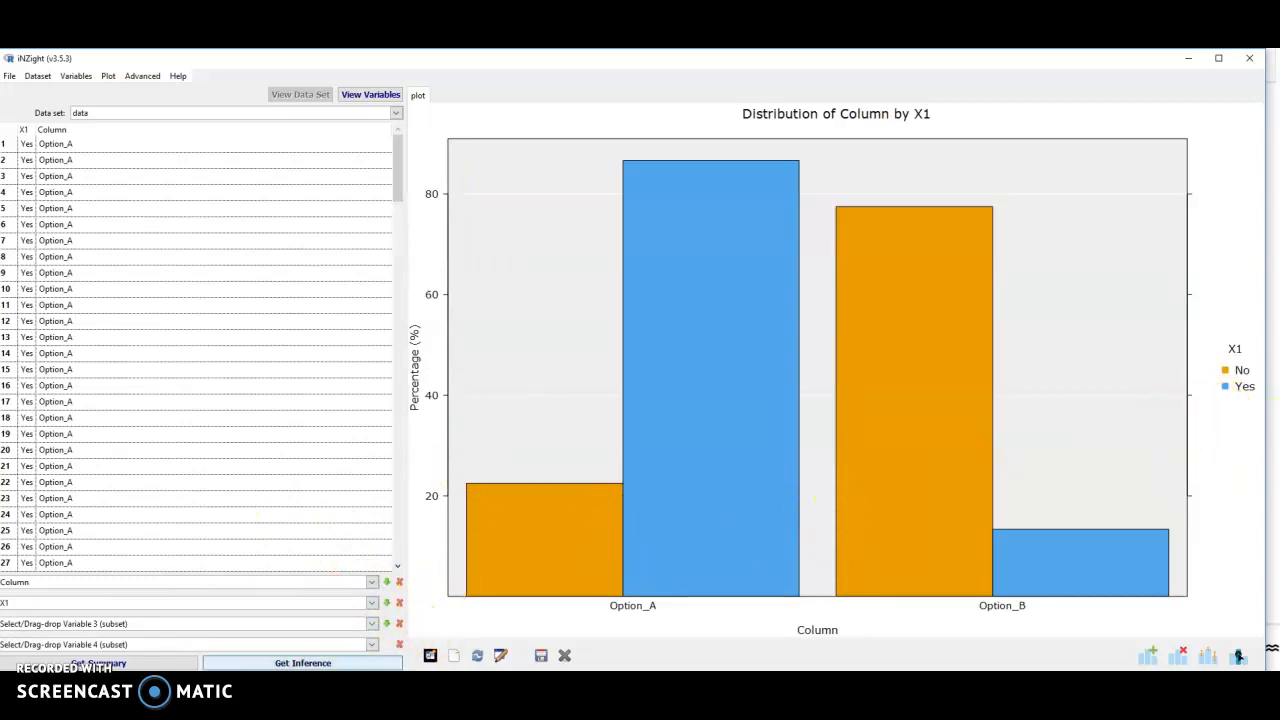
# Run the chi-square test and highlight its result, X^2 = 88.055, df = 1, p ≈ 2.22e-16.
pyautogui.click(302, 664)
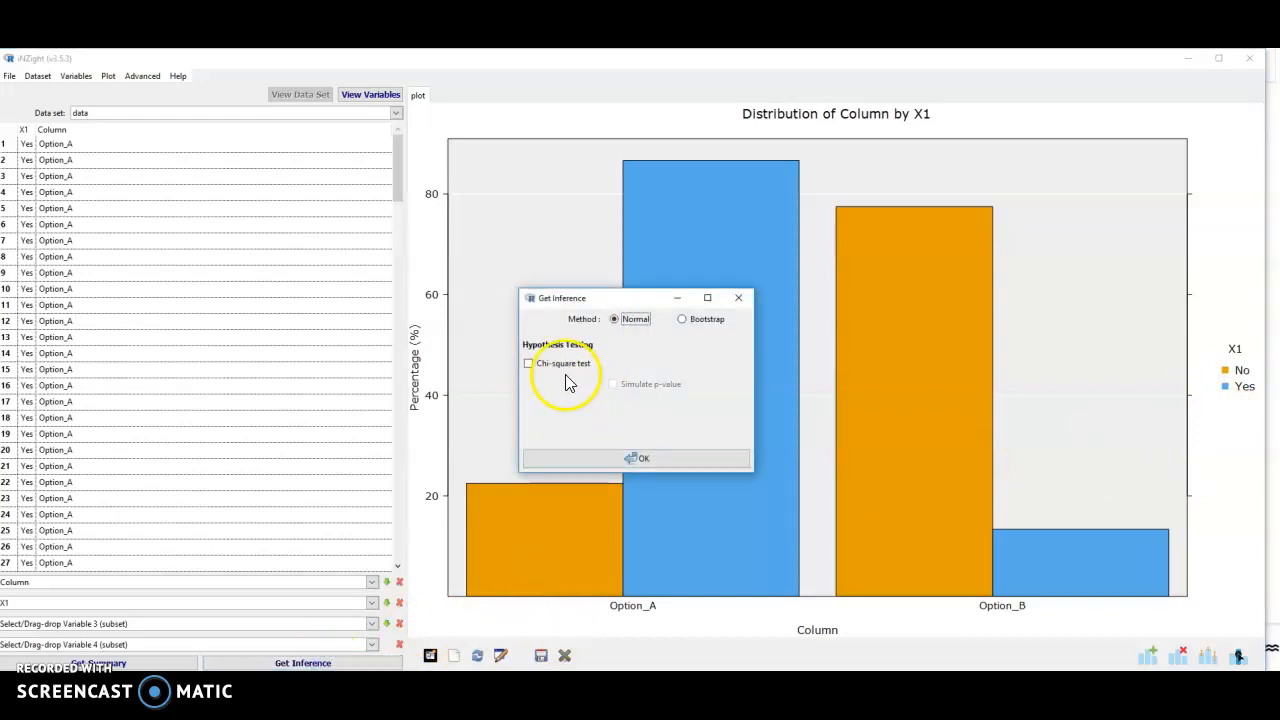
pyautogui.click(528, 364)
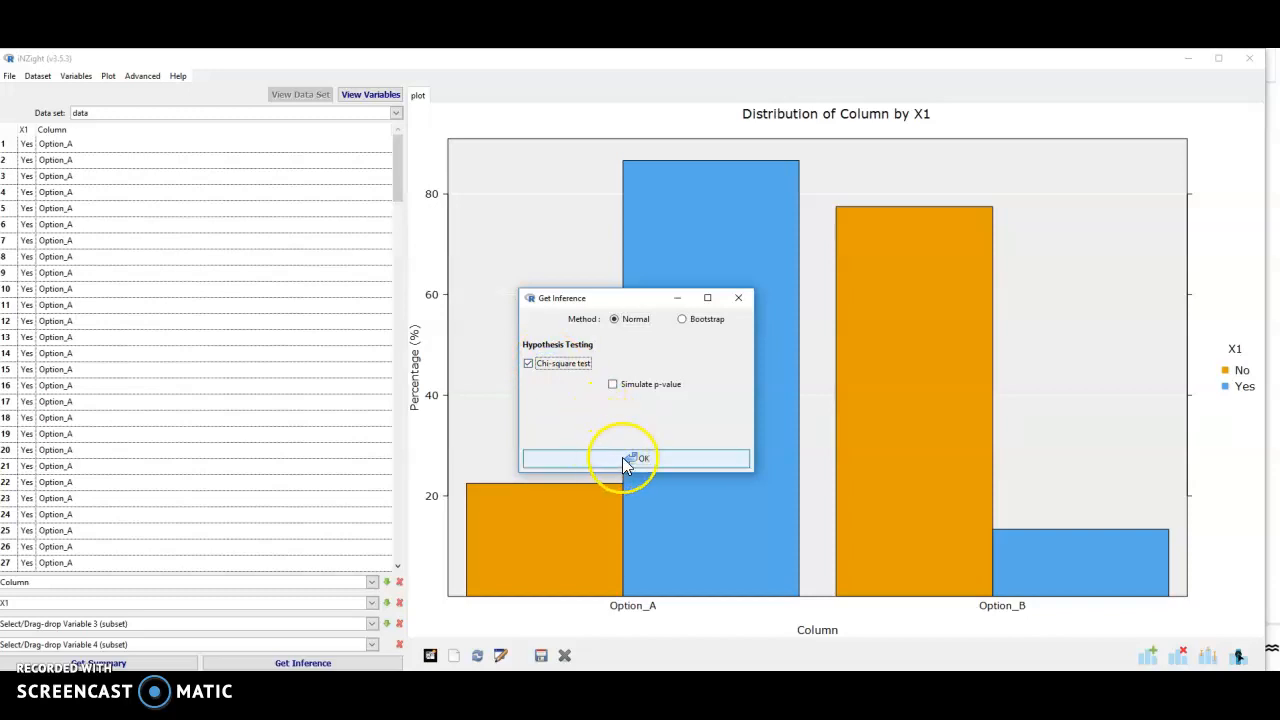
pyautogui.click(636, 458)
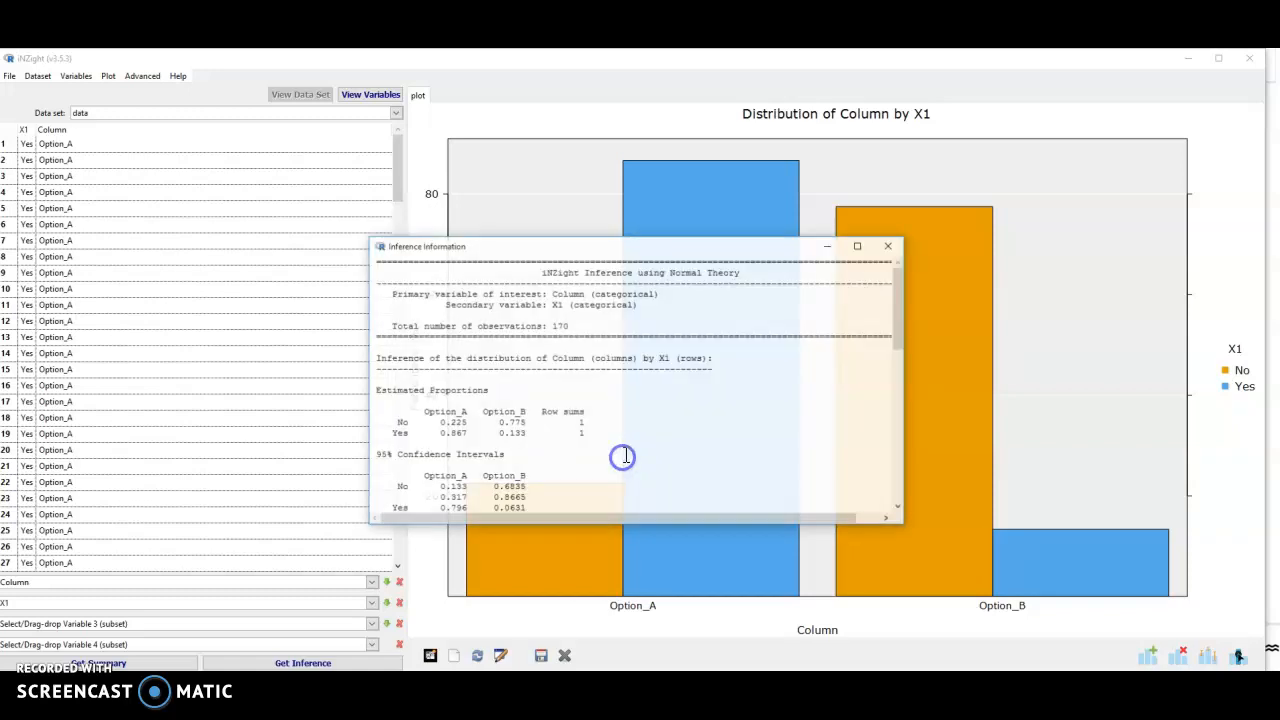
pyautogui.scroll(-3)
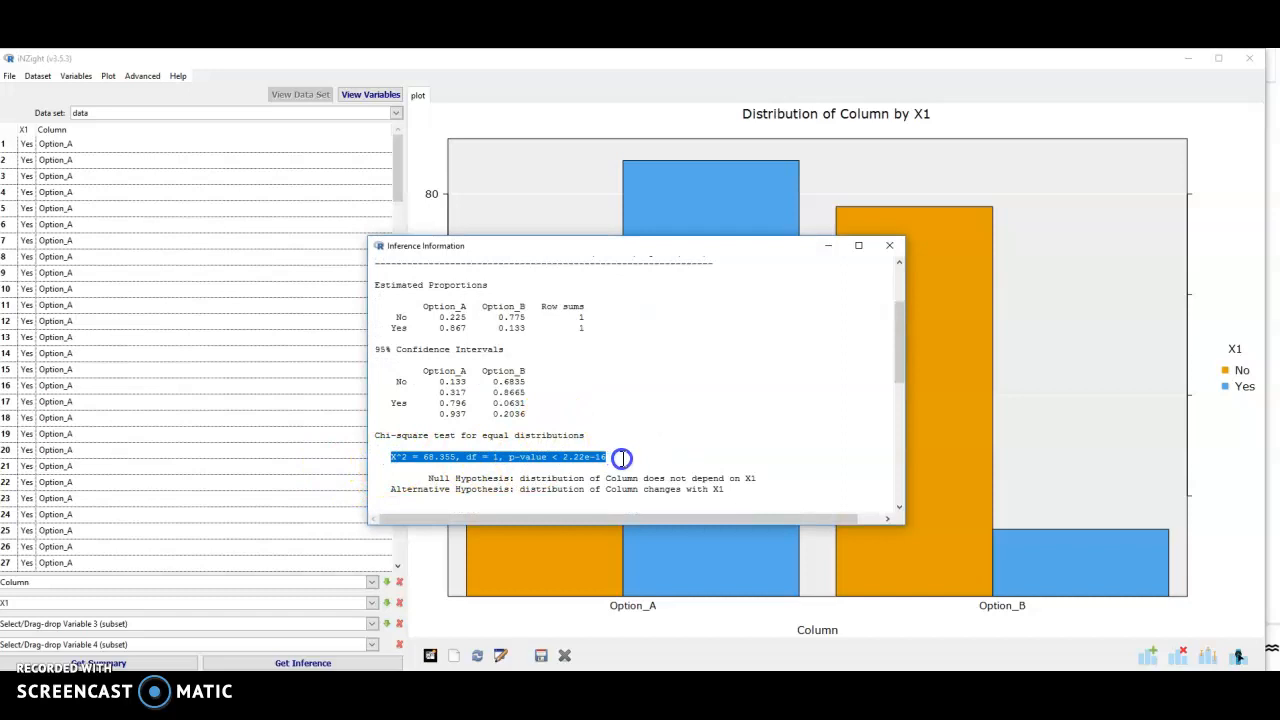
pyautogui.click(608, 456)
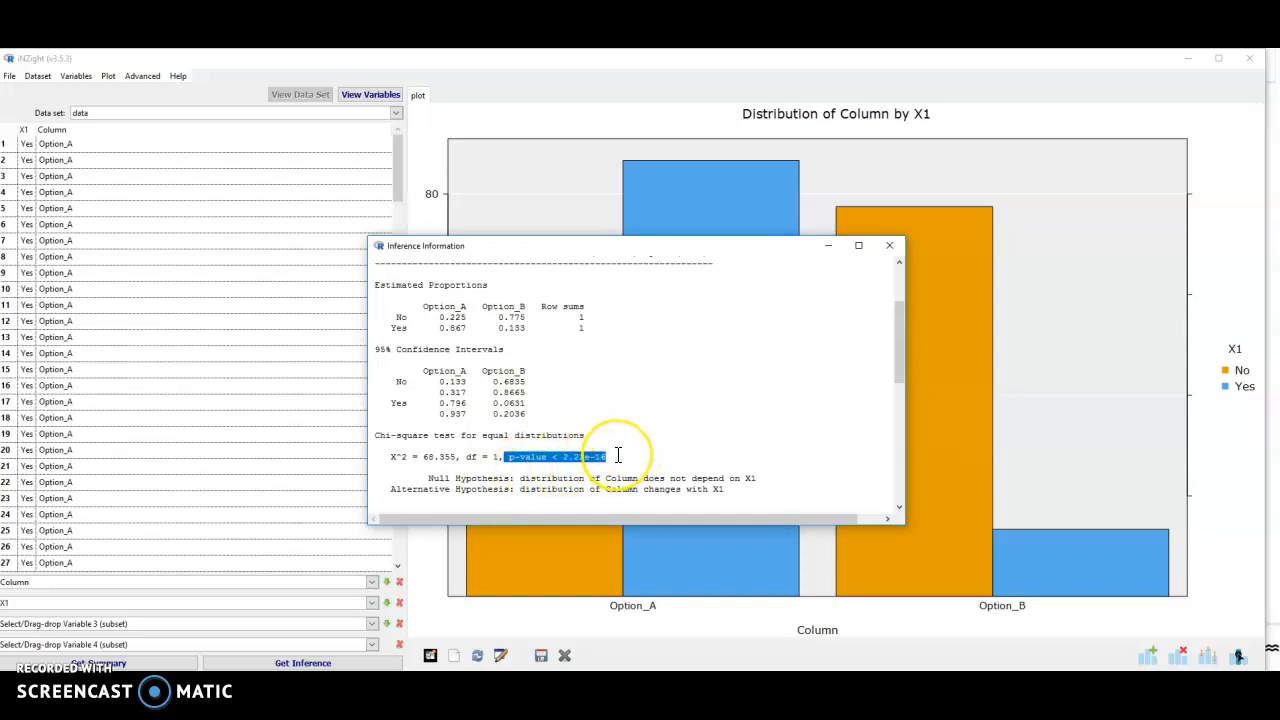
pyautogui.moveTo(792, 366)
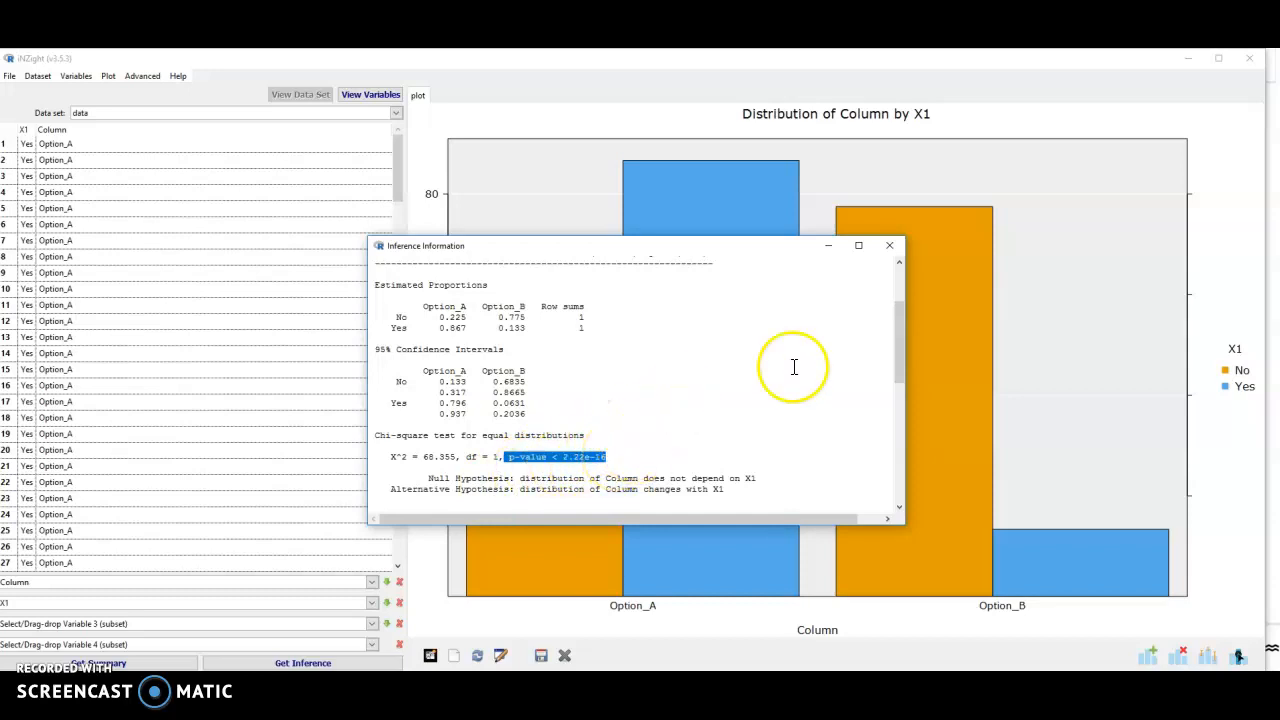
pyautogui.moveTo(852, 288)
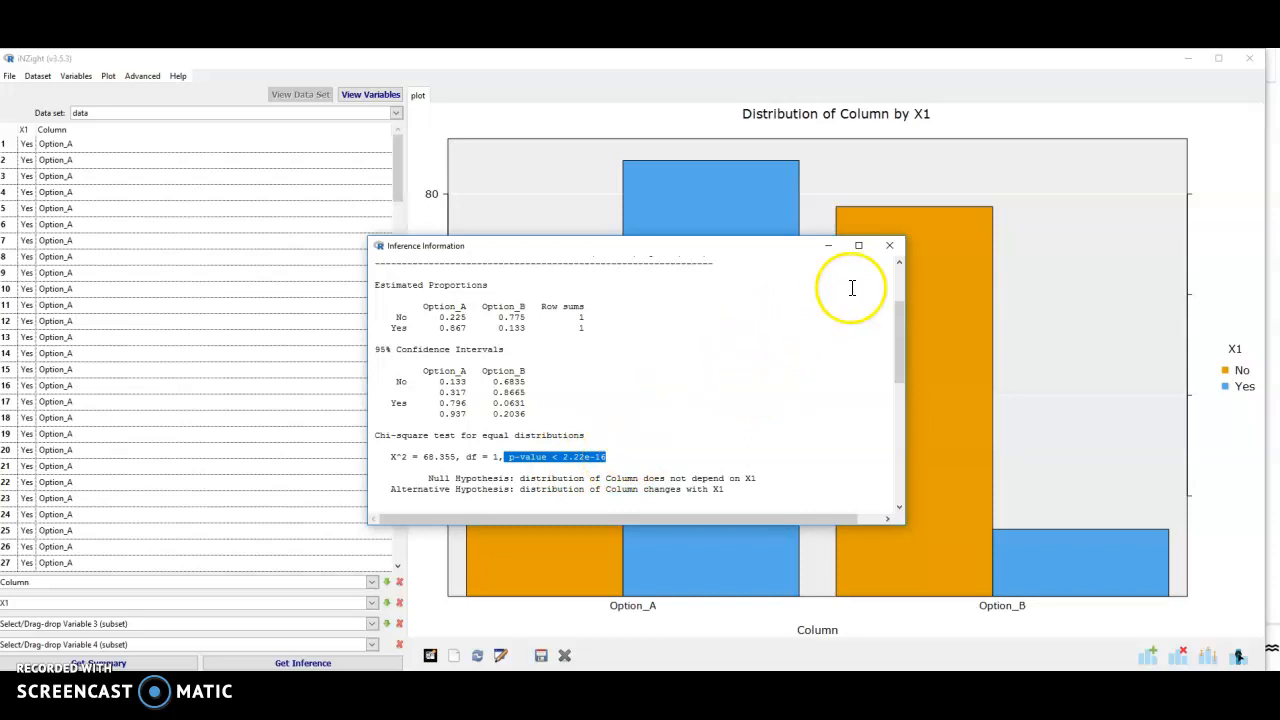
pyautogui.moveTo(888, 246)
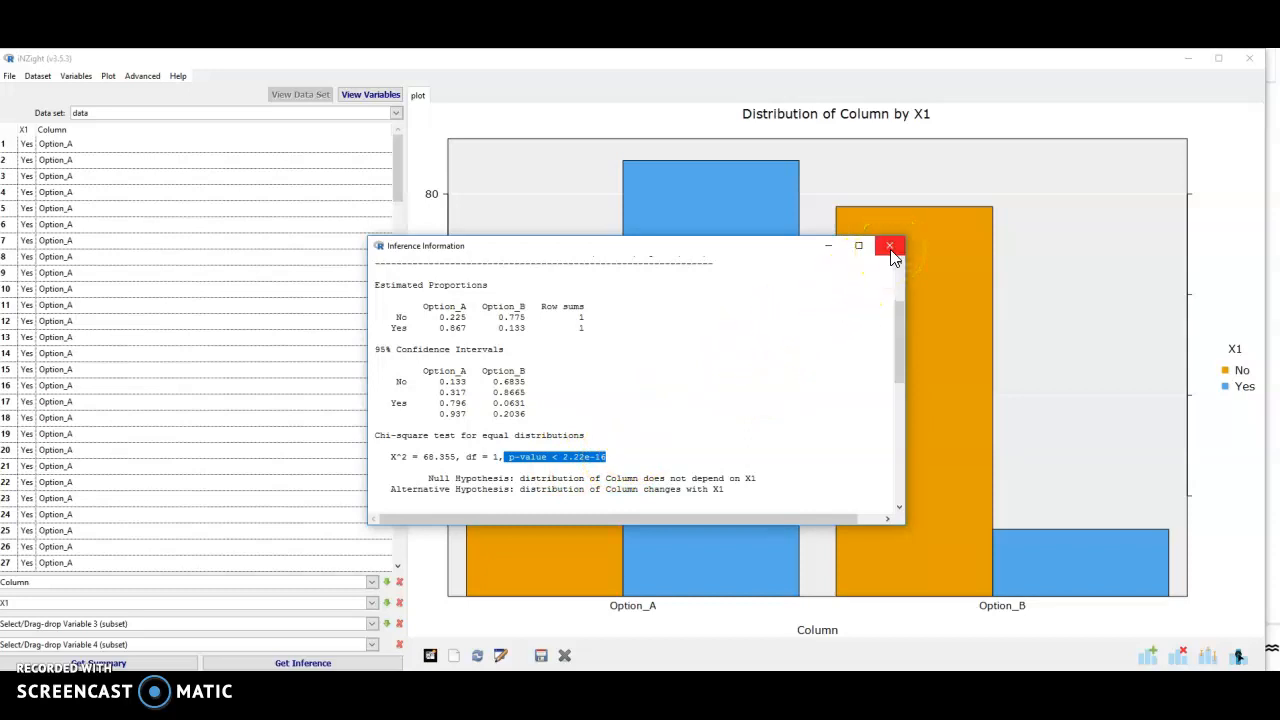
# Import table2by2.csv into iNZight Lite via File > Import dataset and Browse.
pyautogui.click(888, 246)
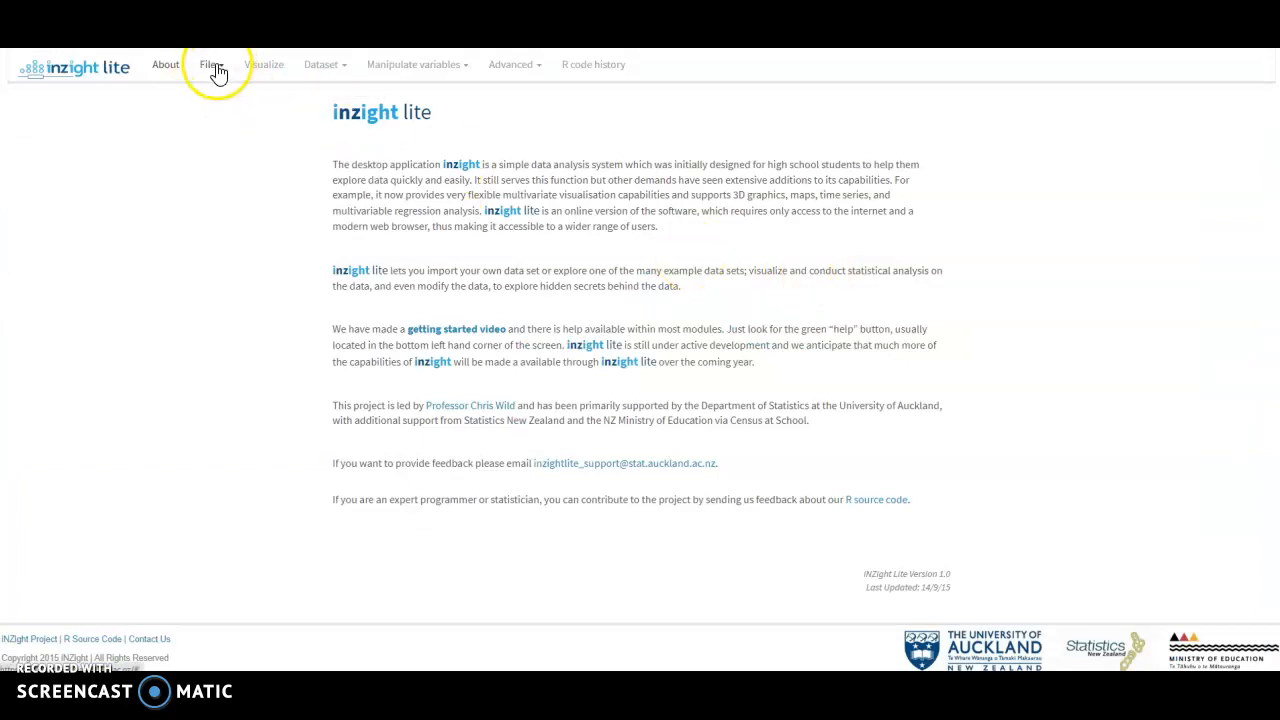
pyautogui.click(208, 64)
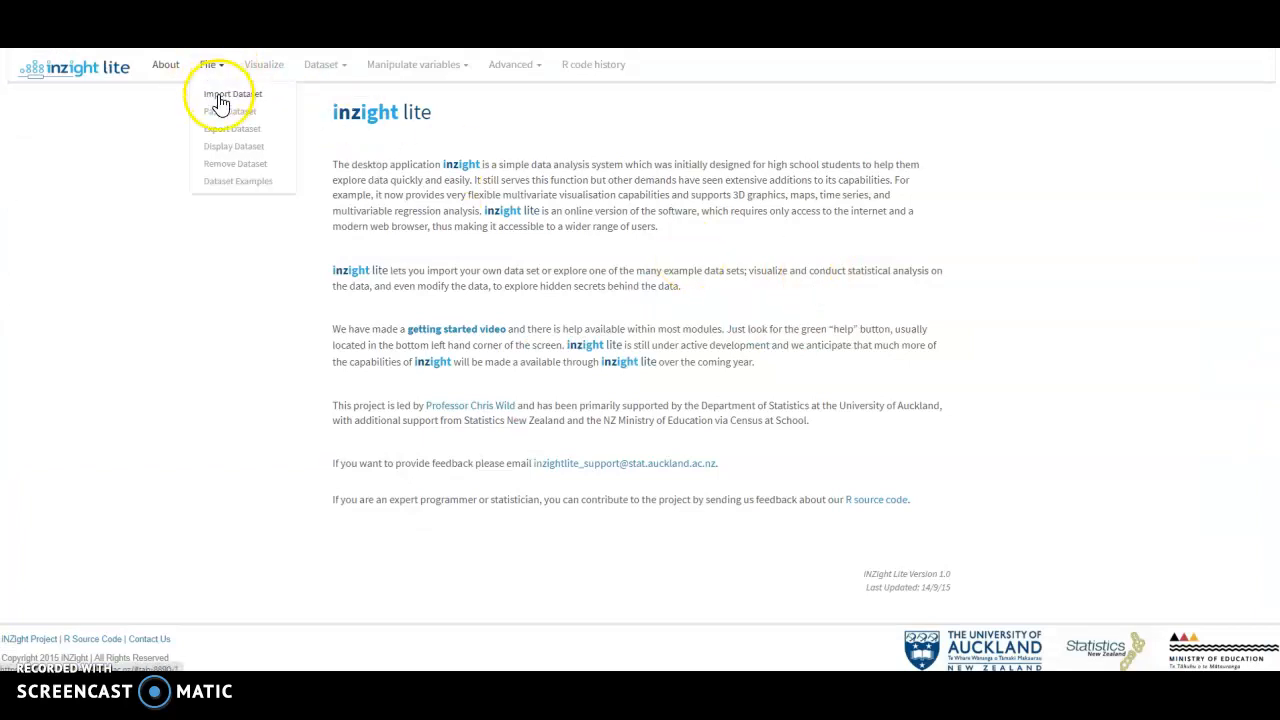
pyautogui.click(232, 94)
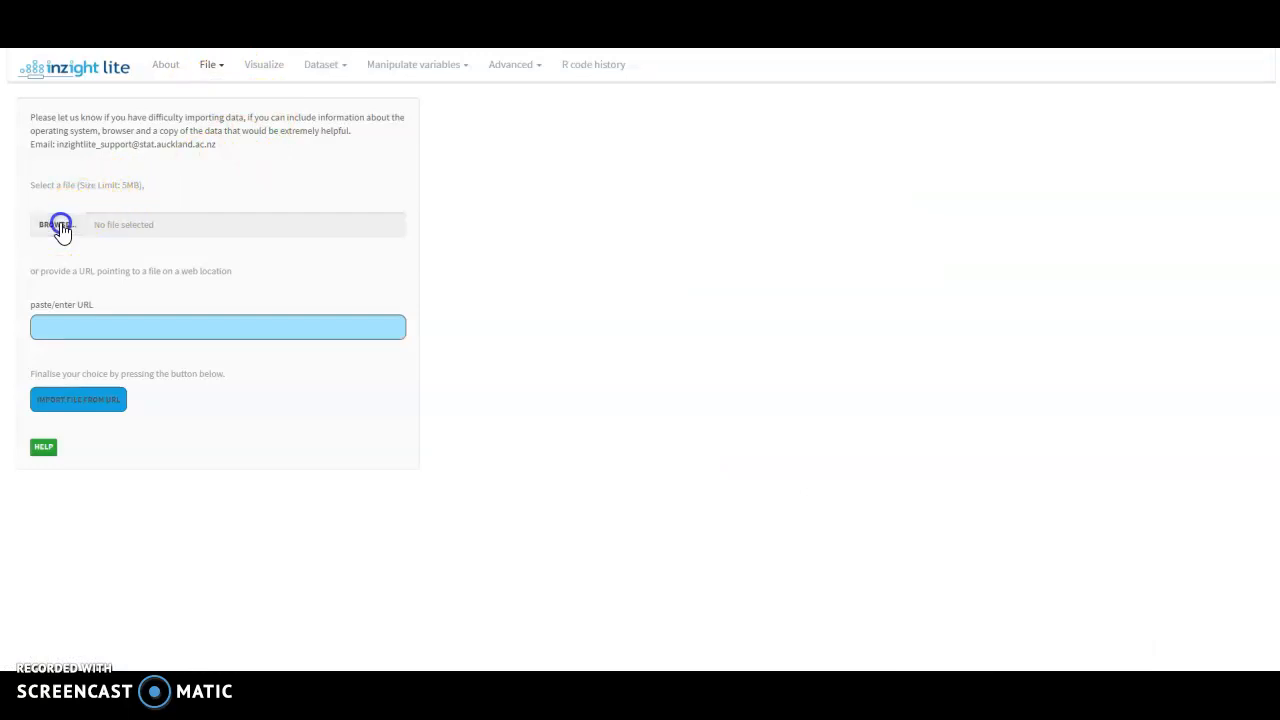
pyautogui.click(56, 224)
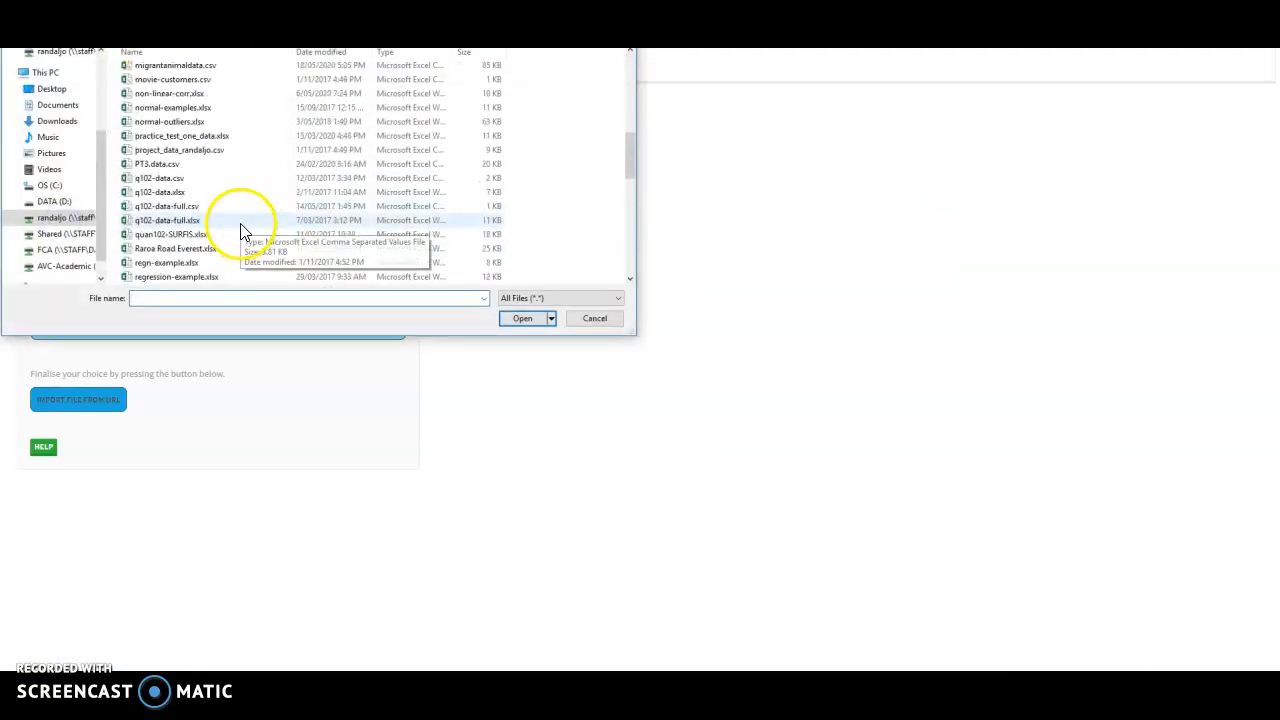
pyautogui.scroll(-3)
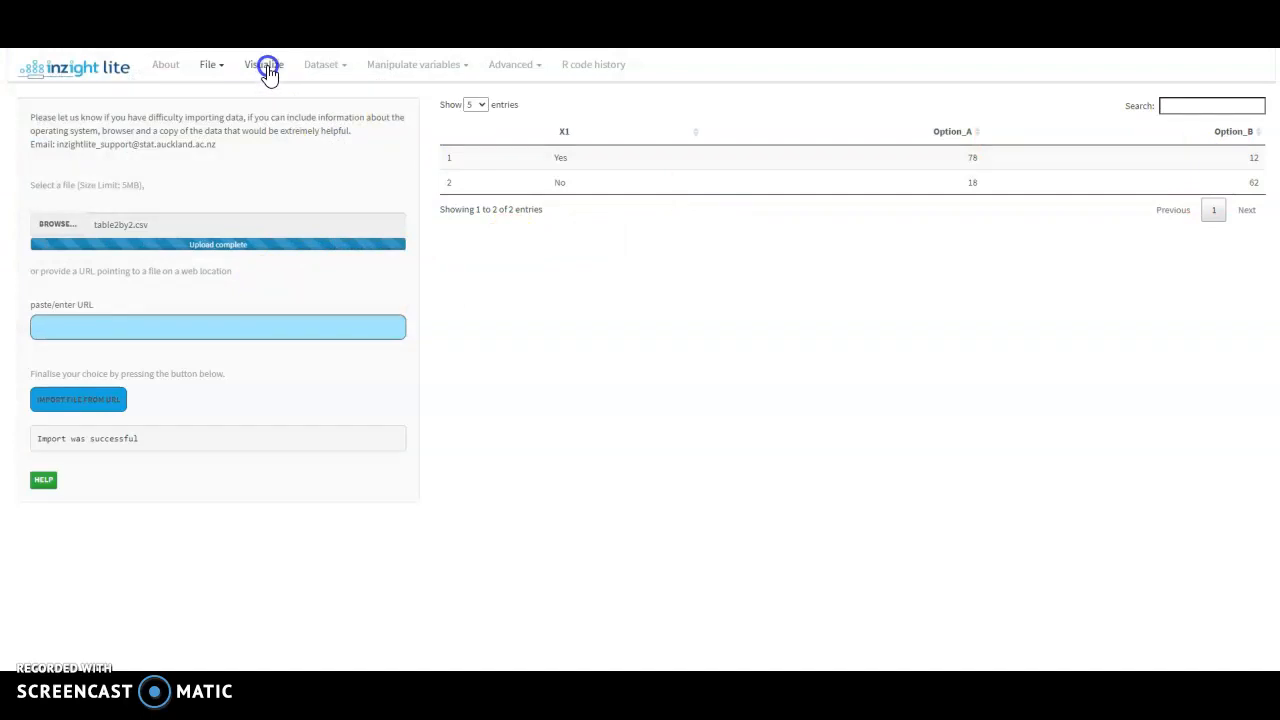
# Expand the frequency table into 170 individual rows with variables X1 and Column.
pyautogui.click(322, 64)
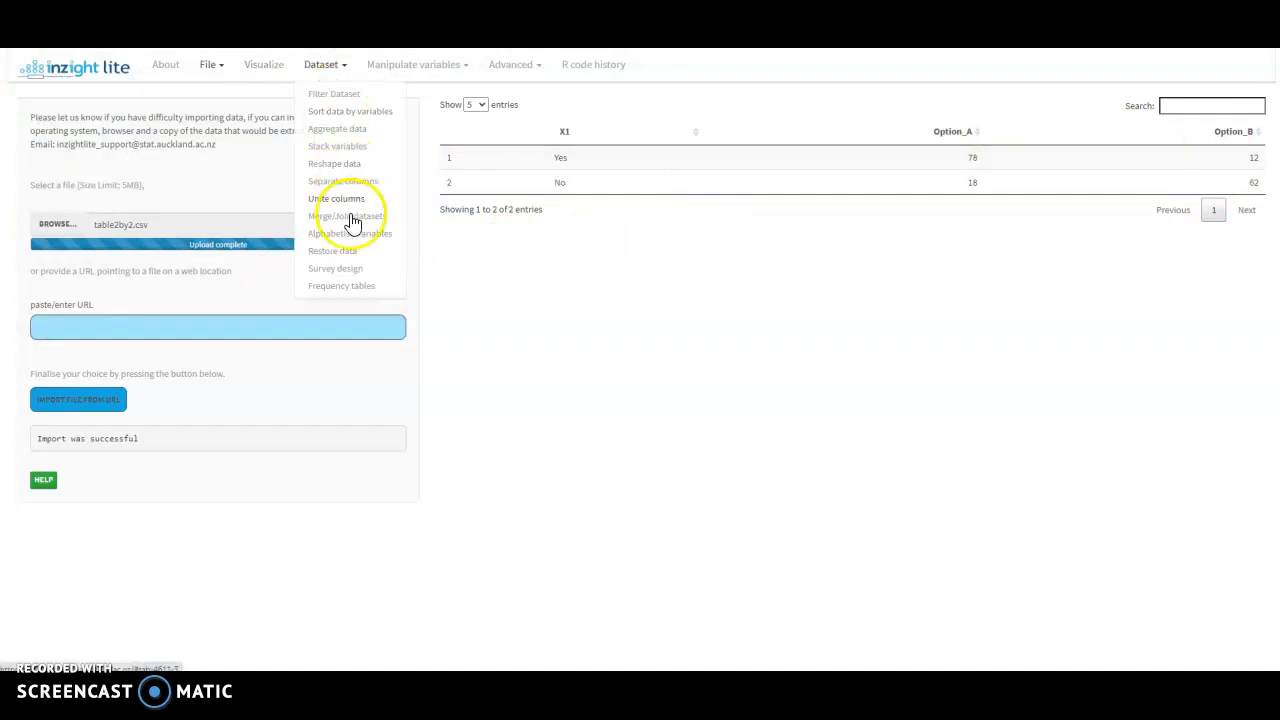
pyautogui.click(340, 284)
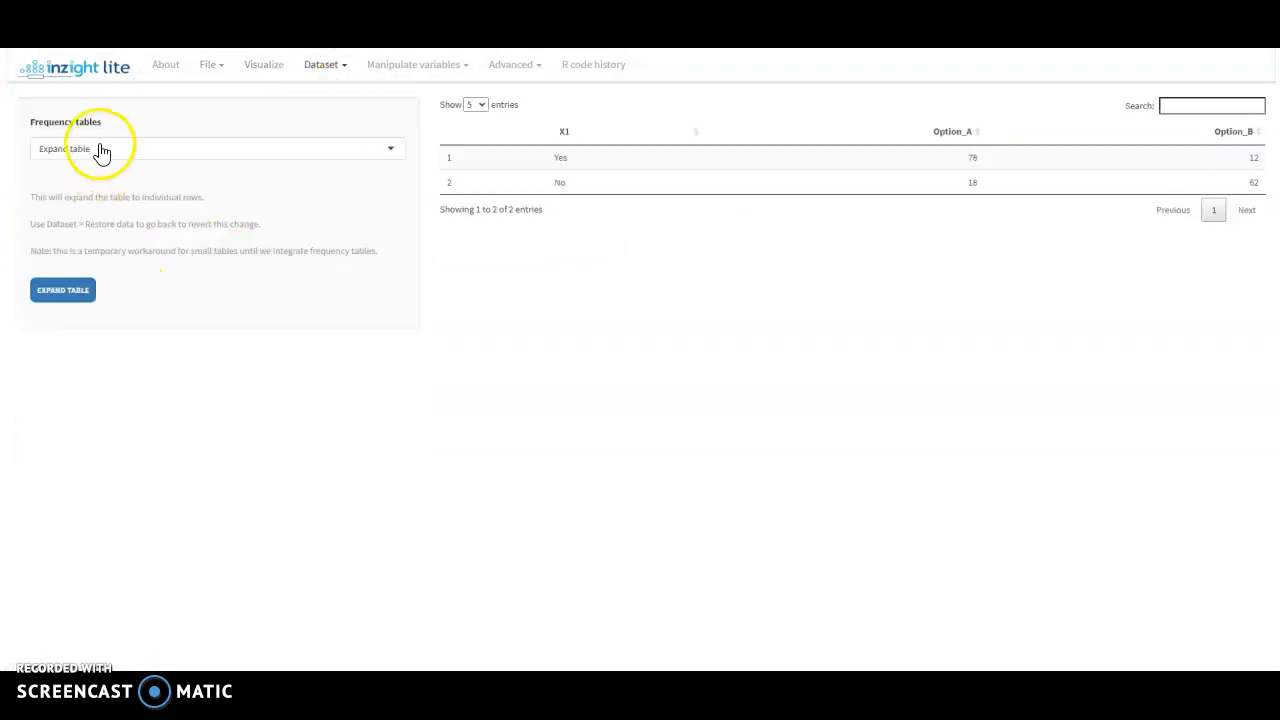
pyautogui.moveTo(62, 290)
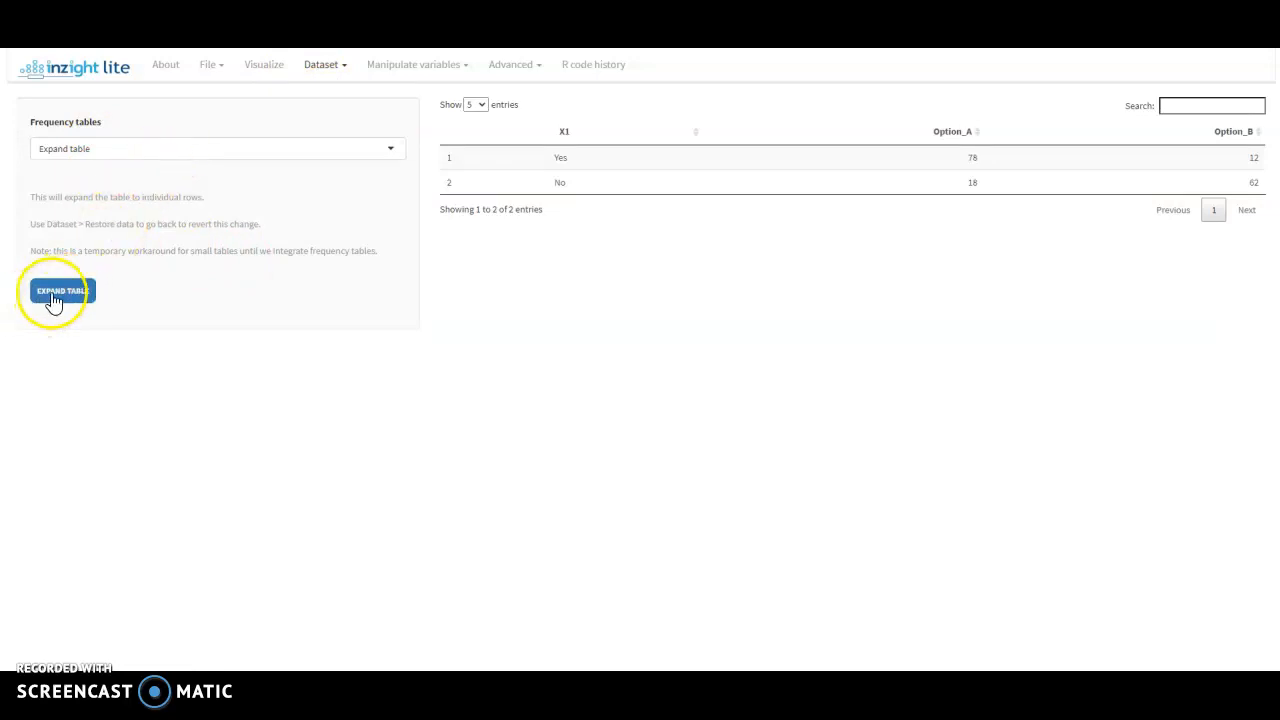
pyautogui.click(62, 292)
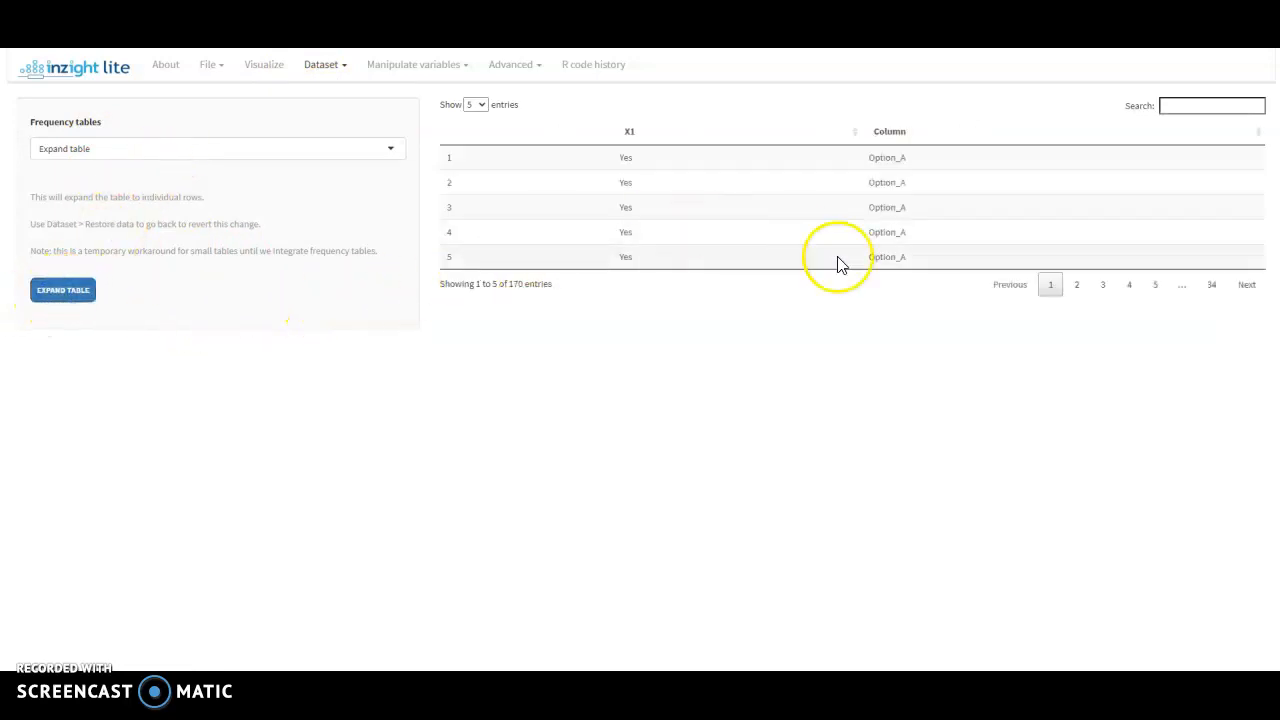
# Page through the expanded rows, showing 50 entries per page up to rows 51-100.
pyautogui.click(1102, 284)
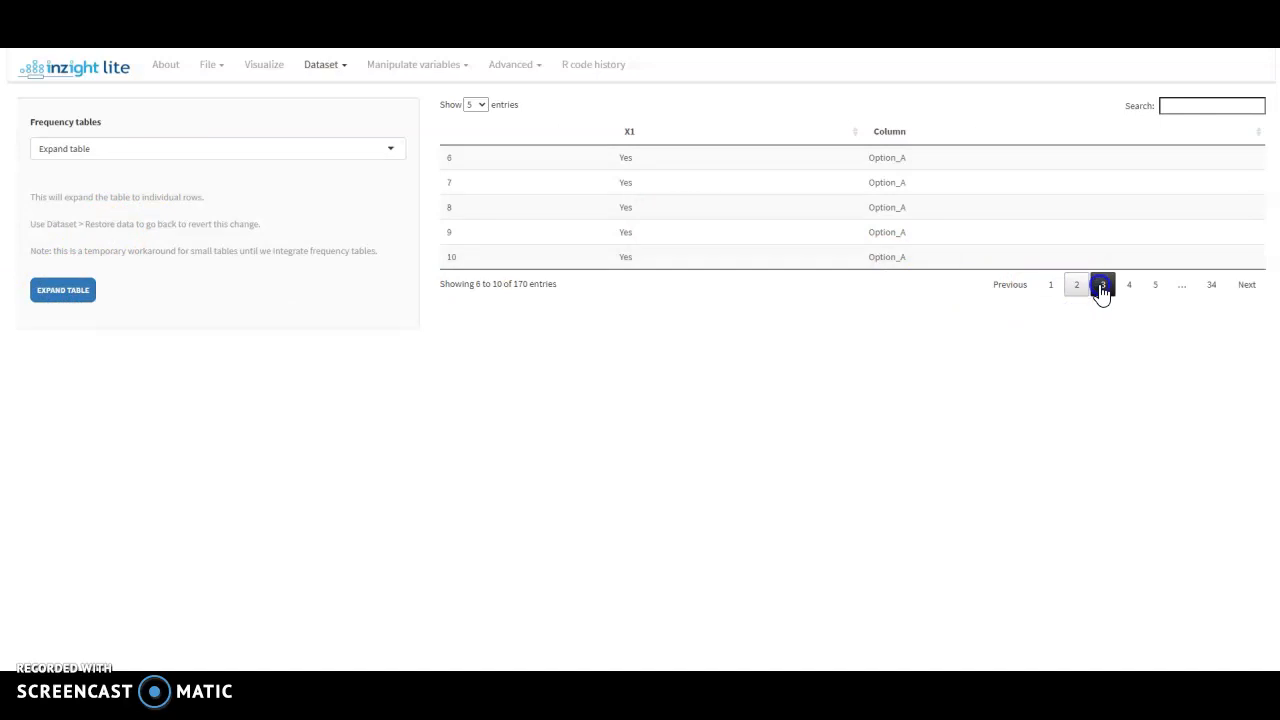
pyautogui.click(1128, 284)
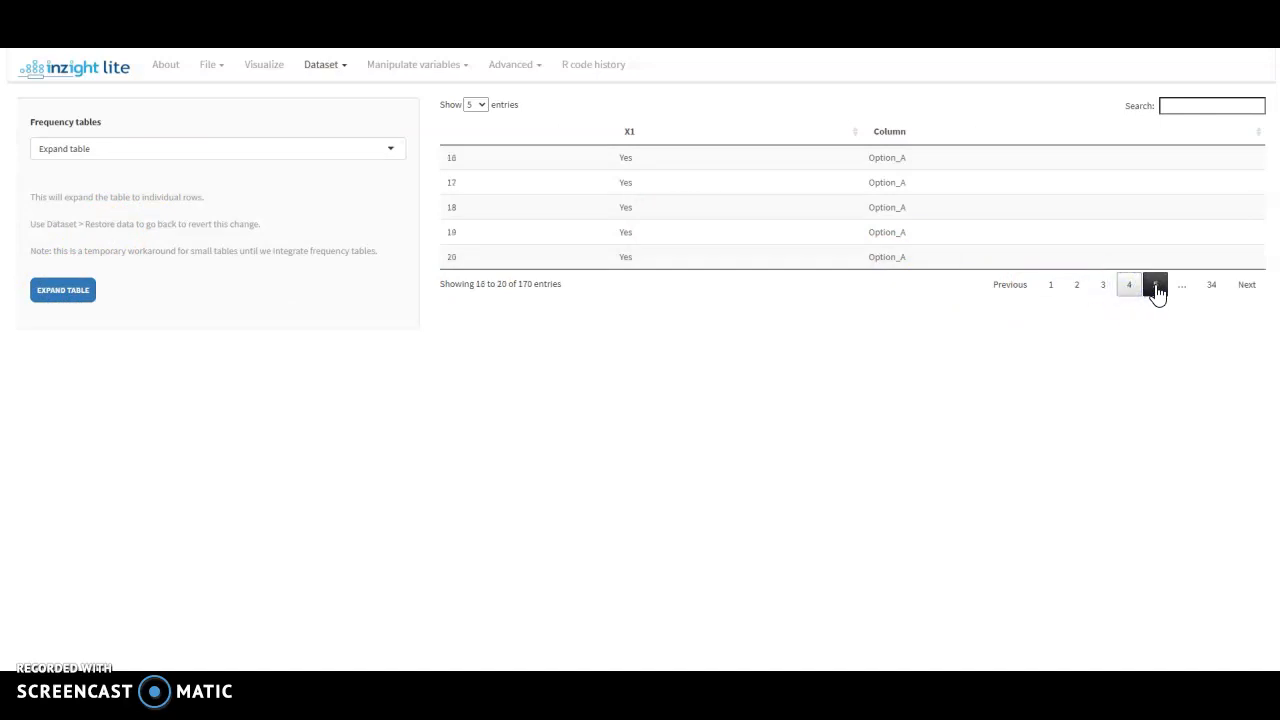
pyautogui.click(476, 104)
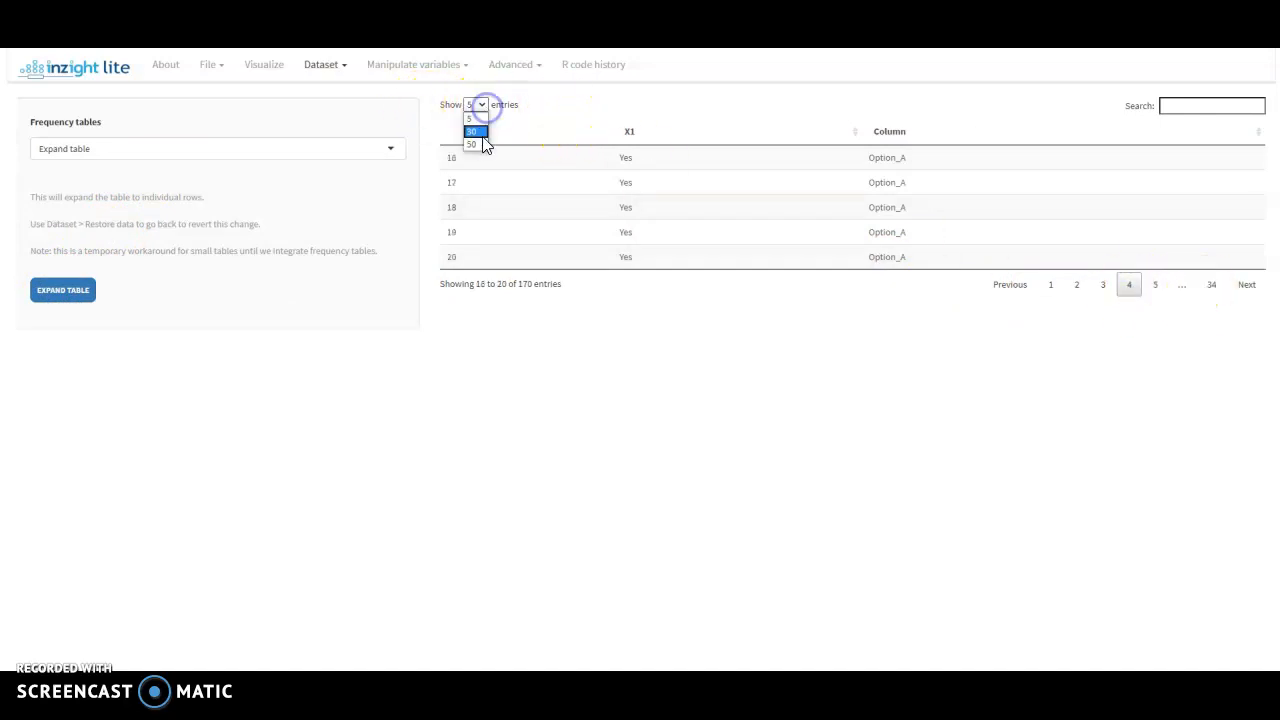
pyautogui.click(472, 144)
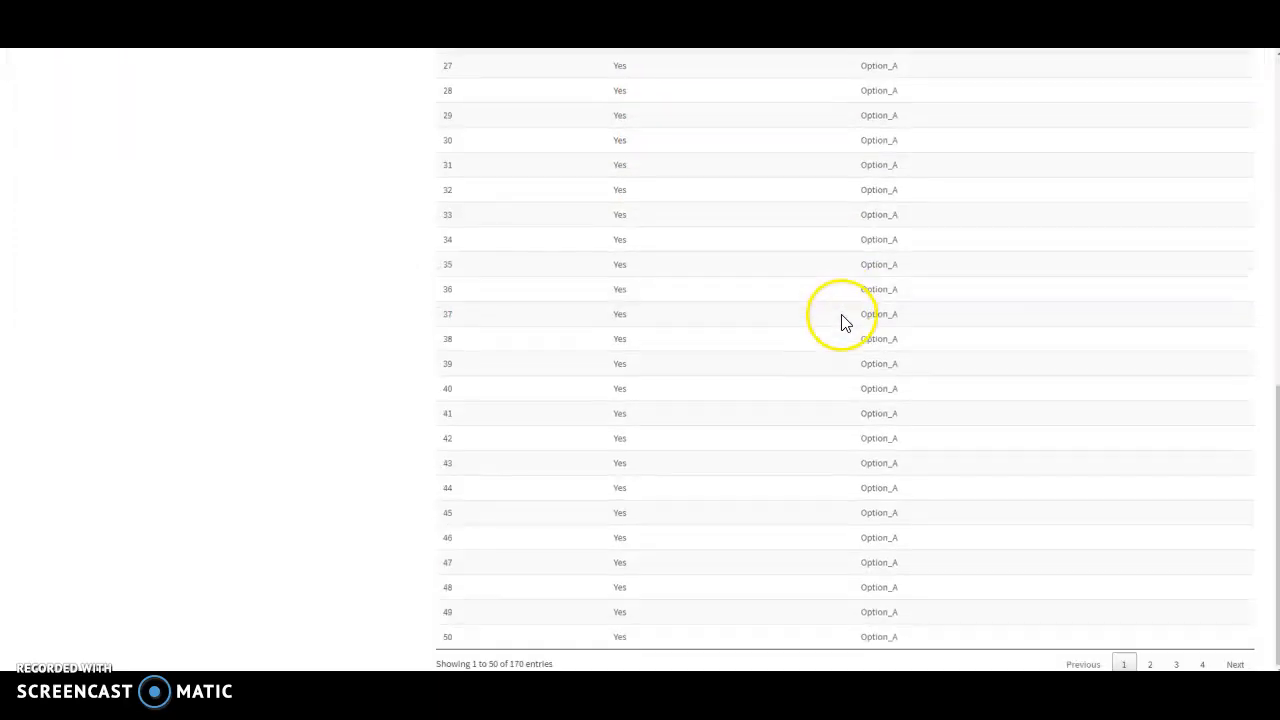
pyautogui.click(1150, 664)
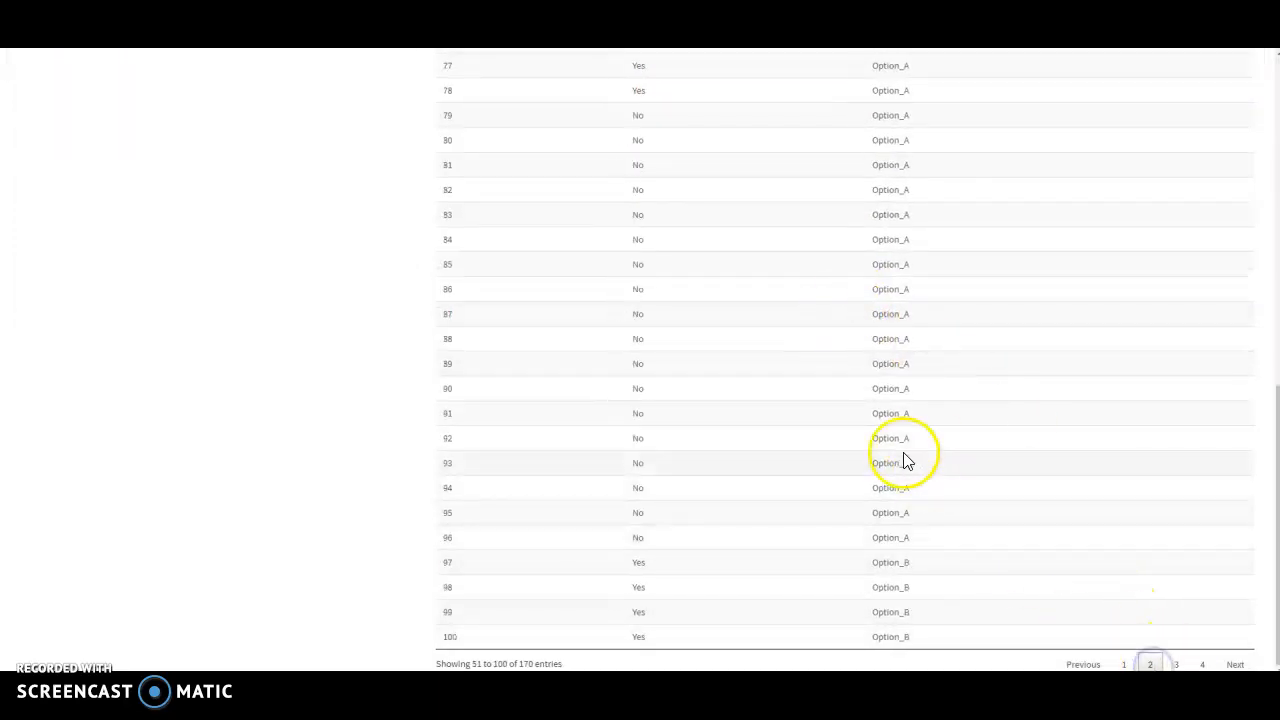
pyautogui.scroll(3)
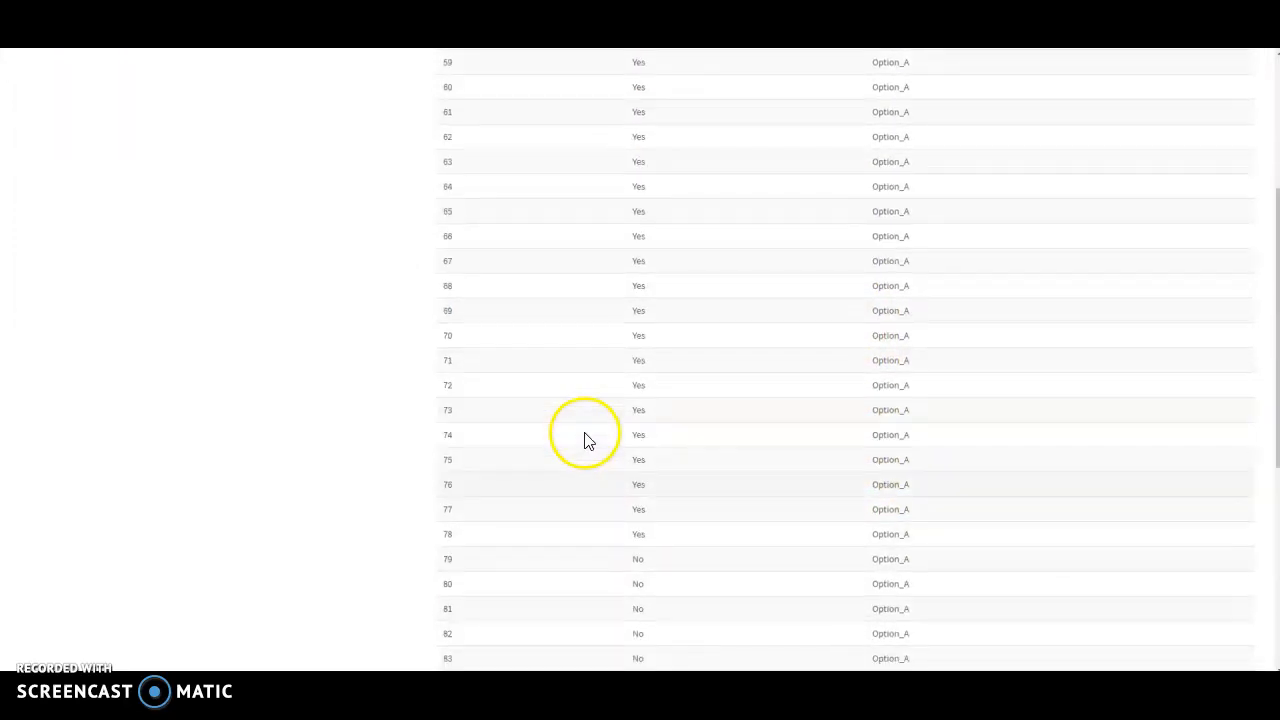
pyautogui.click(264, 64)
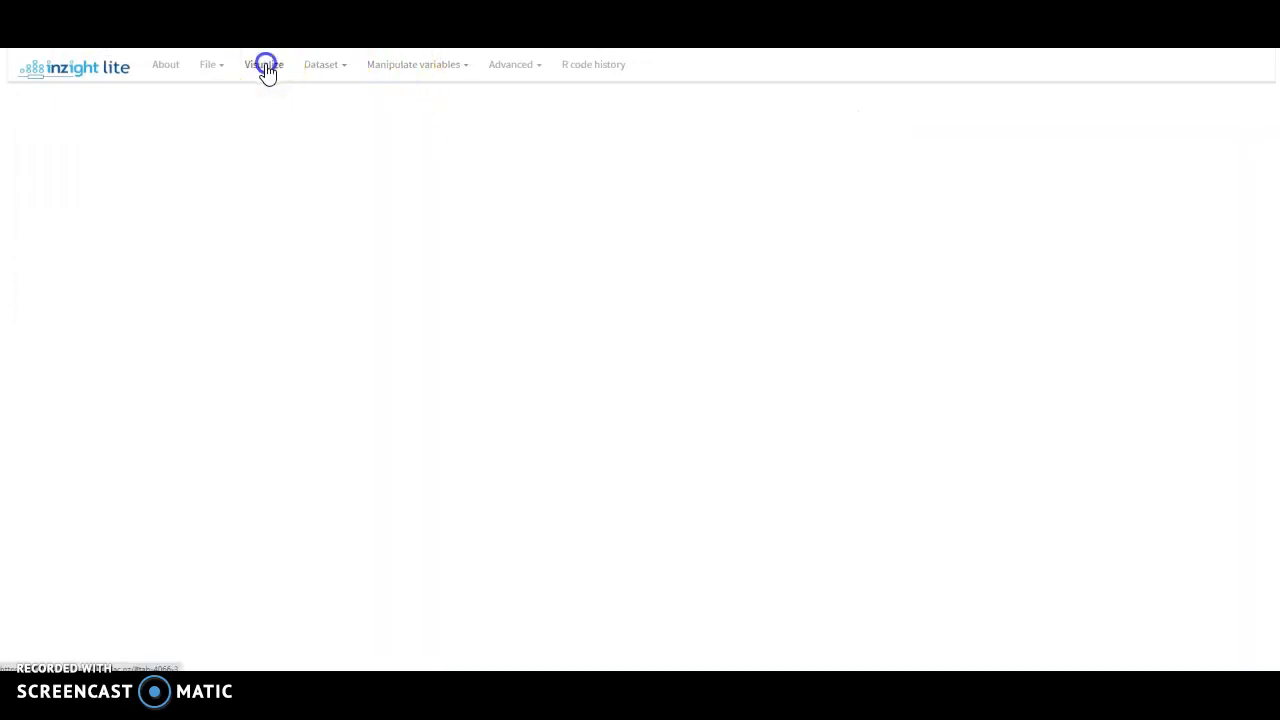
# Plot Column as the first variable and request a one-sample test of proportions against 0.5.
pyautogui.click(264, 64)
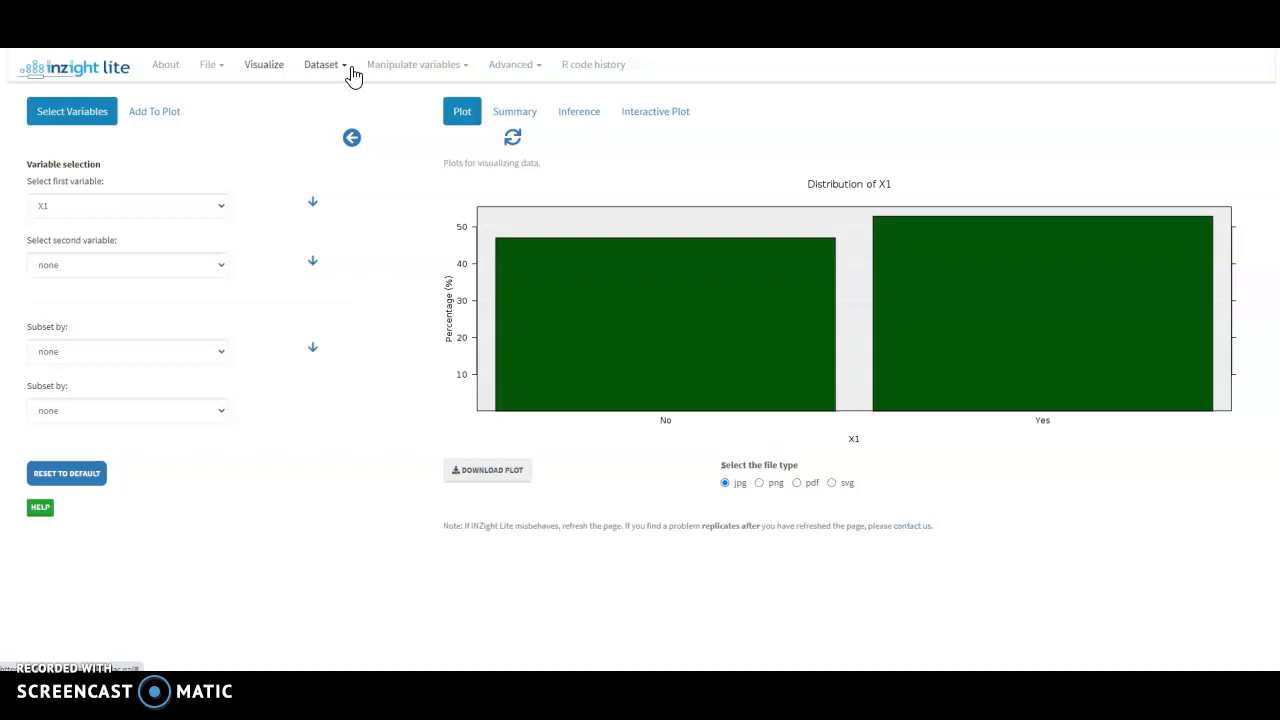
pyautogui.click(128, 204)
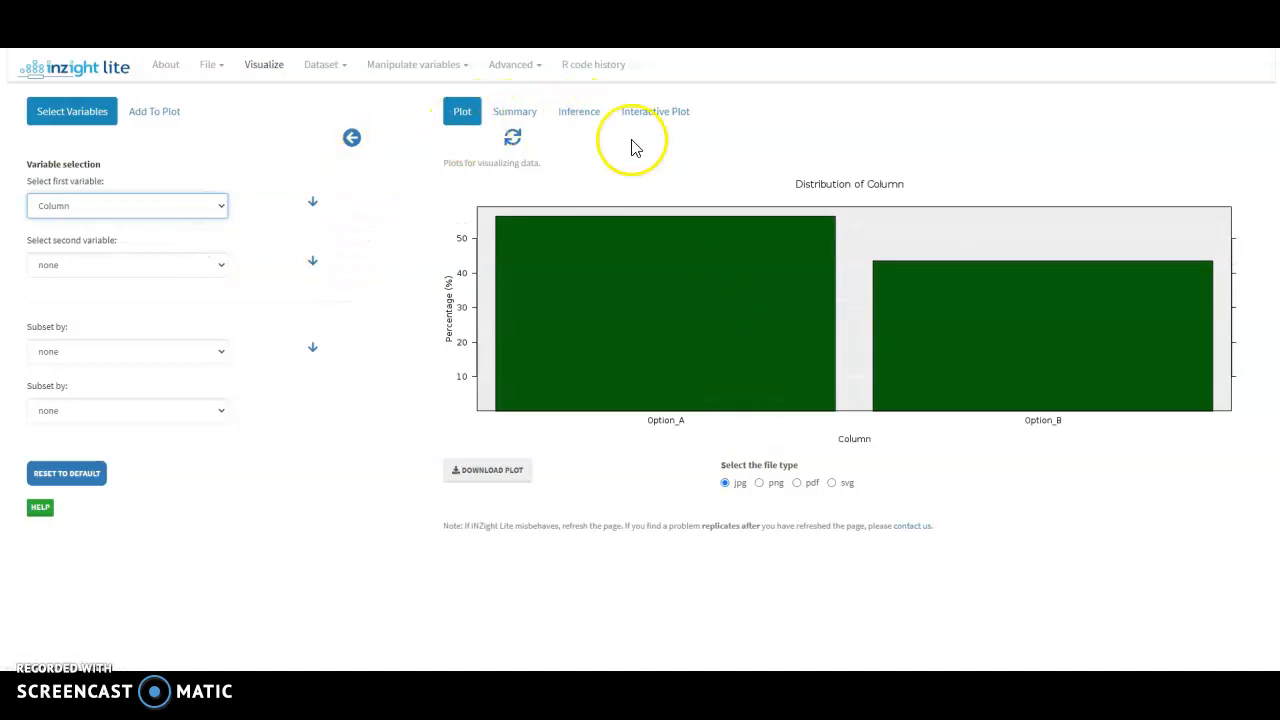
pyautogui.click(578, 112)
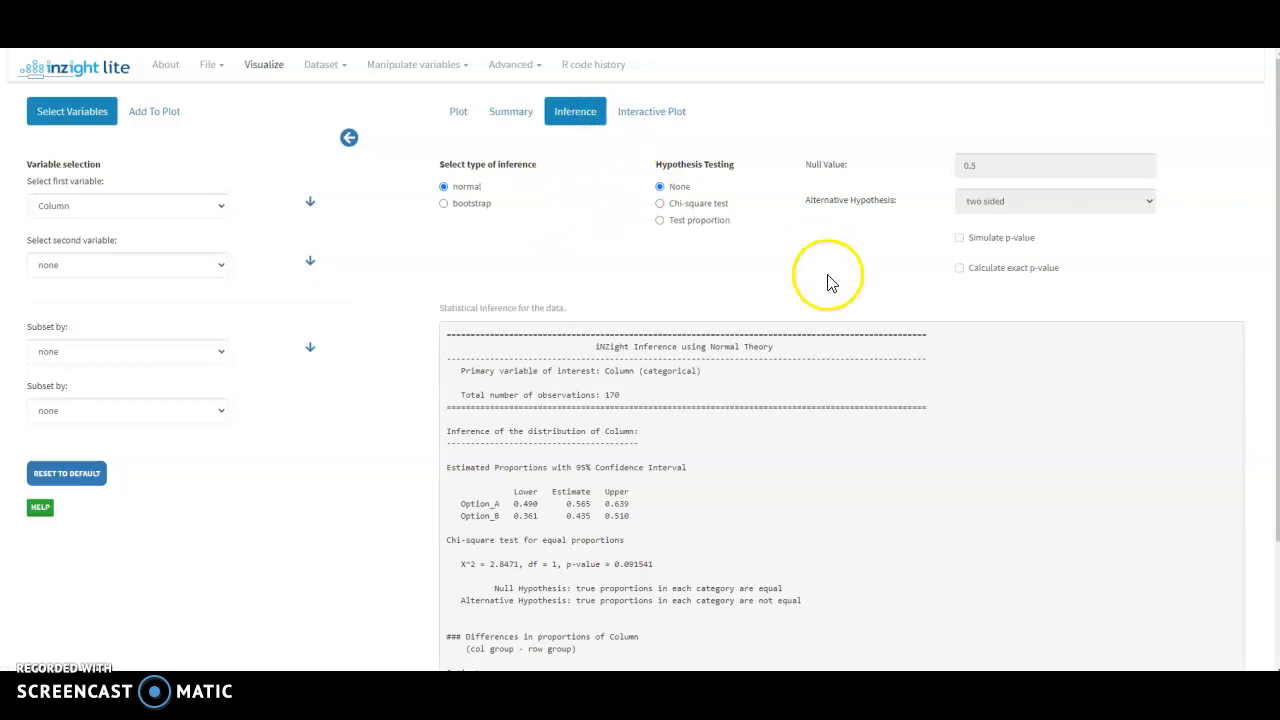
pyautogui.click(660, 220)
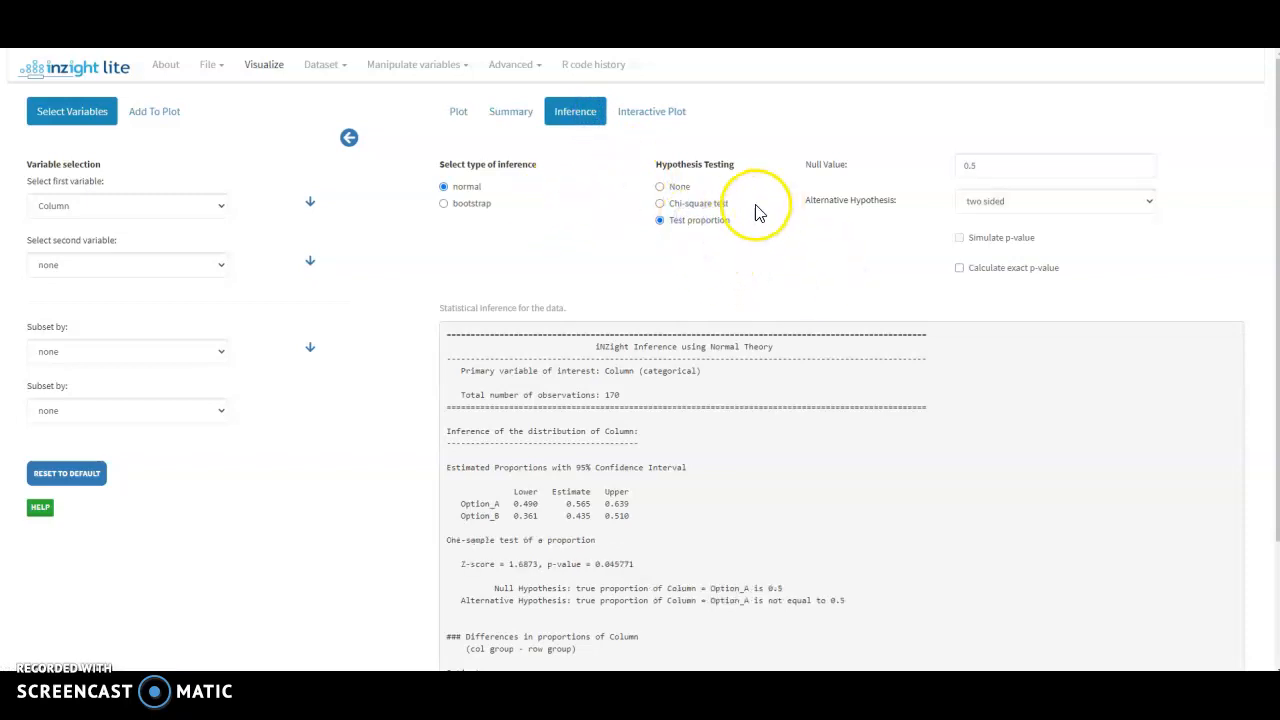
pyautogui.moveTo(790, 210)
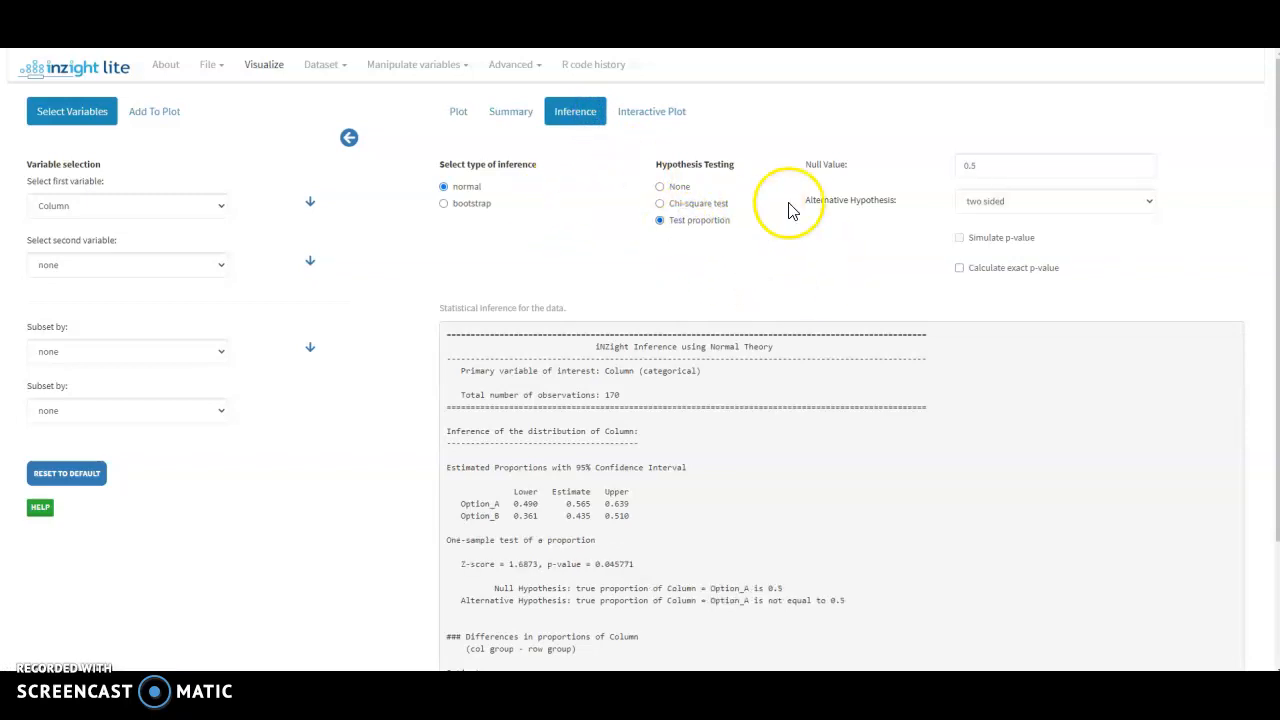
pyautogui.moveTo(996, 210)
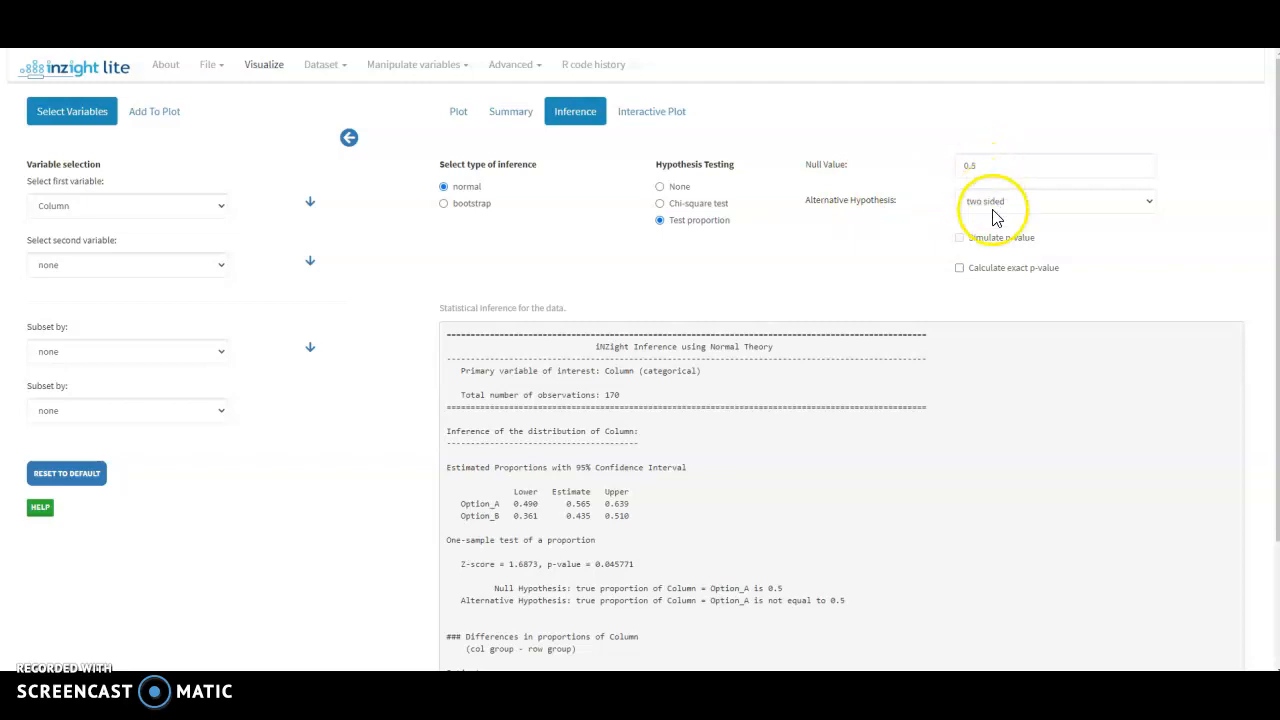
pyautogui.moveTo(648, 564)
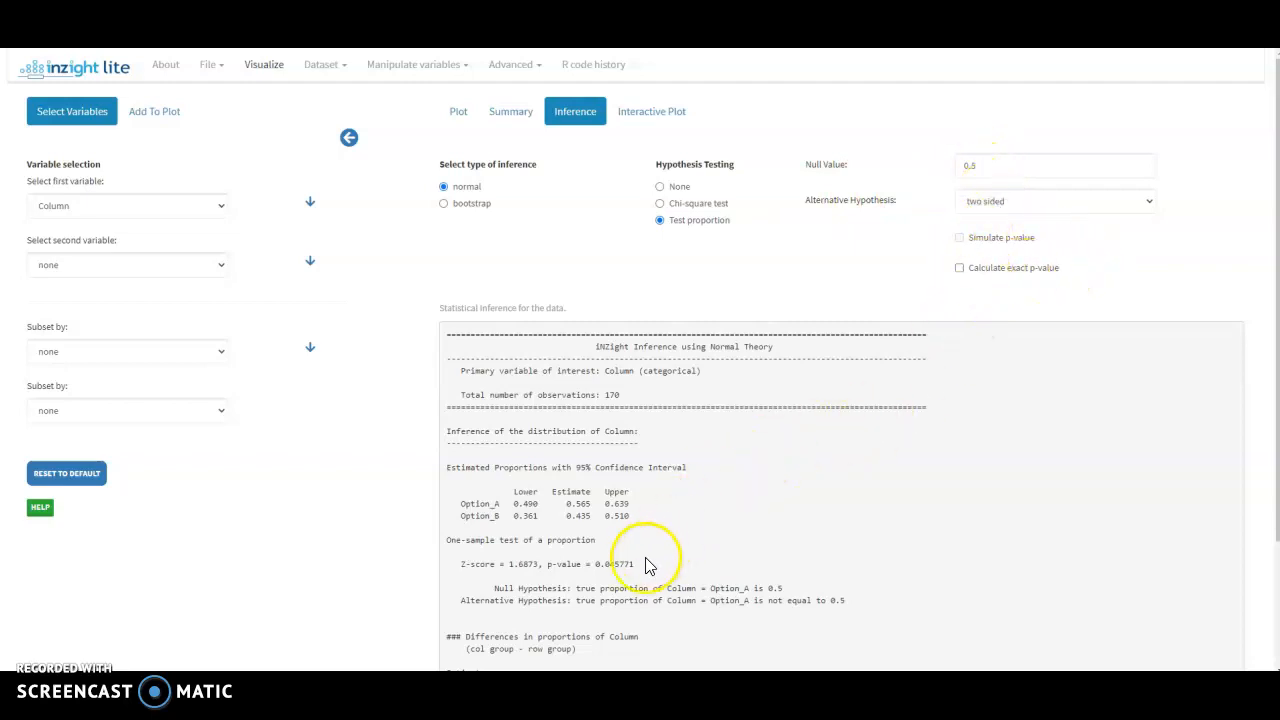
pyautogui.moveTo(936, 500)
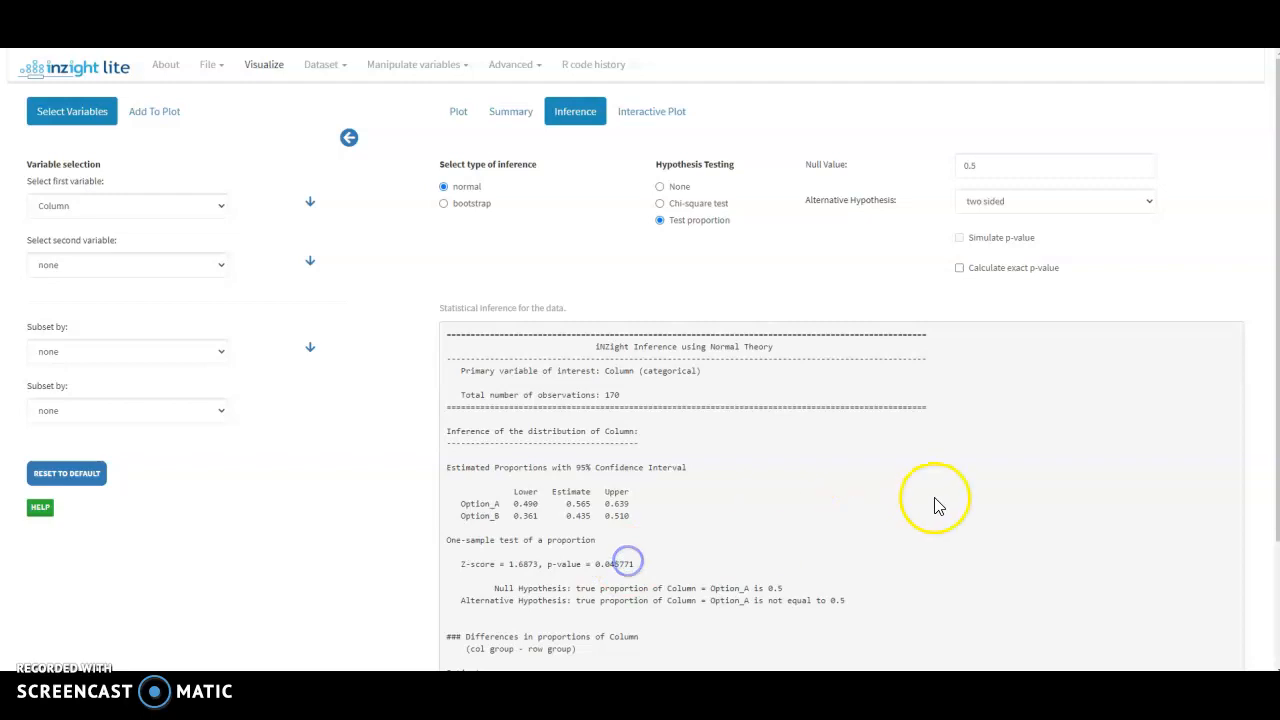
pyautogui.moveTo(958, 270)
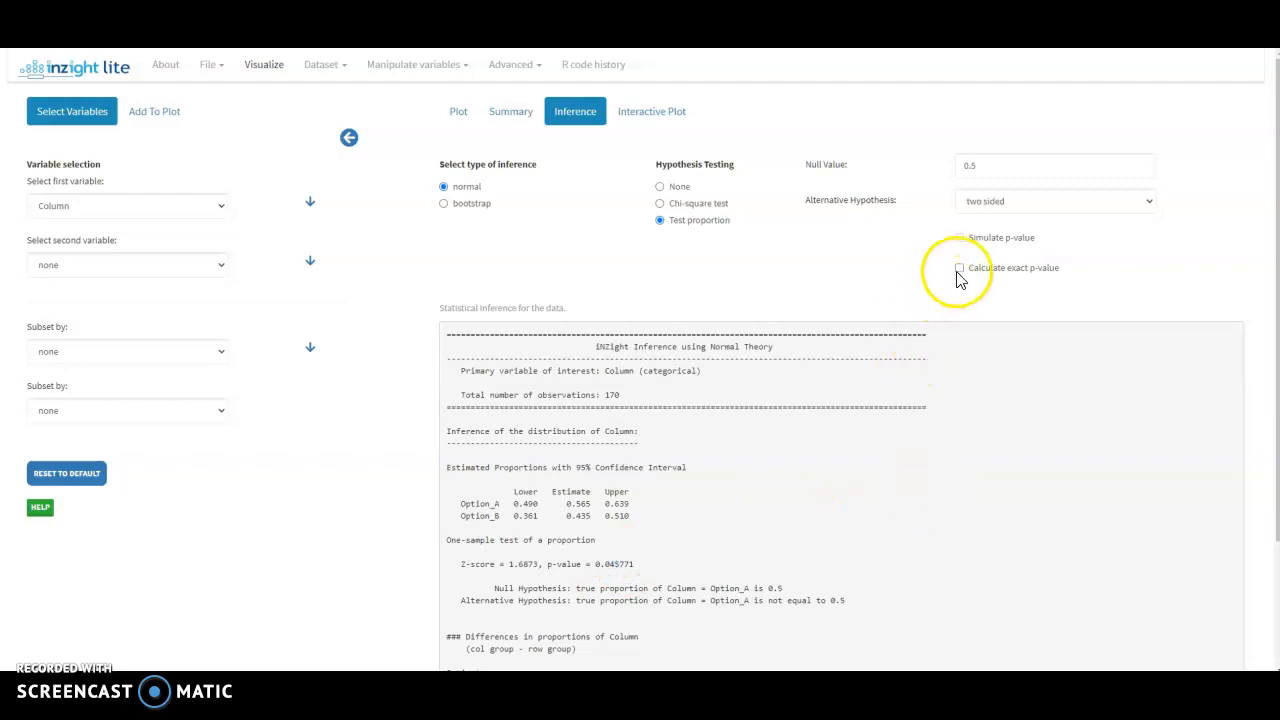
# Check the exact binomial p-value, then return to the normal-approximation version.
pyautogui.click(960, 268)
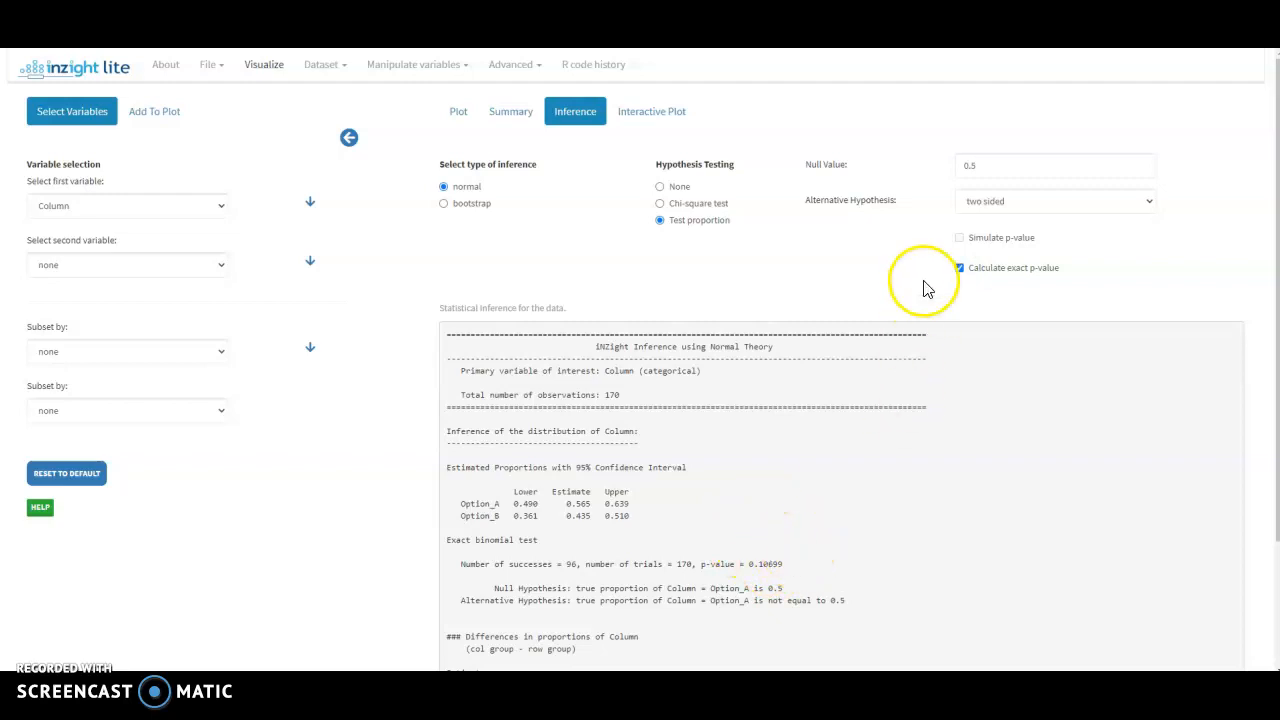
pyautogui.click(960, 268)
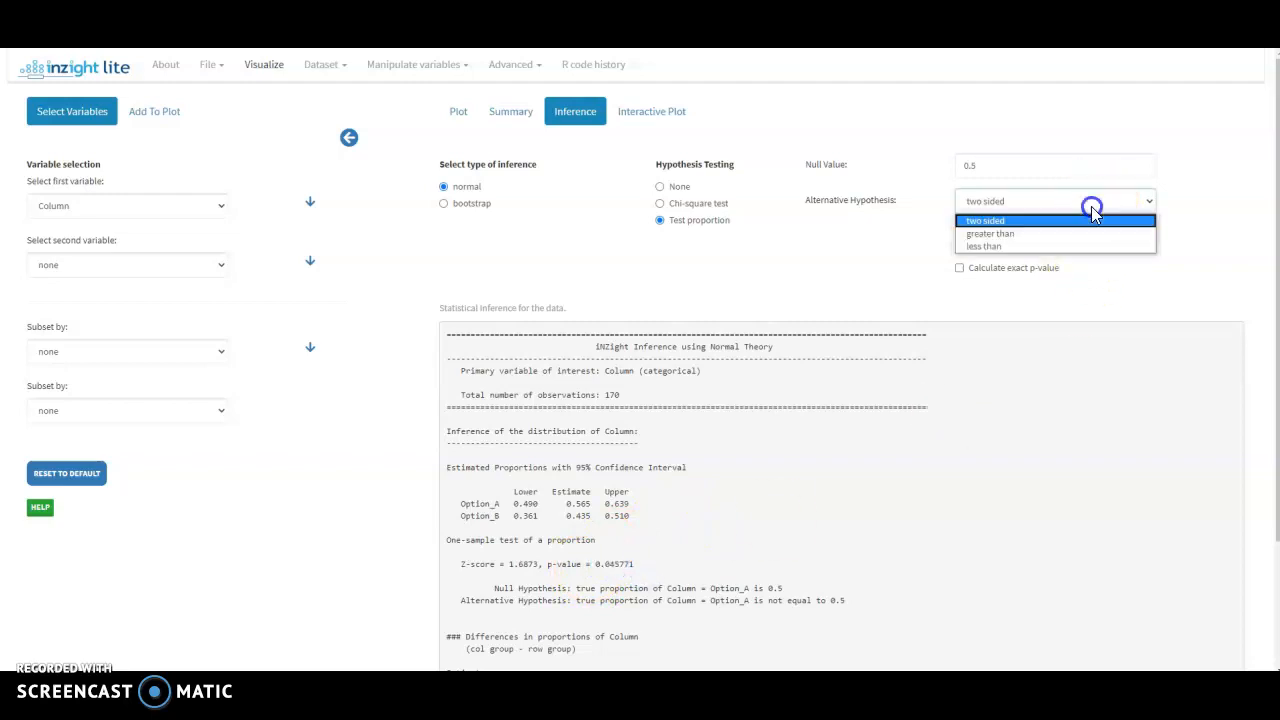
# Highlight the p-value and set the alternative hypothesis back to two-sided, p ≈ 0.0458.
pyautogui.click(990, 232)
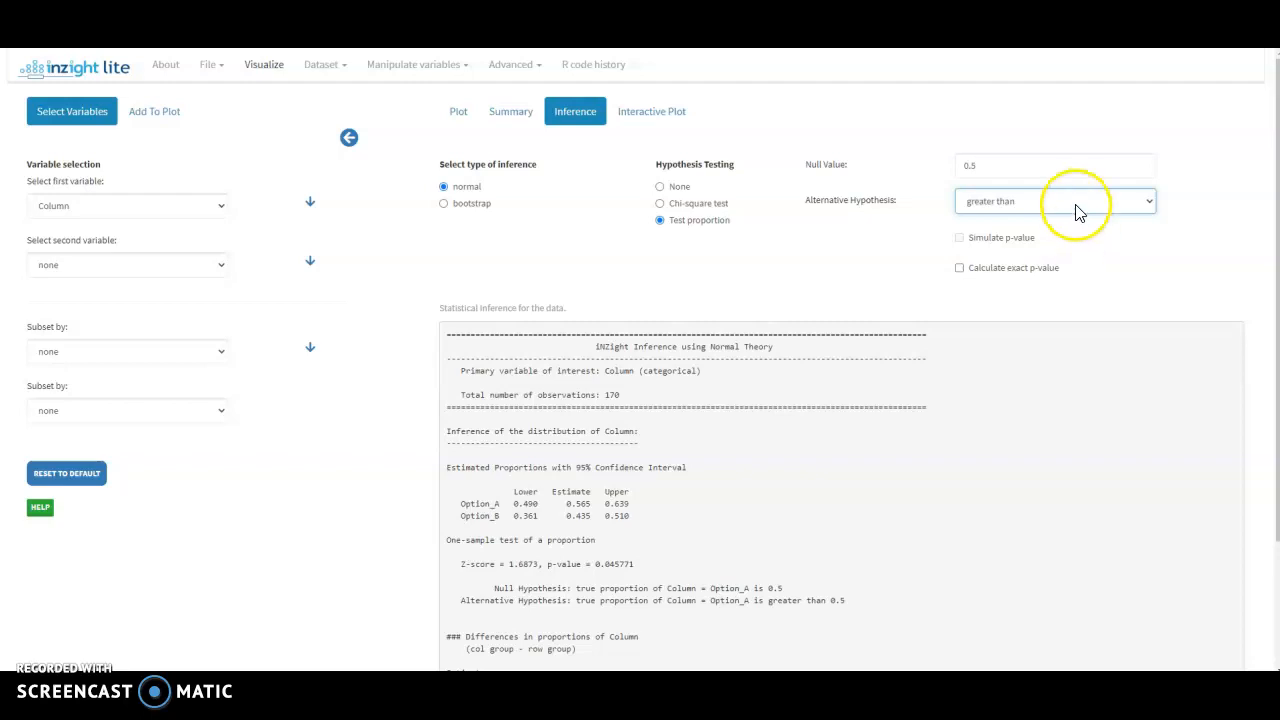
pyautogui.doubleClick(612, 564)
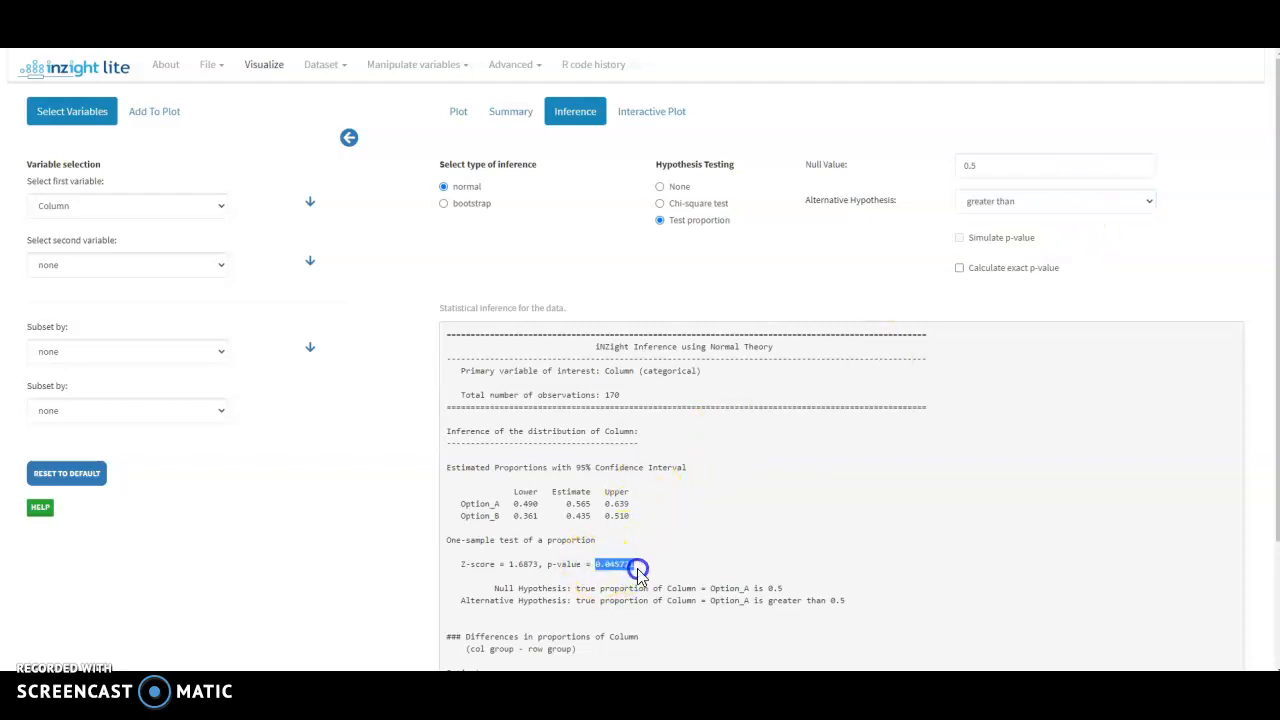
pyautogui.click(1052, 200)
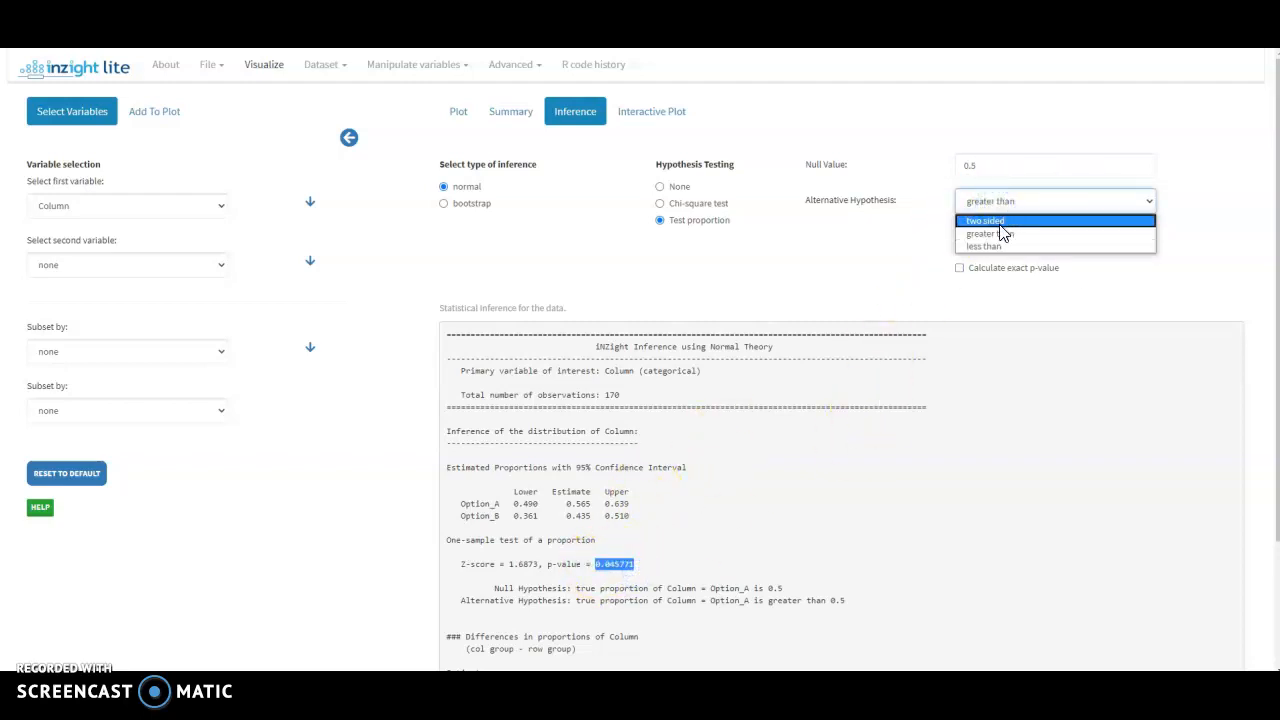
pyautogui.click(984, 220)
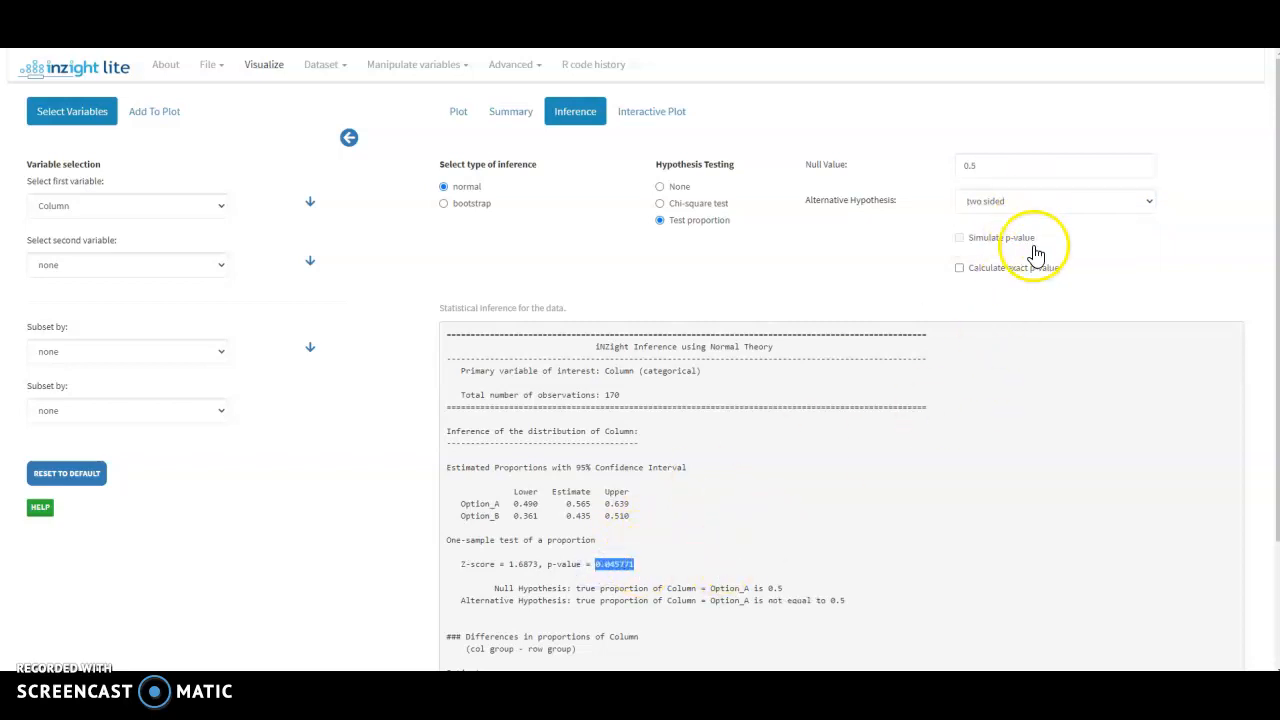
pyautogui.moveTo(856, 322)
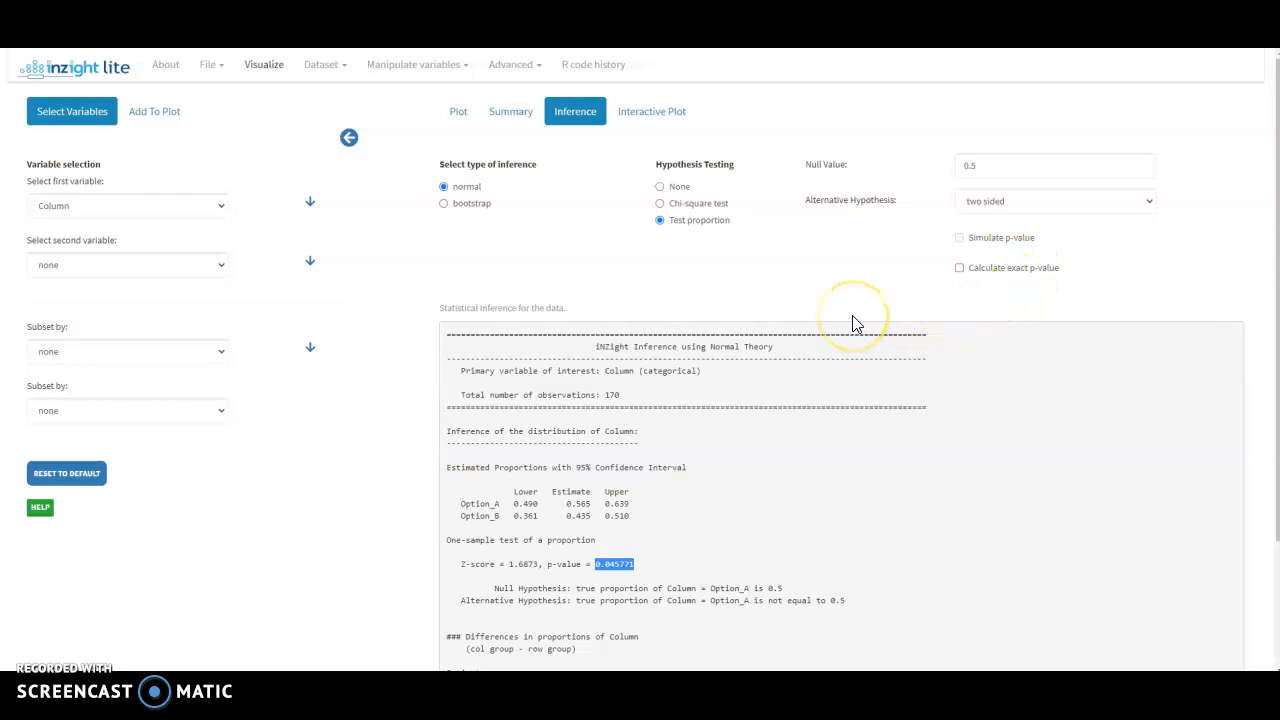
pyautogui.moveTo(816, 360)
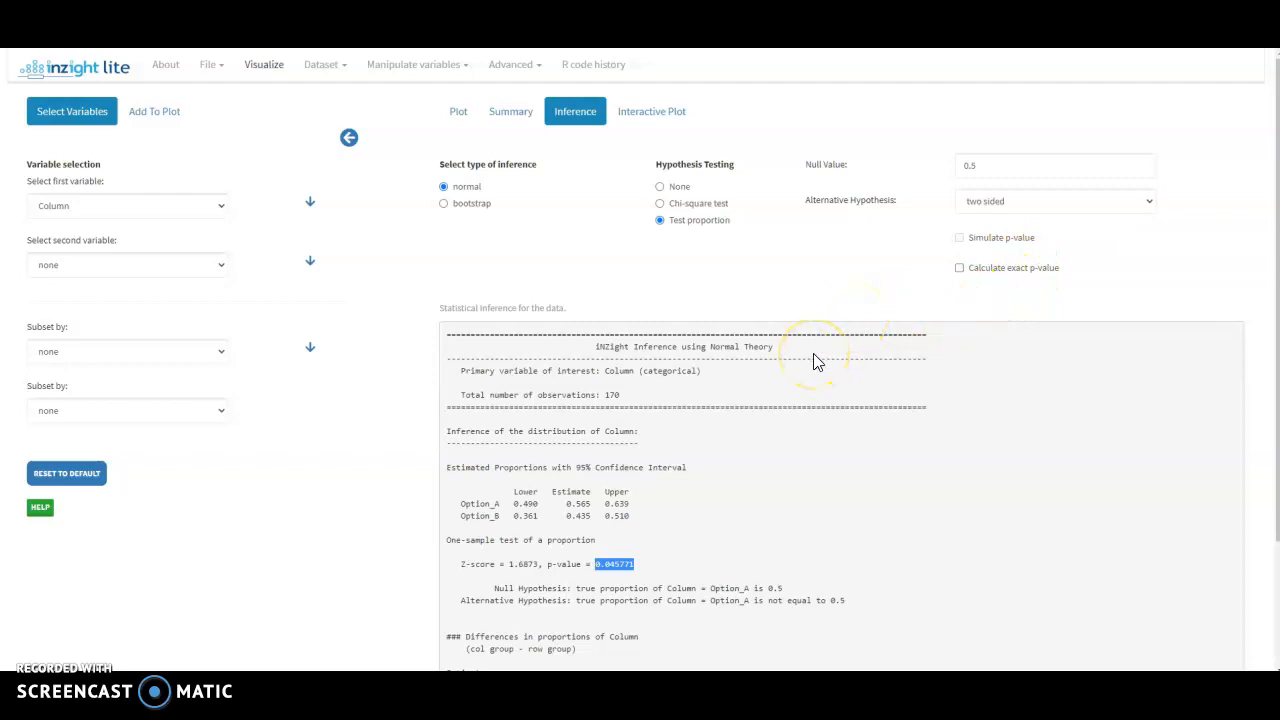
pyautogui.moveTo(684, 456)
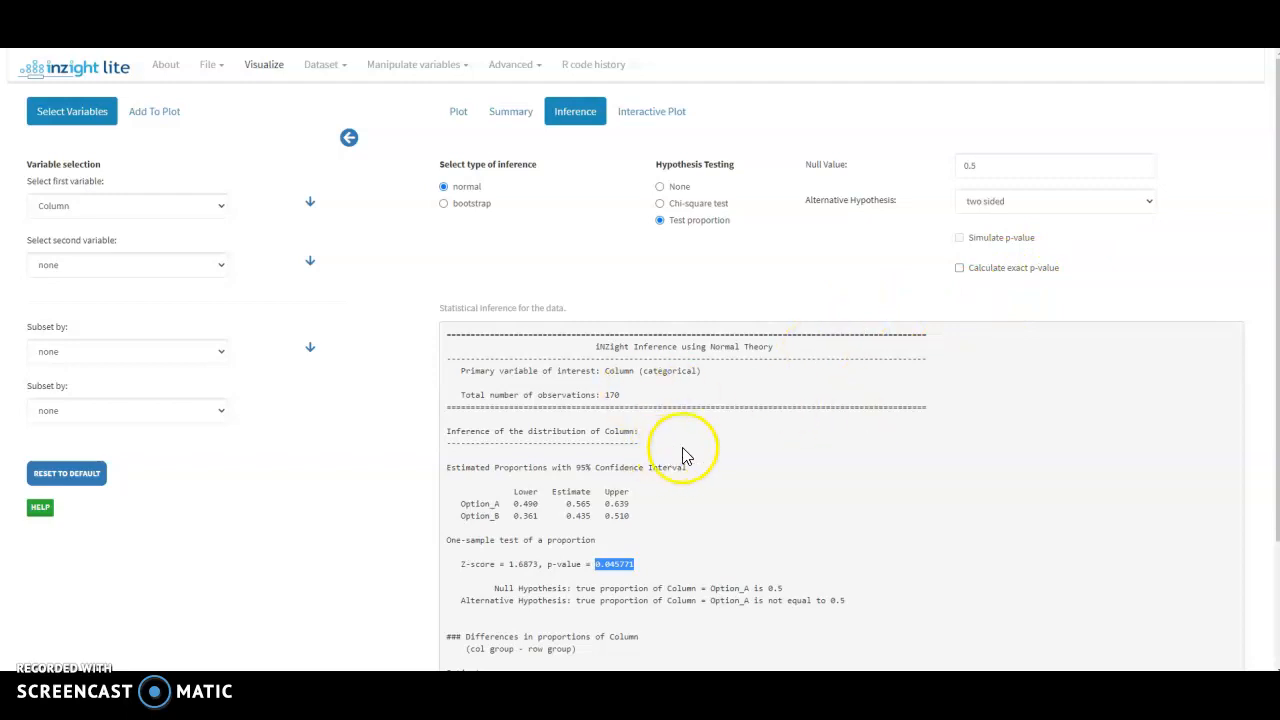
pyautogui.moveTo(1020, 216)
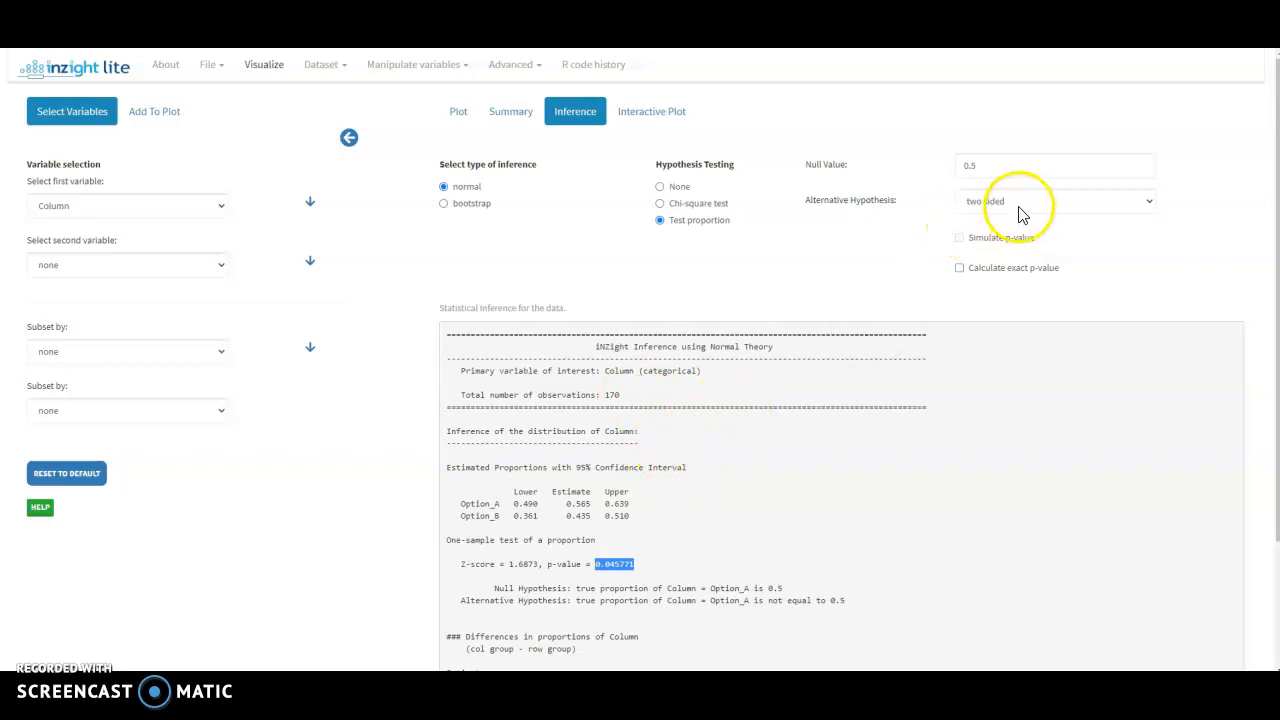
pyautogui.moveTo(878, 278)
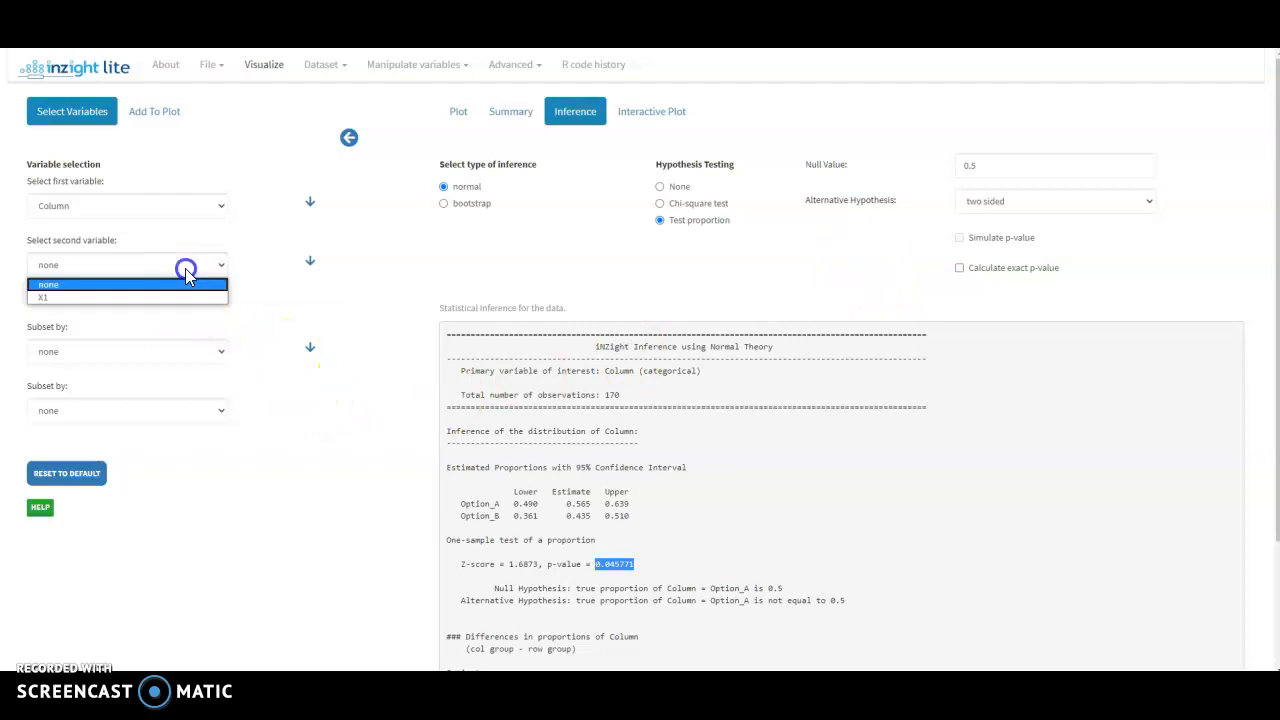
# Set X1 as the second variable, view the Column by X1 bar graph, and untick the chi-square test.
pyautogui.click(42, 296)
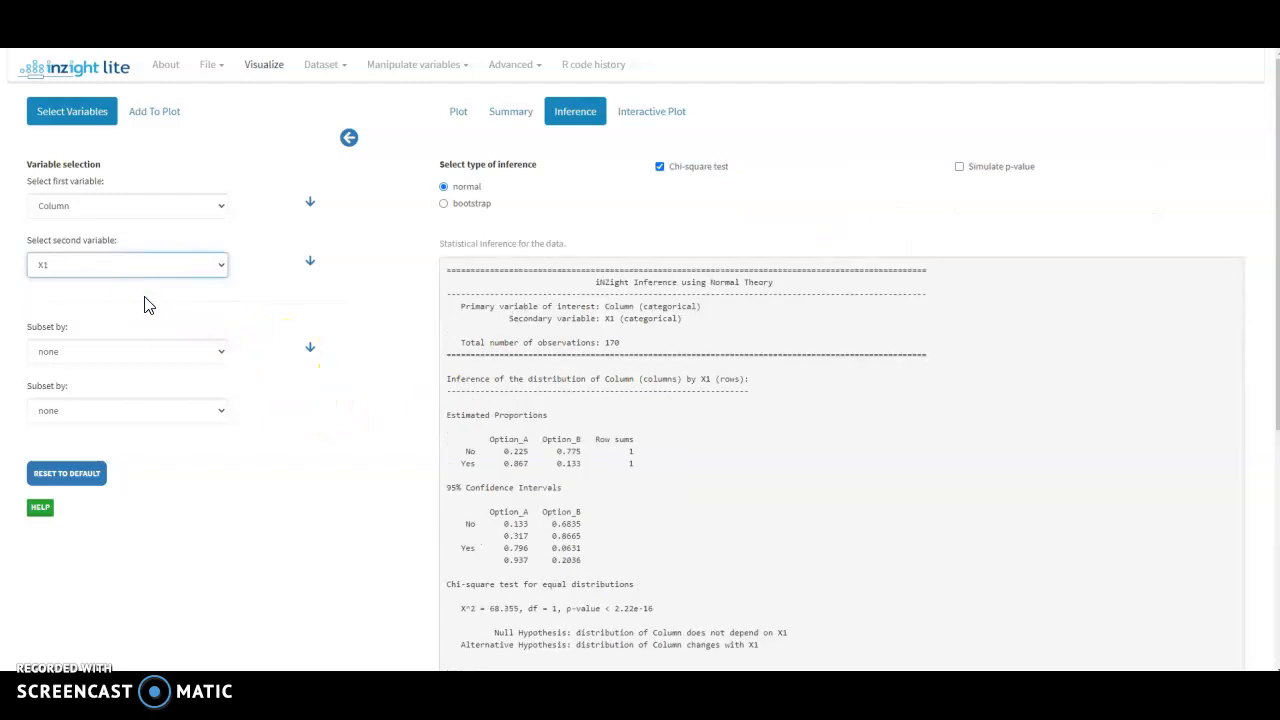
pyautogui.moveTo(510, 112)
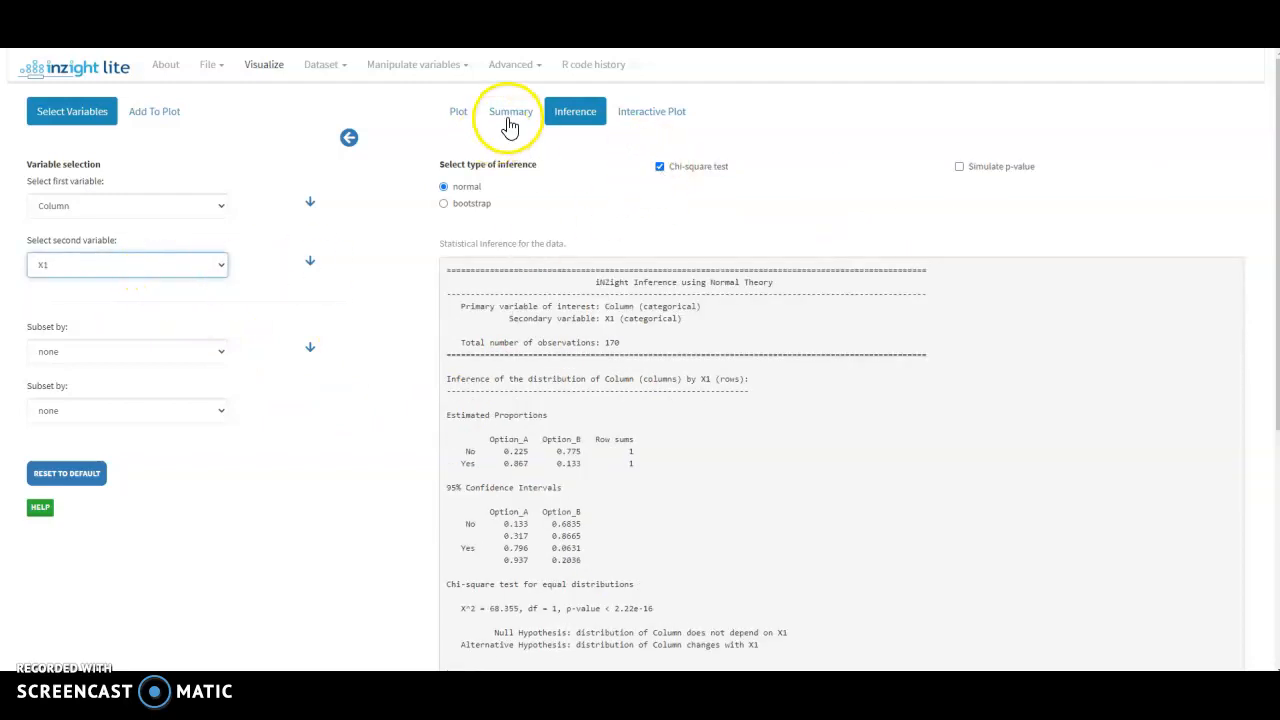
pyautogui.click(462, 112)
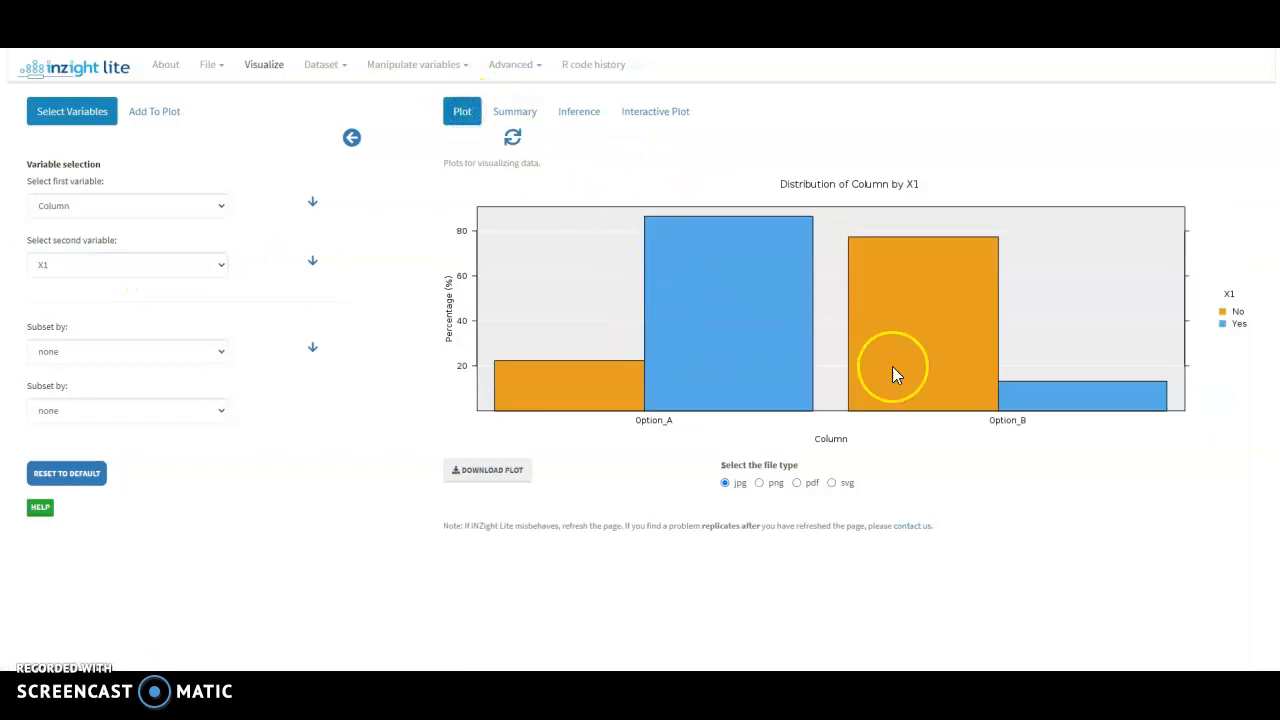
pyautogui.click(580, 112)
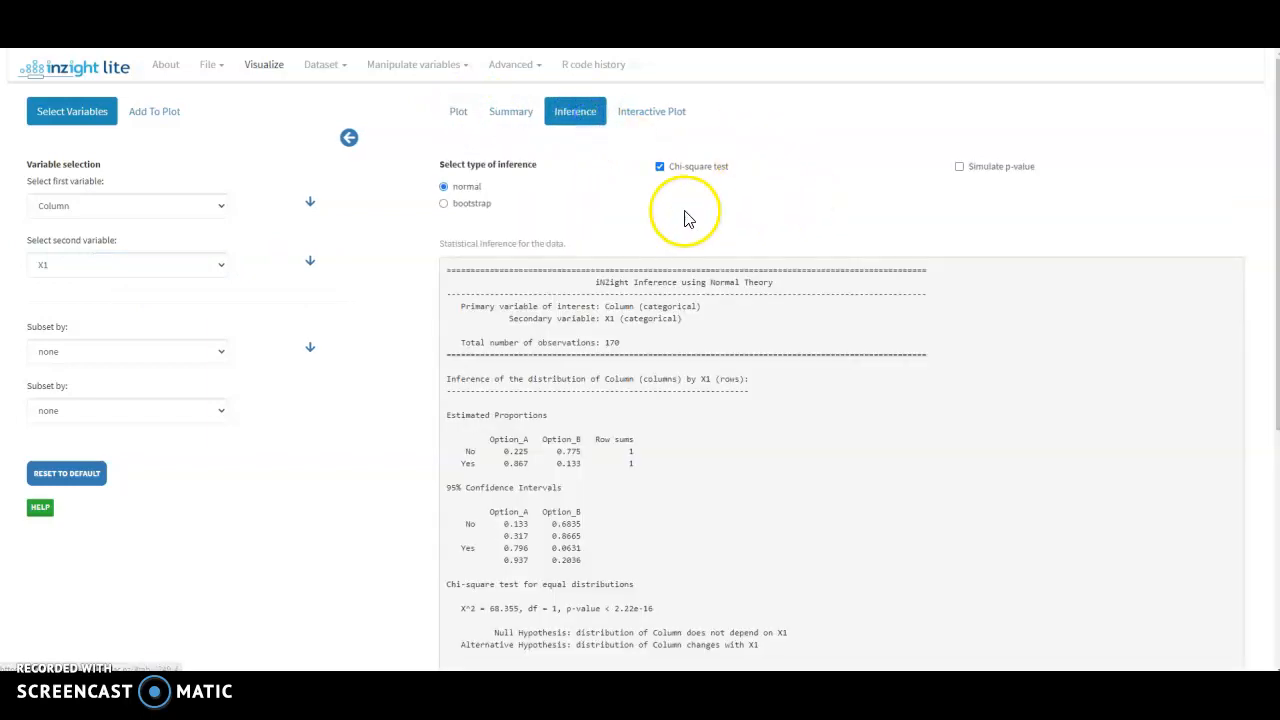
pyautogui.click(660, 166)
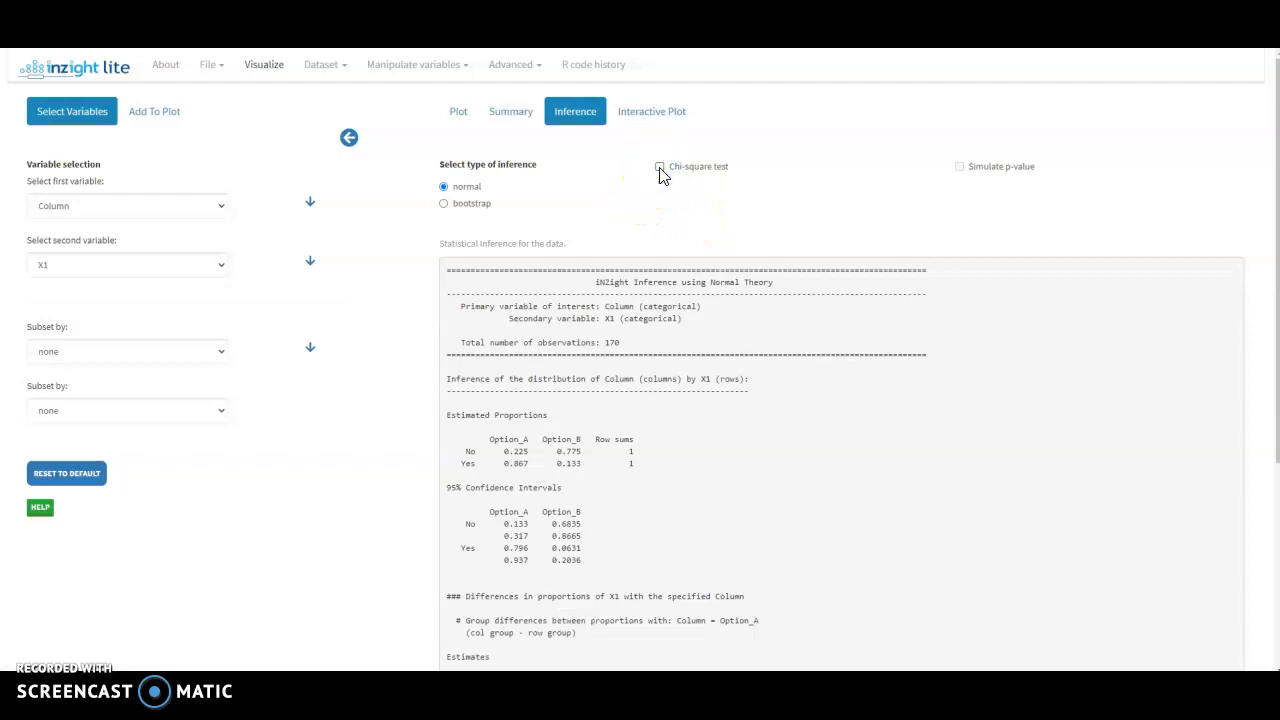
# Re-enable the chi-square test, showing X^2 = 88.355, df = 1, p-value < 2.22e-16.
pyautogui.scroll(-3)
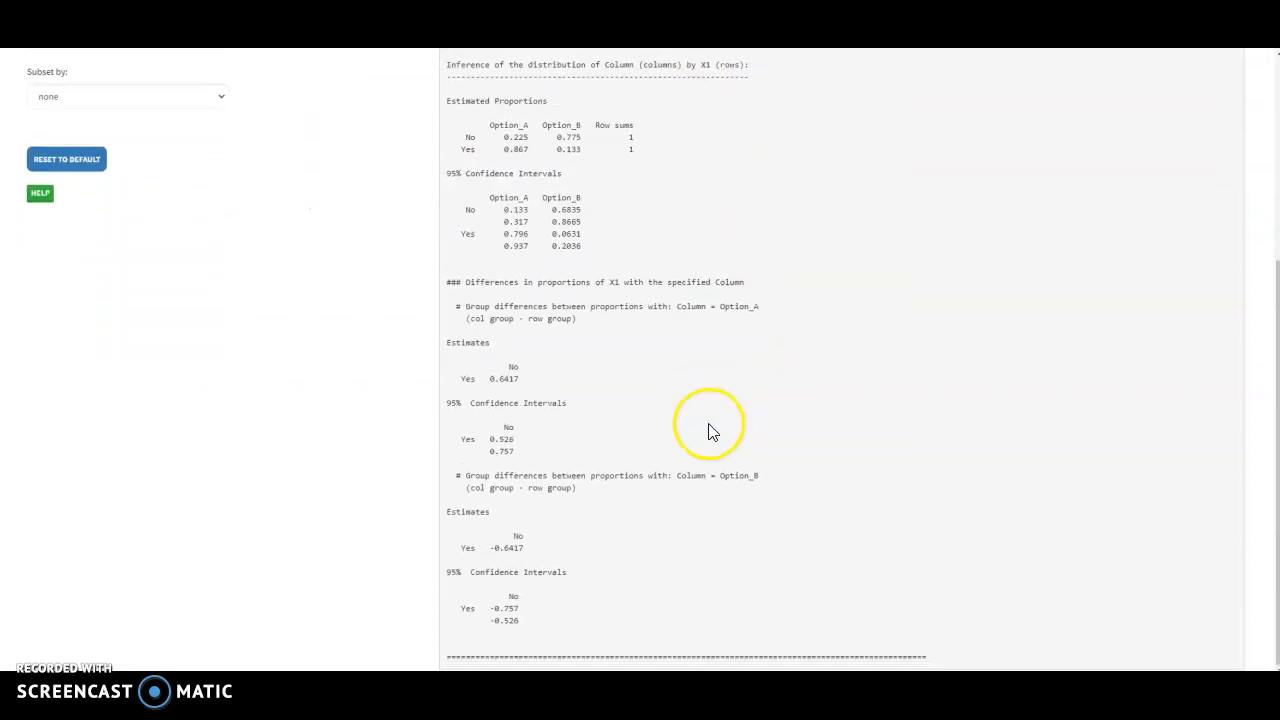
pyautogui.click(660, 166)
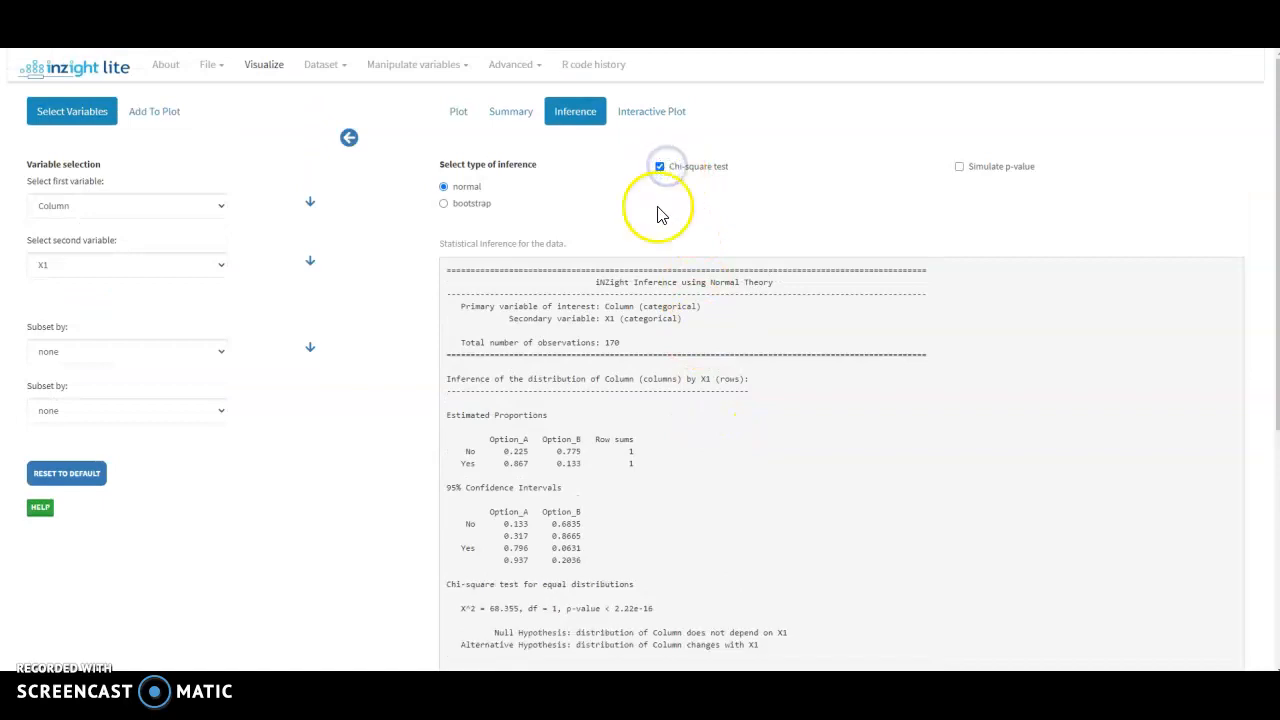
pyautogui.scroll(-3)
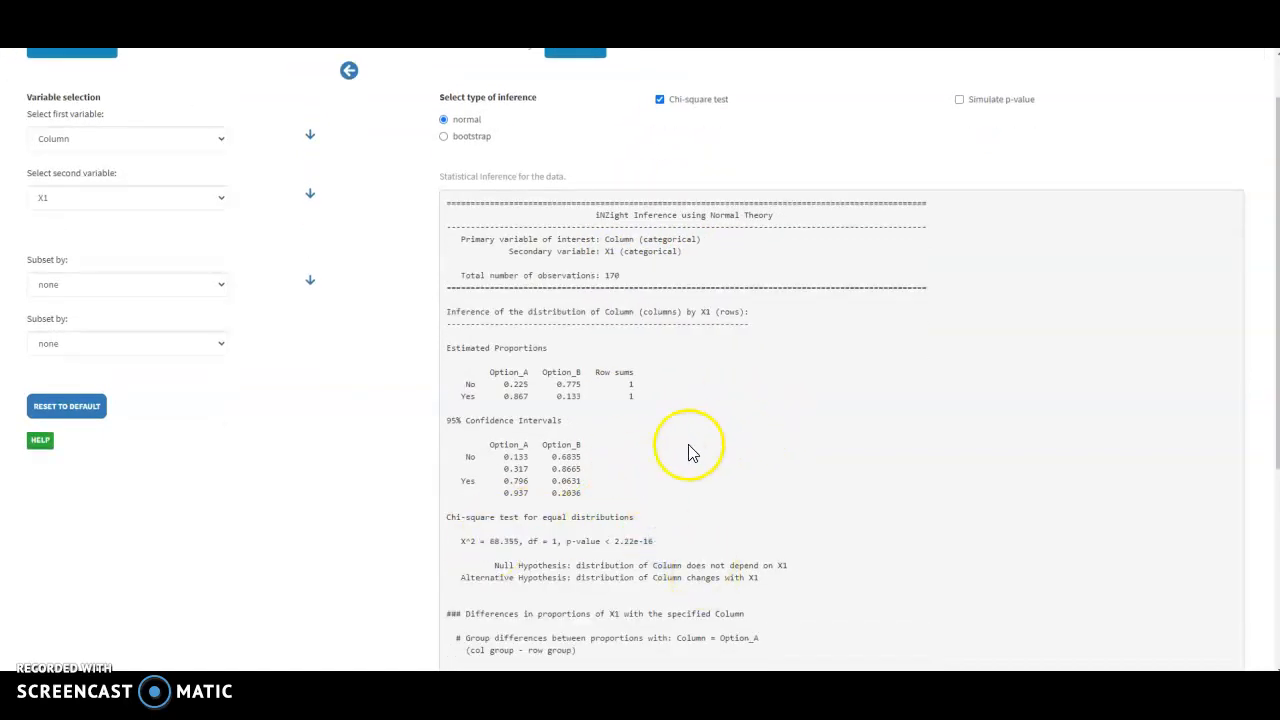
pyautogui.moveTo(742, 578)
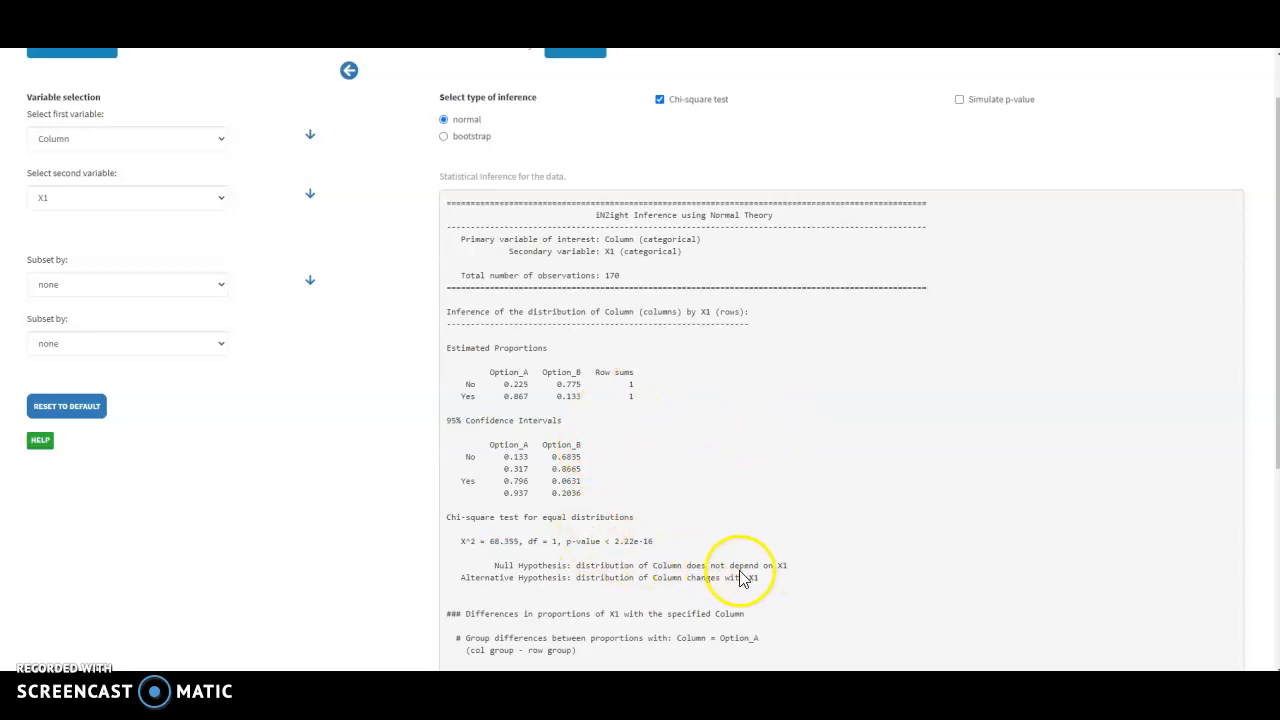
pyautogui.moveTo(640, 558)
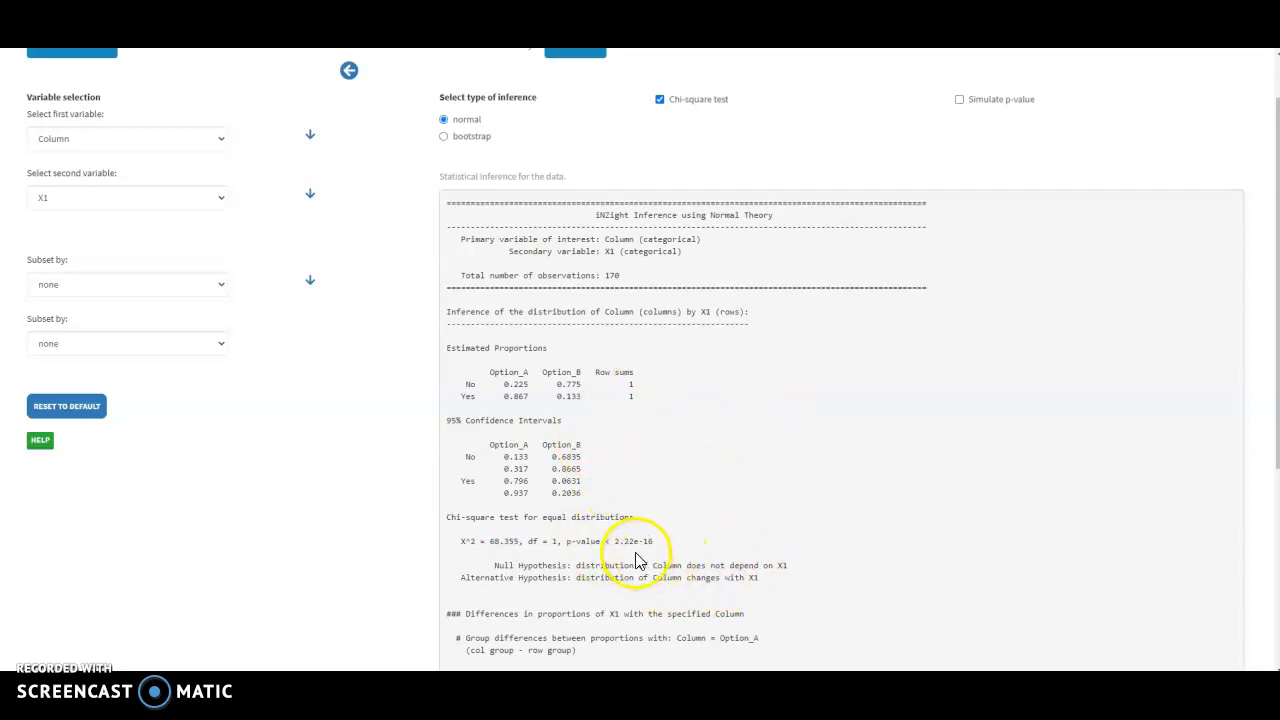
pyautogui.scroll(3)
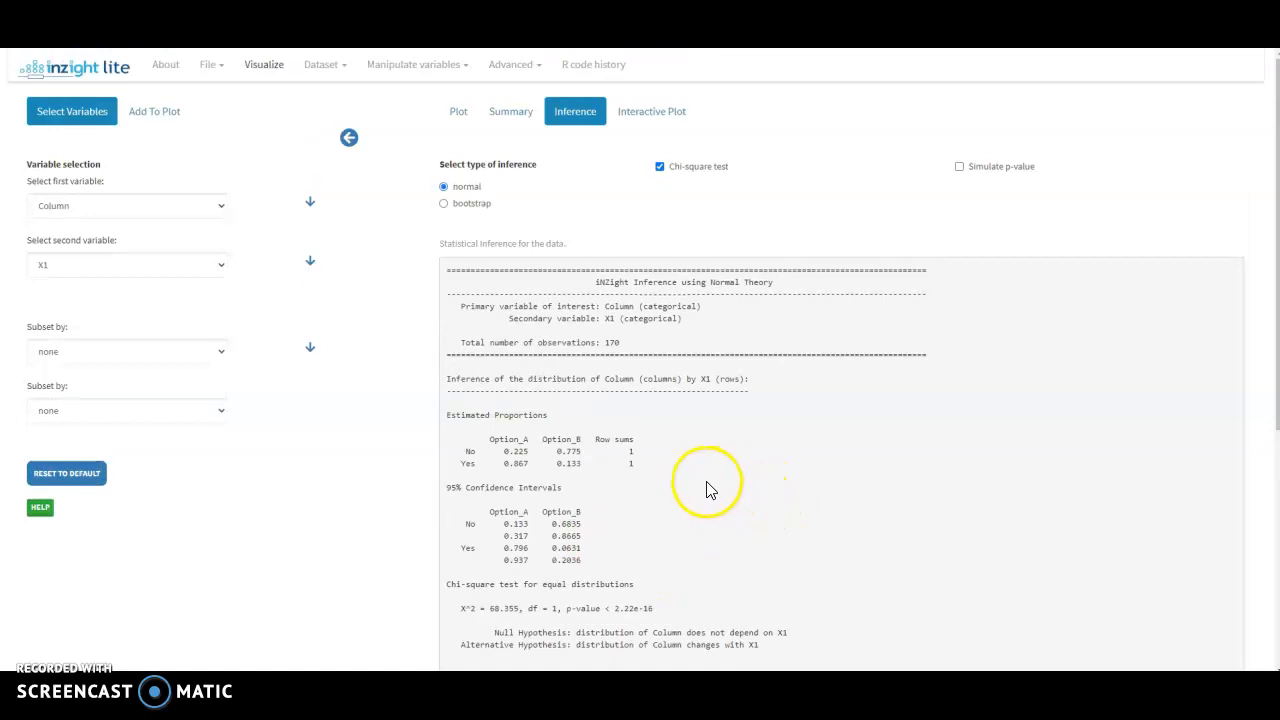
pyautogui.moveTo(368, 244)
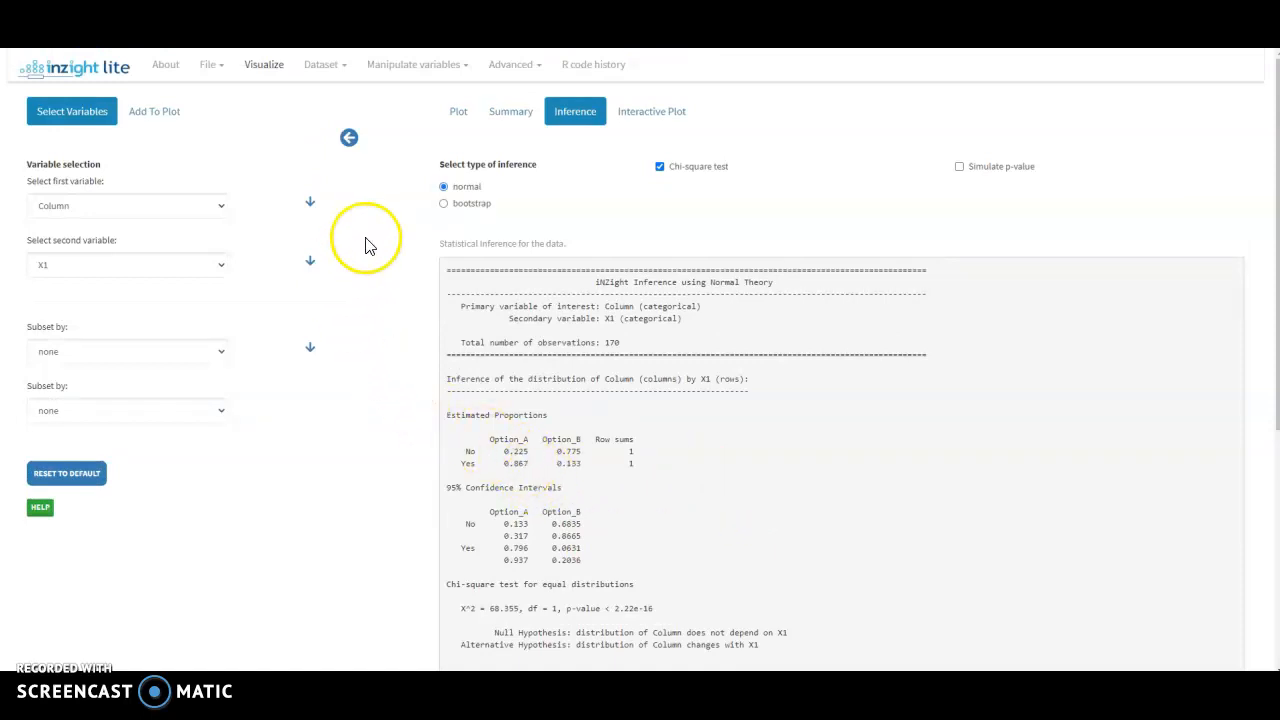
pyautogui.moveTo(520, 284)
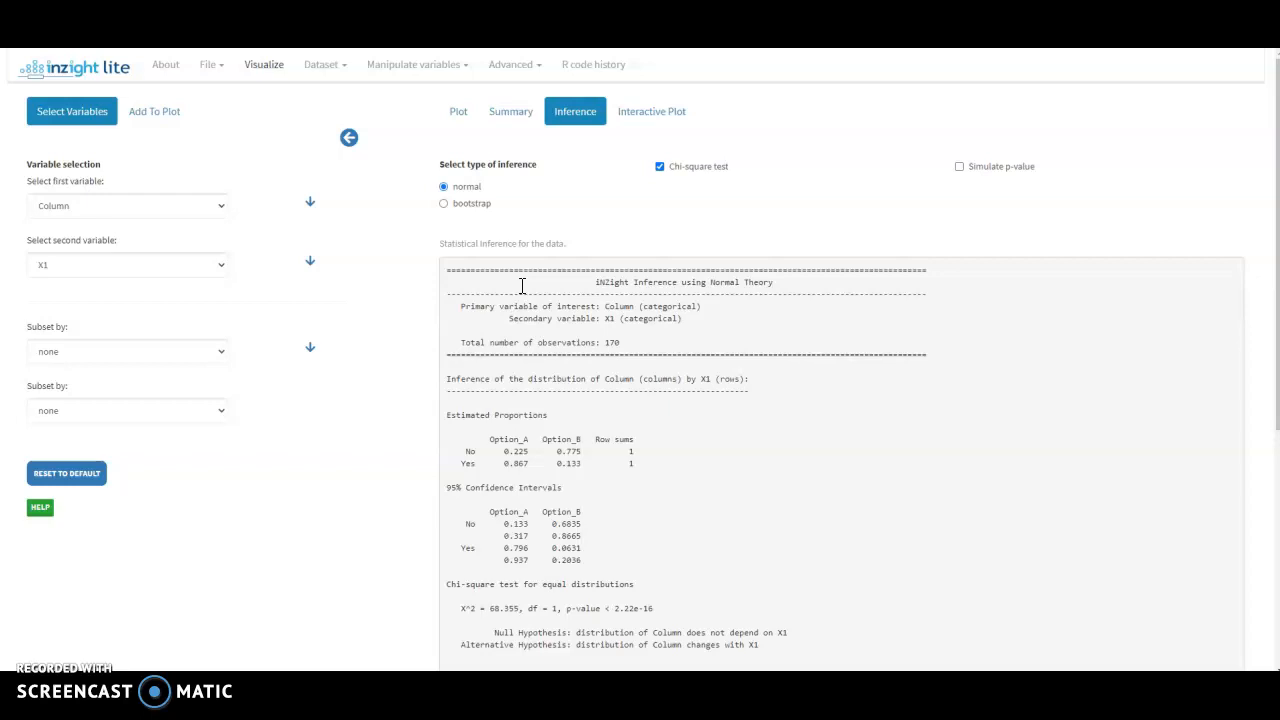
pyautogui.moveTo(210, 70)
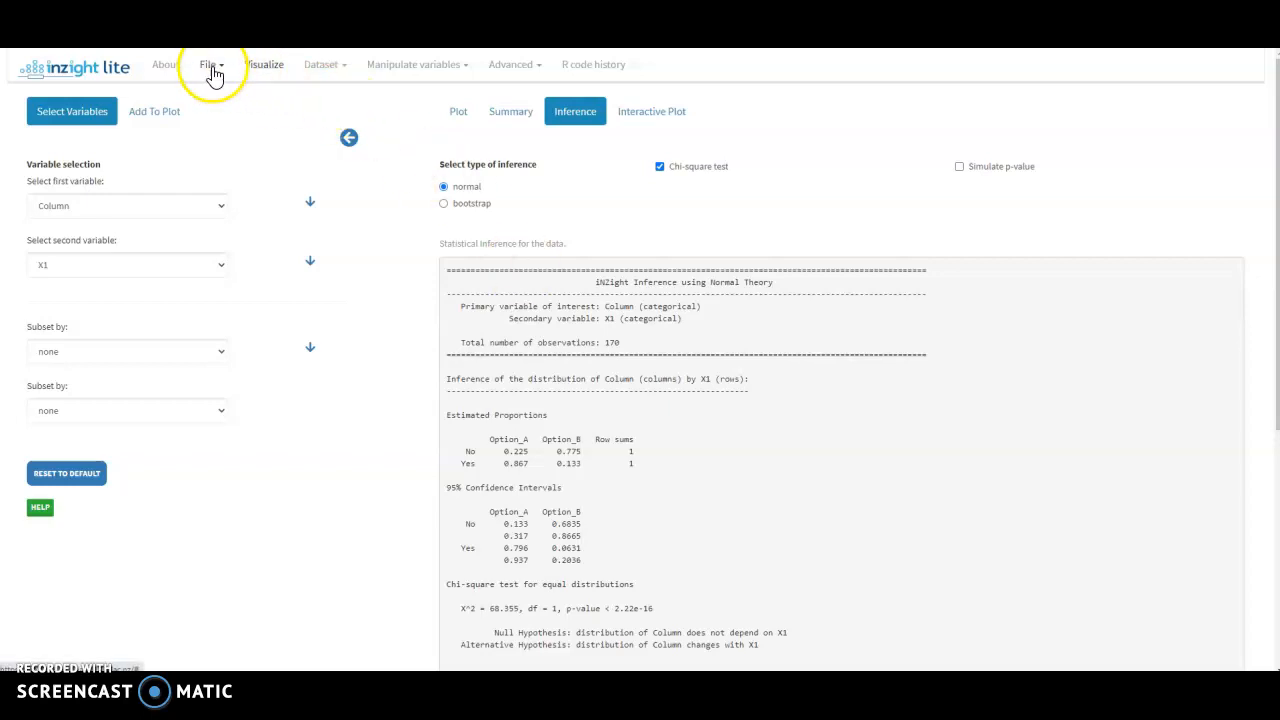
pyautogui.moveTo(218, 76)
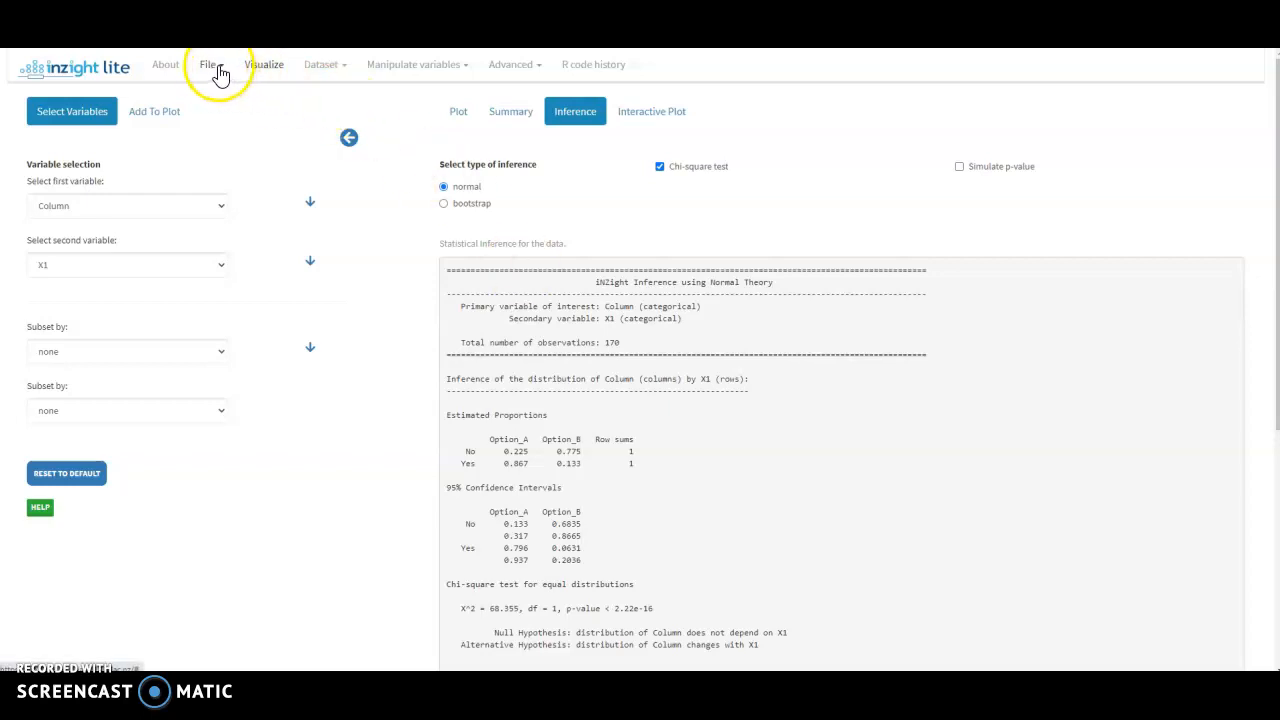
pyautogui.moveTo(324, 76)
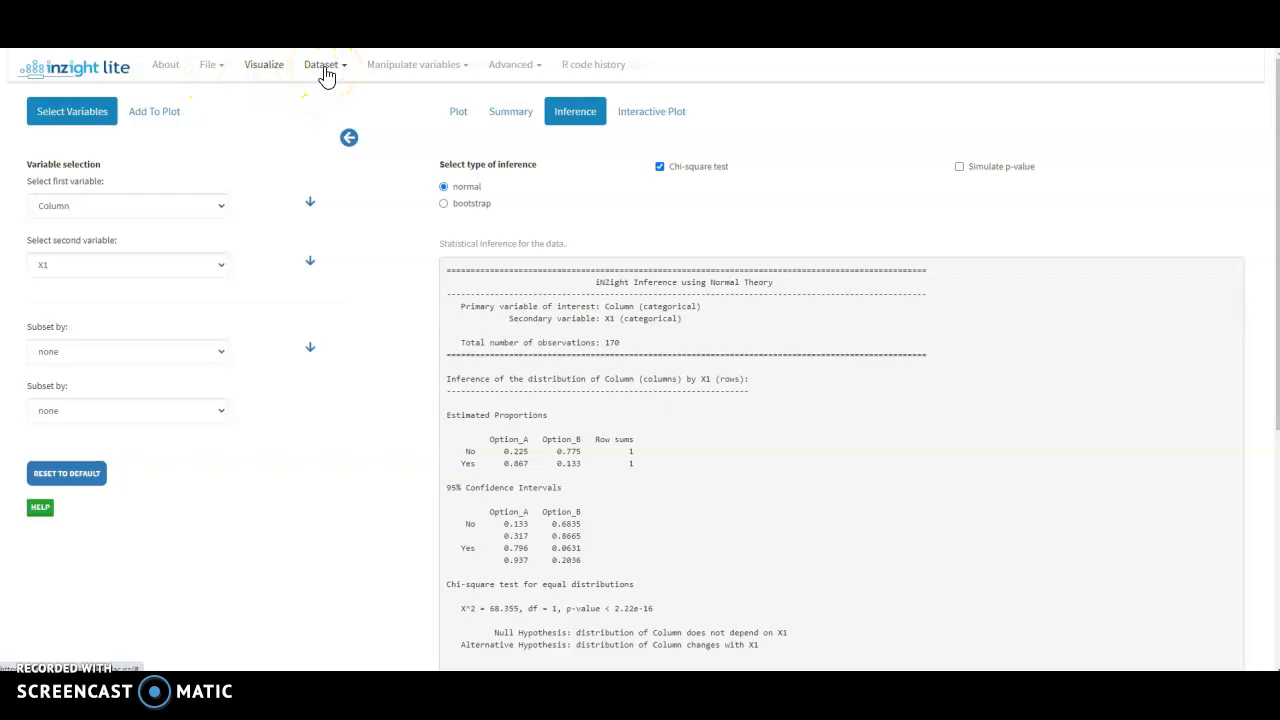
pyautogui.moveTo(264, 64)
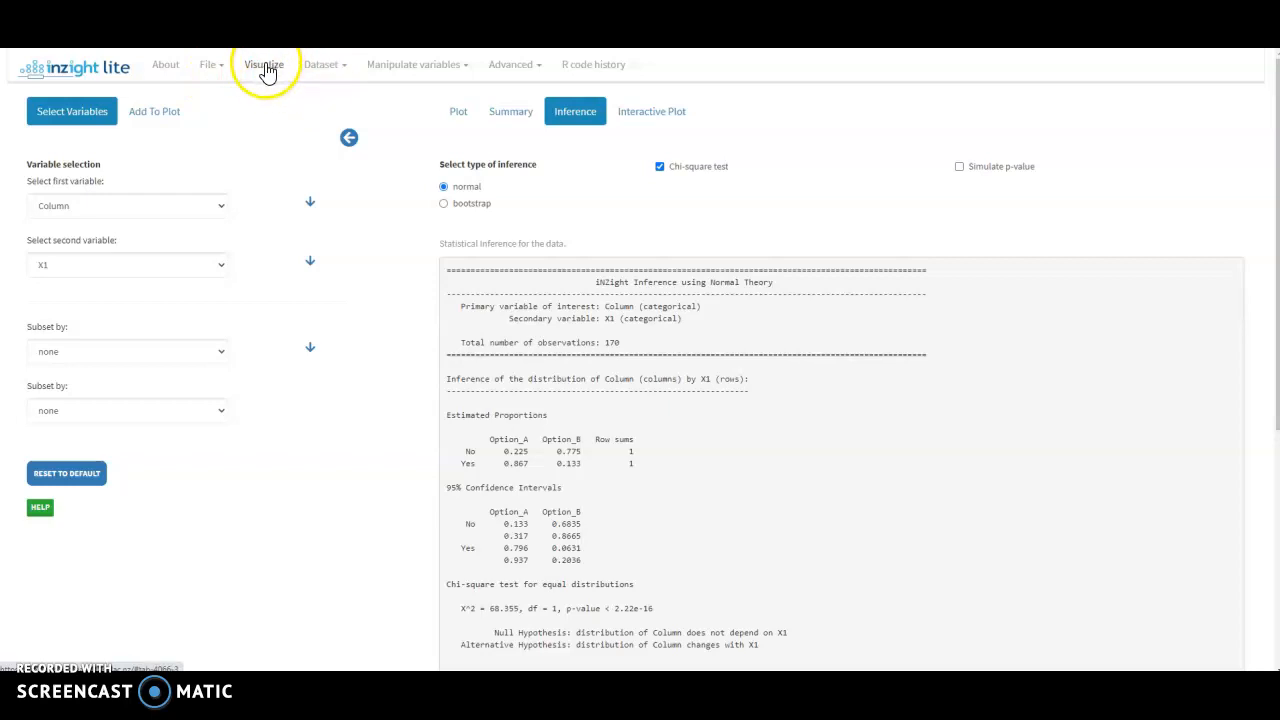